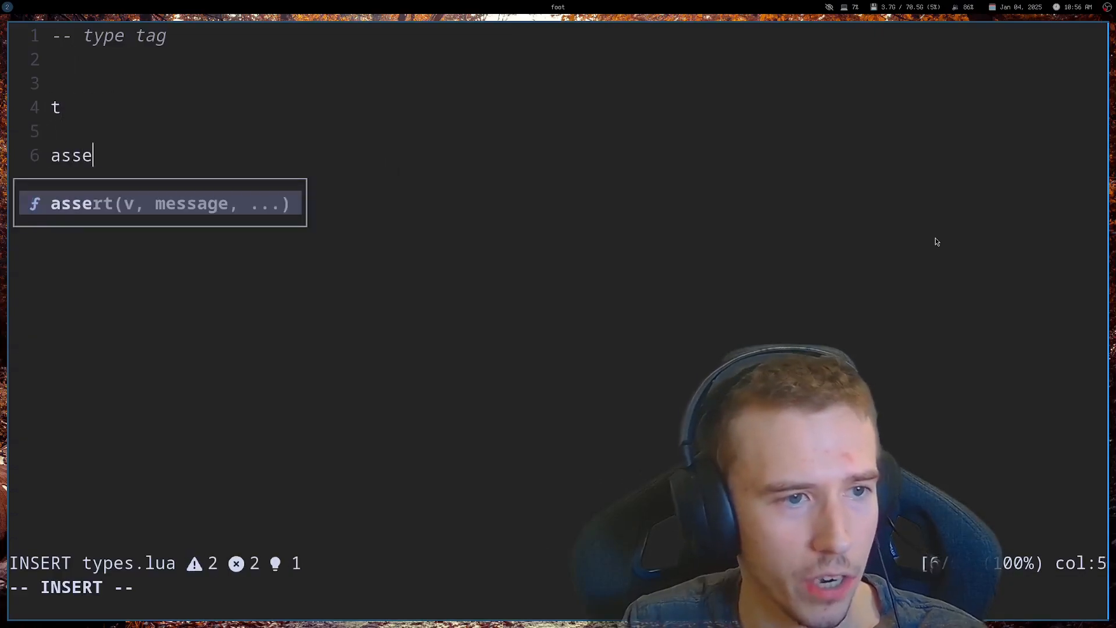
Remove the trial 't' and 'assert()' lines, leaving only the '-- type tag' comment.
key(Tab)
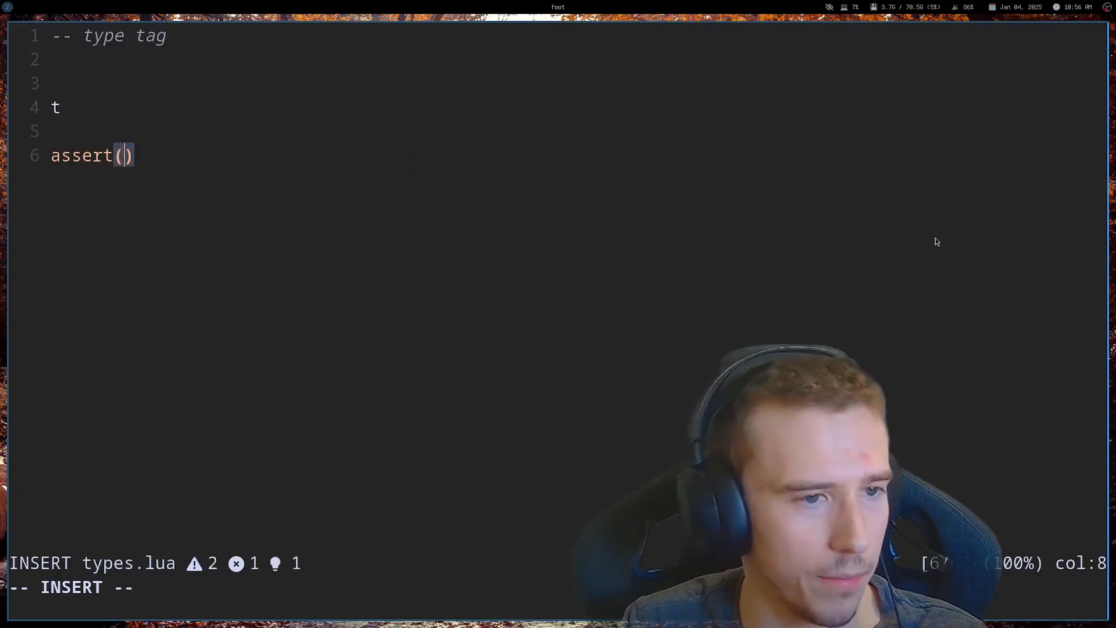
text(is(t, "P")
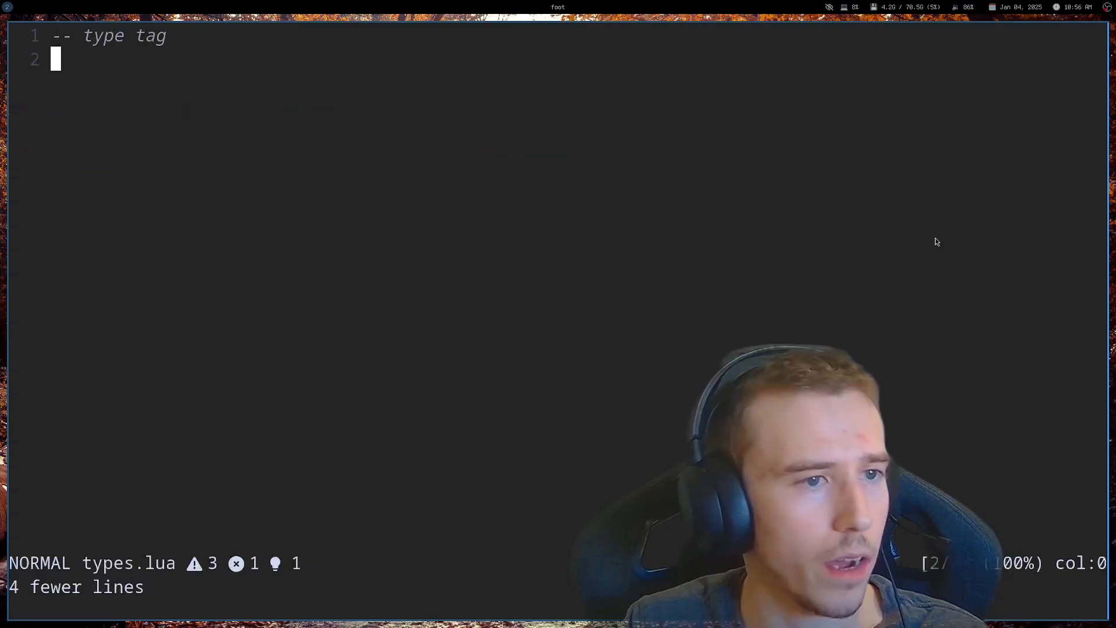
Start local function set_tag(tbl, tag), asserting that tbl is a table.
key(o)
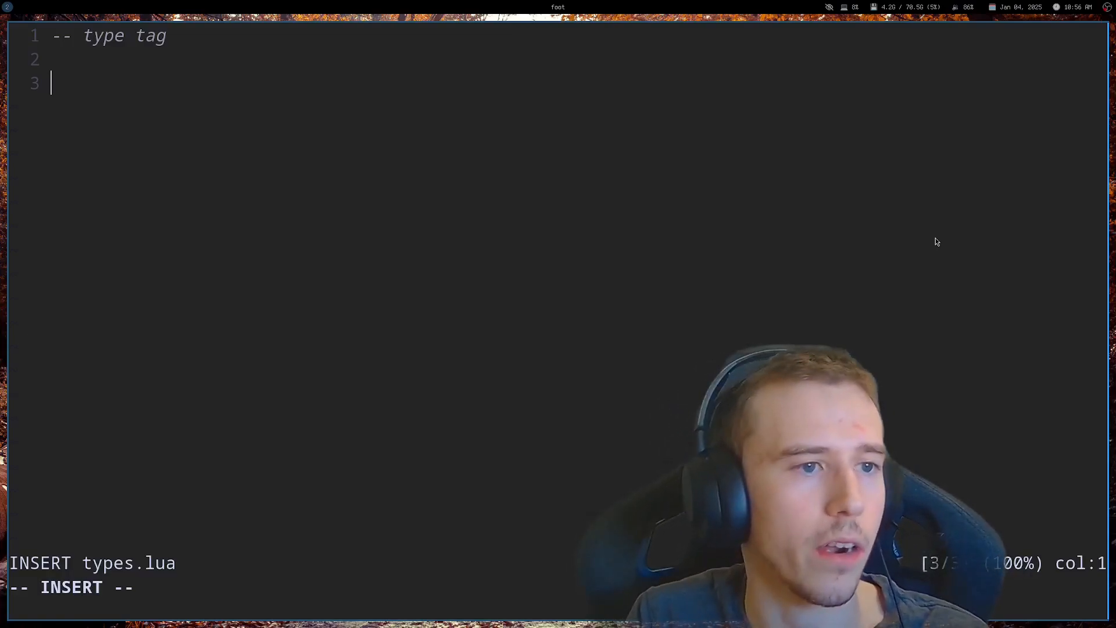
text(local)
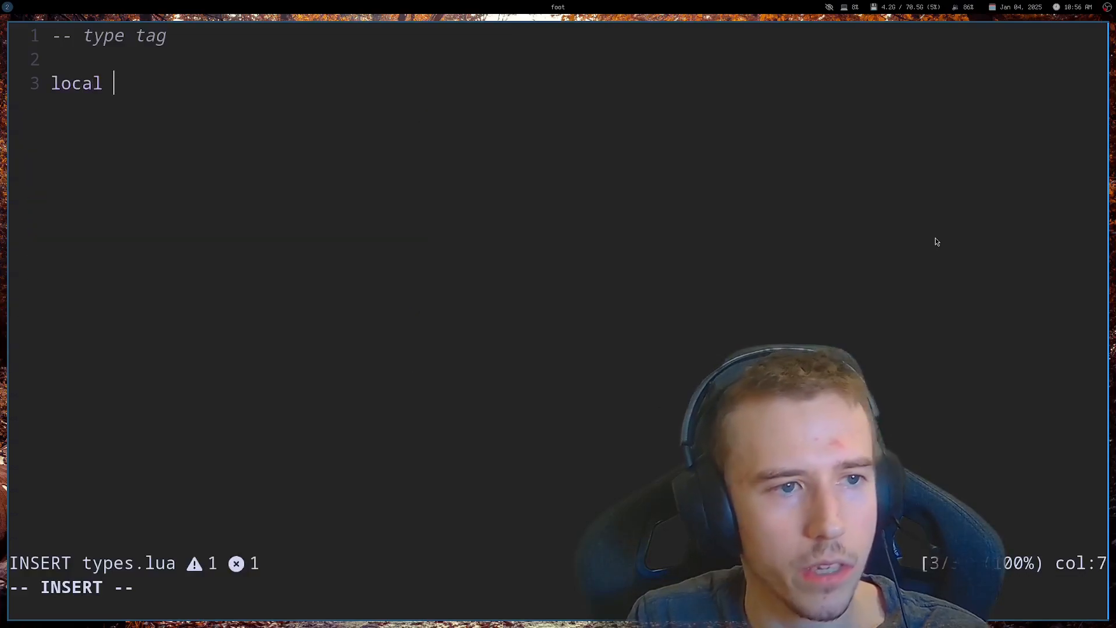
text(function set_t)
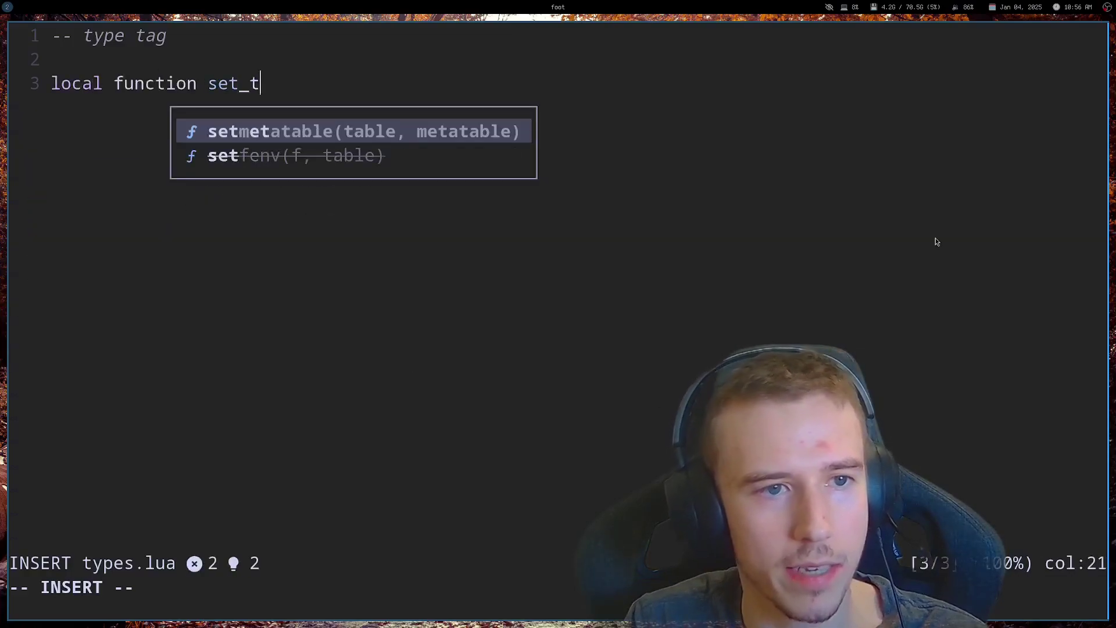
text(ag(t)
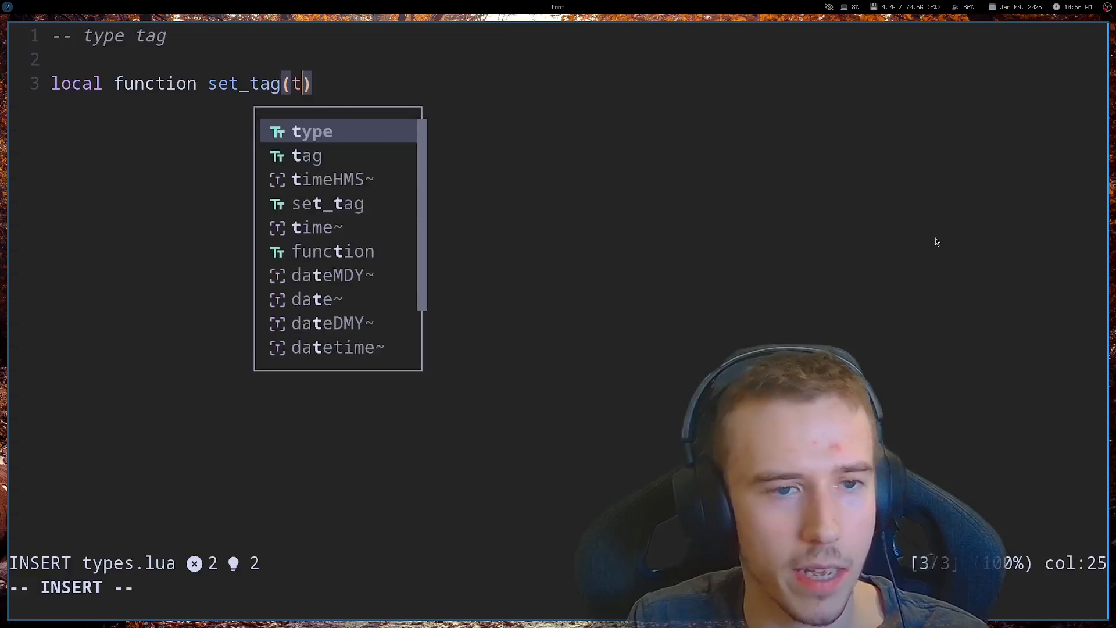
text(bl,)
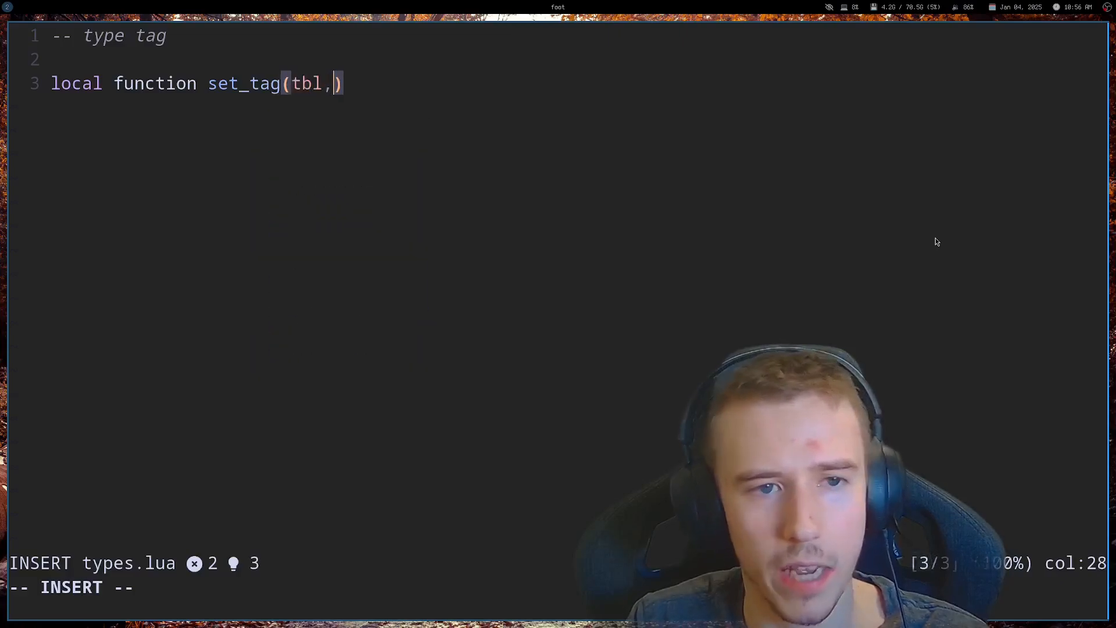
text(tag)
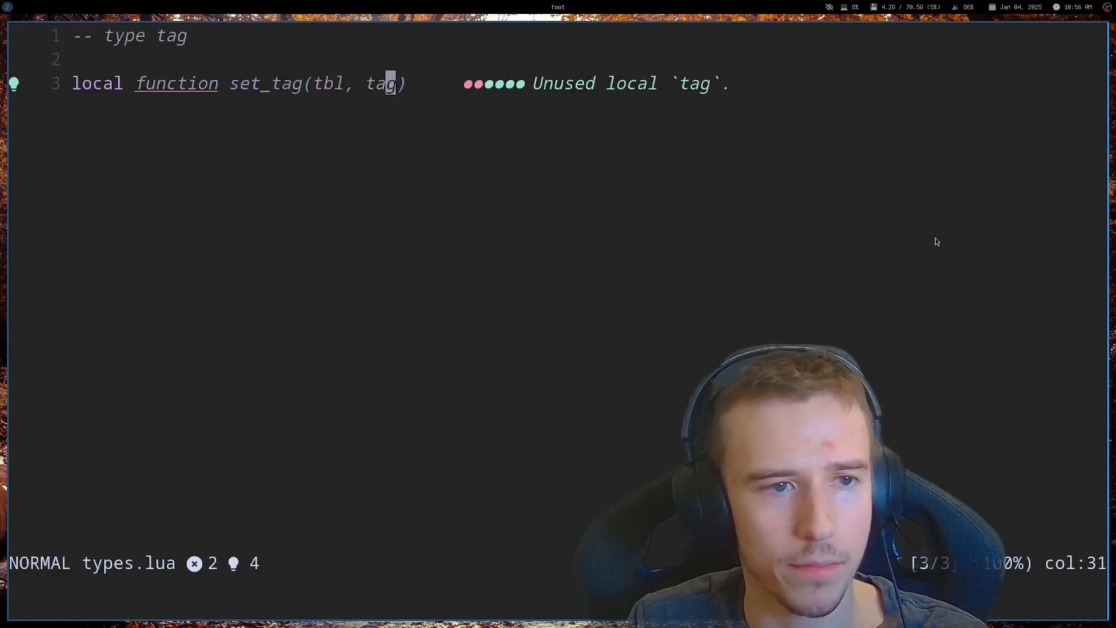
text(type())
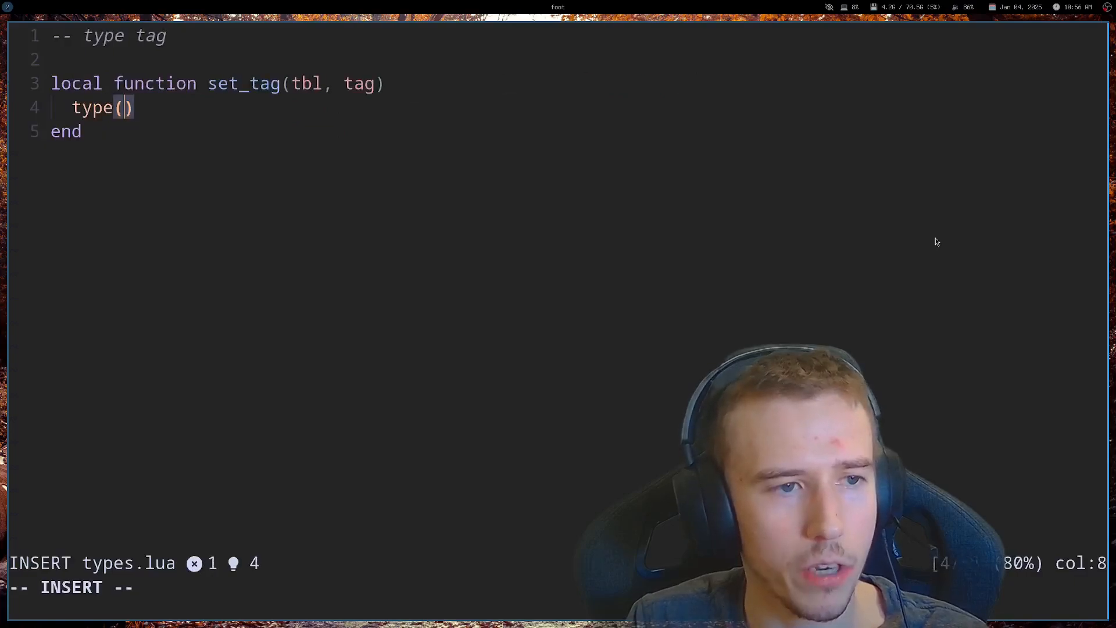
text(assert()
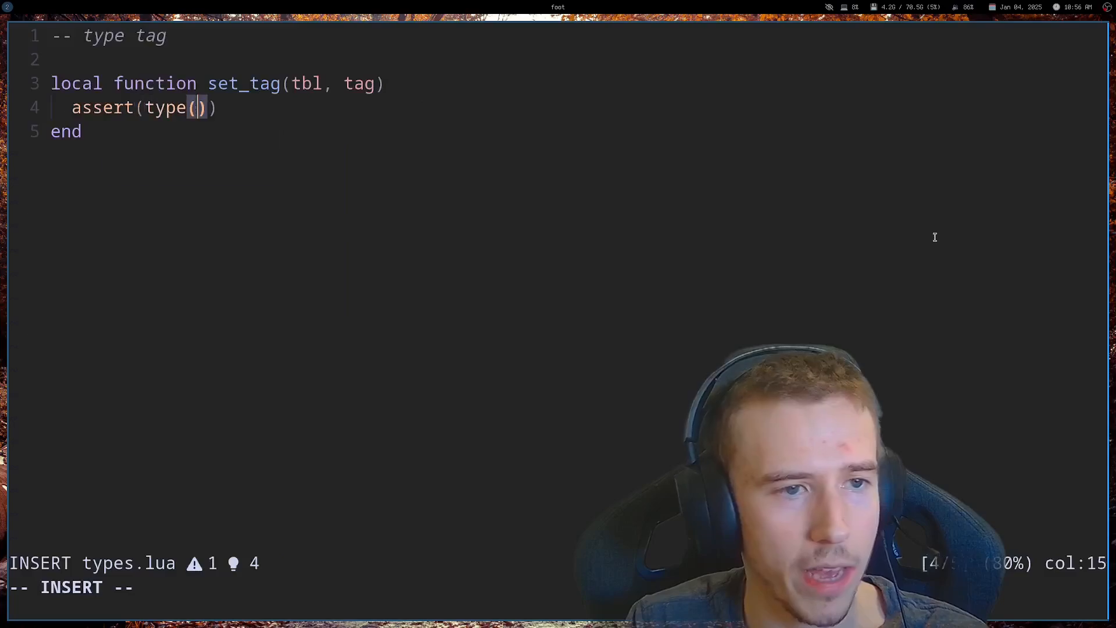
text(tbl) == "table)
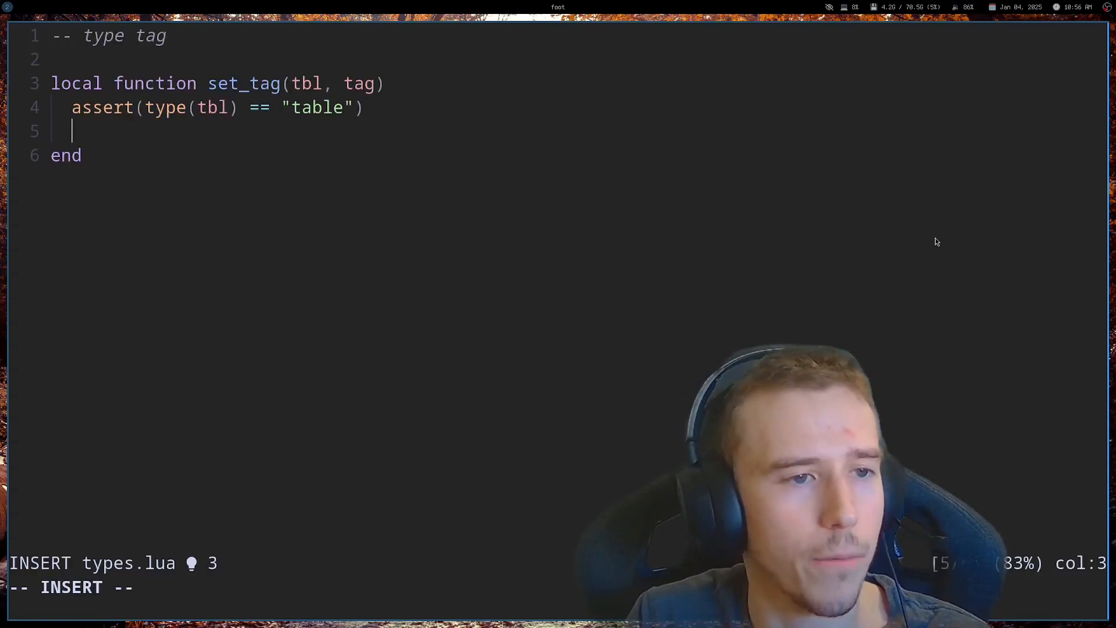
Store tag as __tag in getmetatable(tbl) or {}, return setmetatable(tbl, mtable), and save.
text(local)
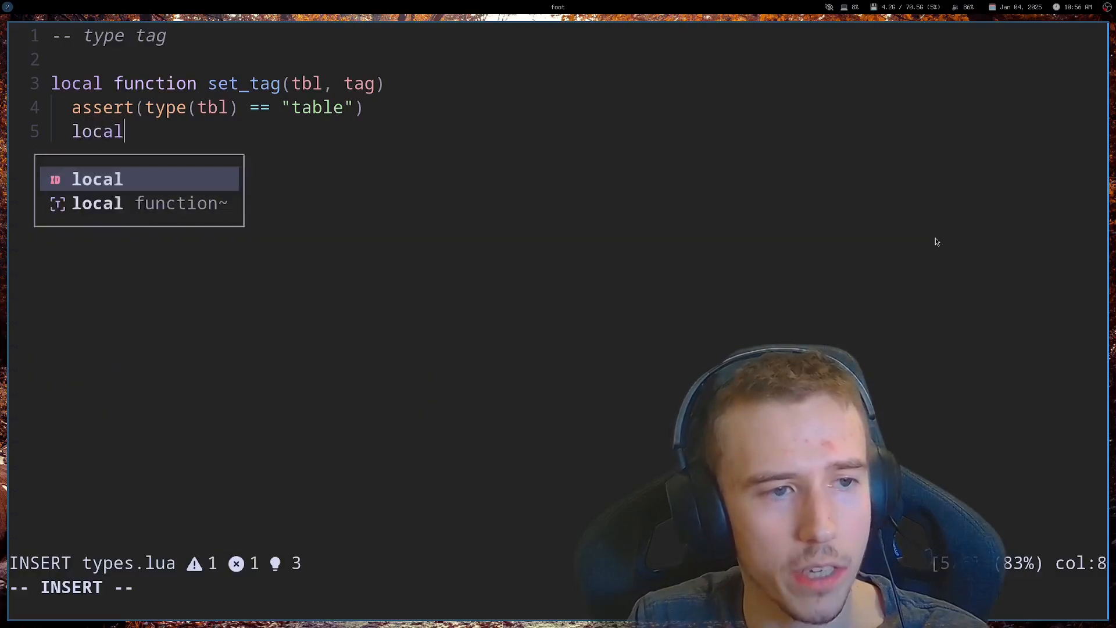
text(mt)
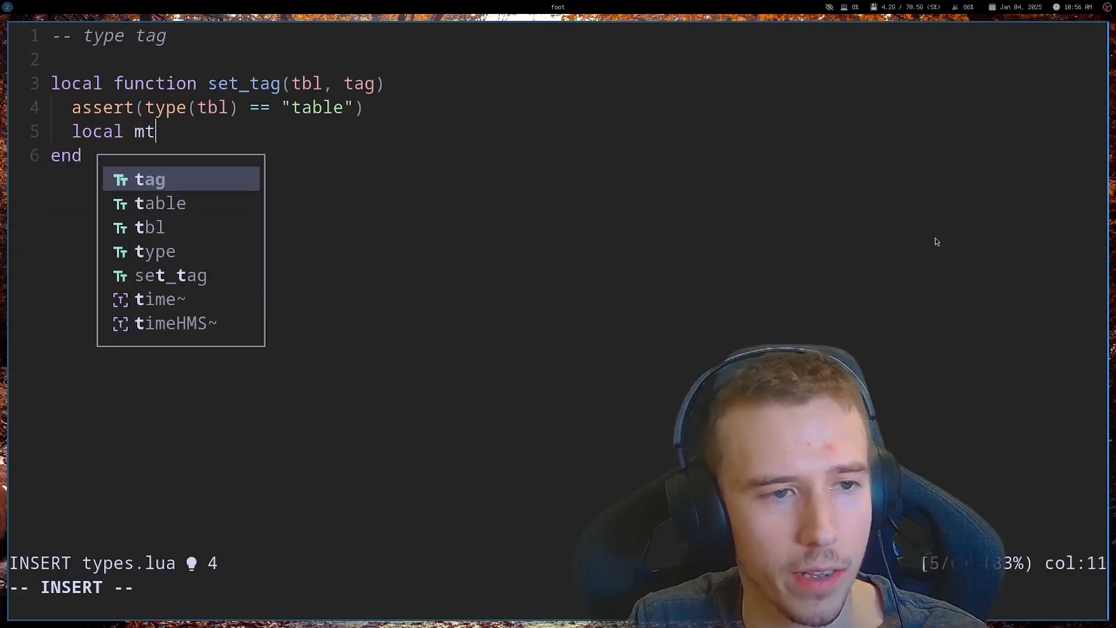
text(able = get)
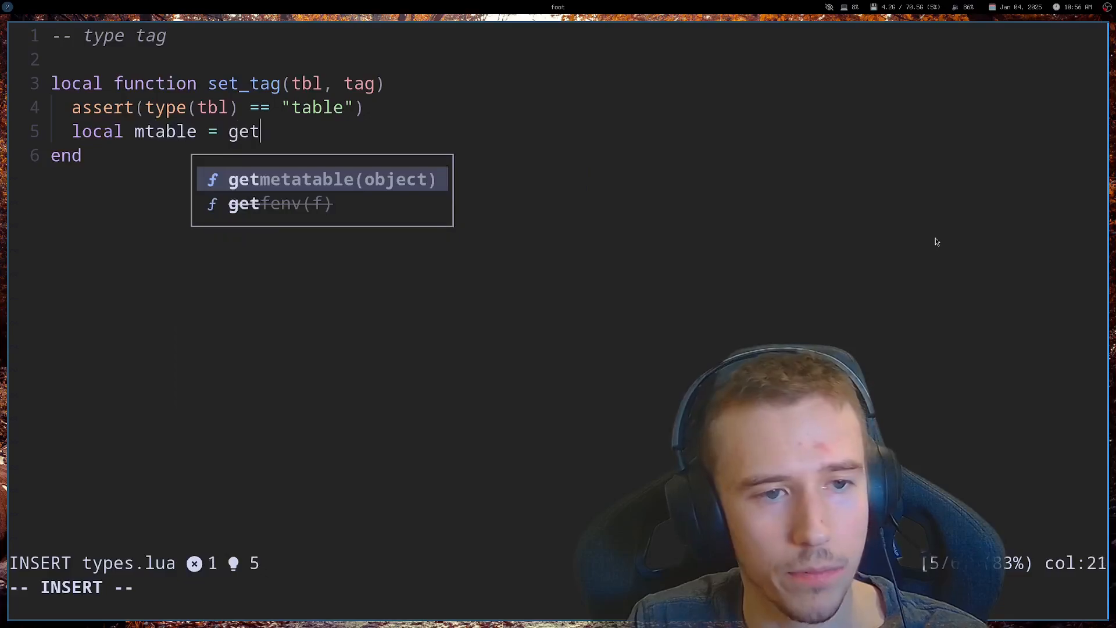
text(metatable(tbl) or {)
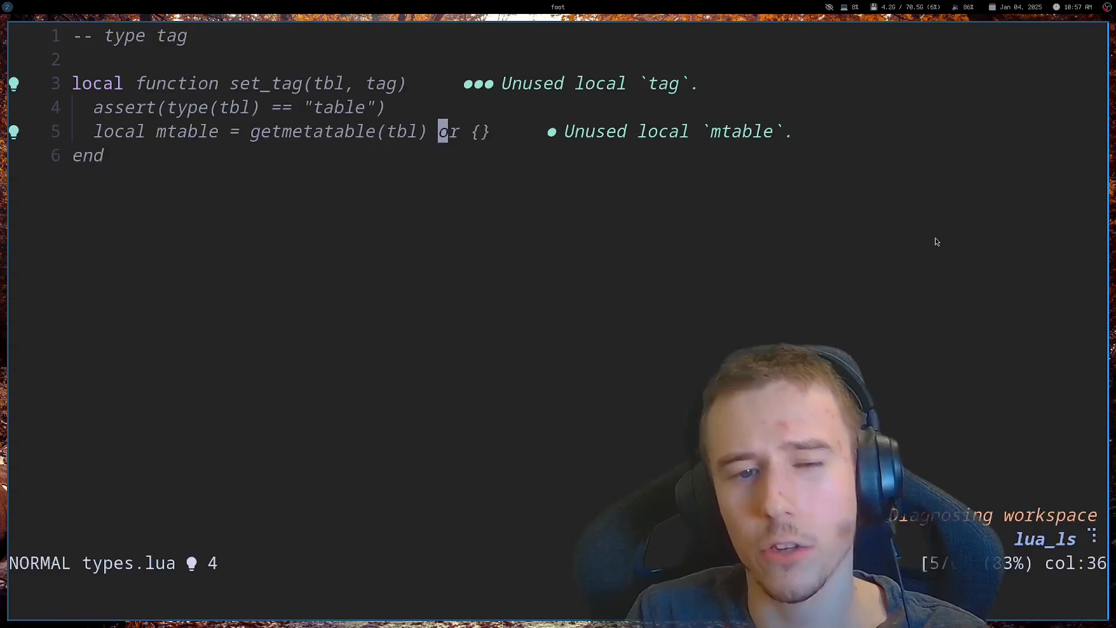
key(v)
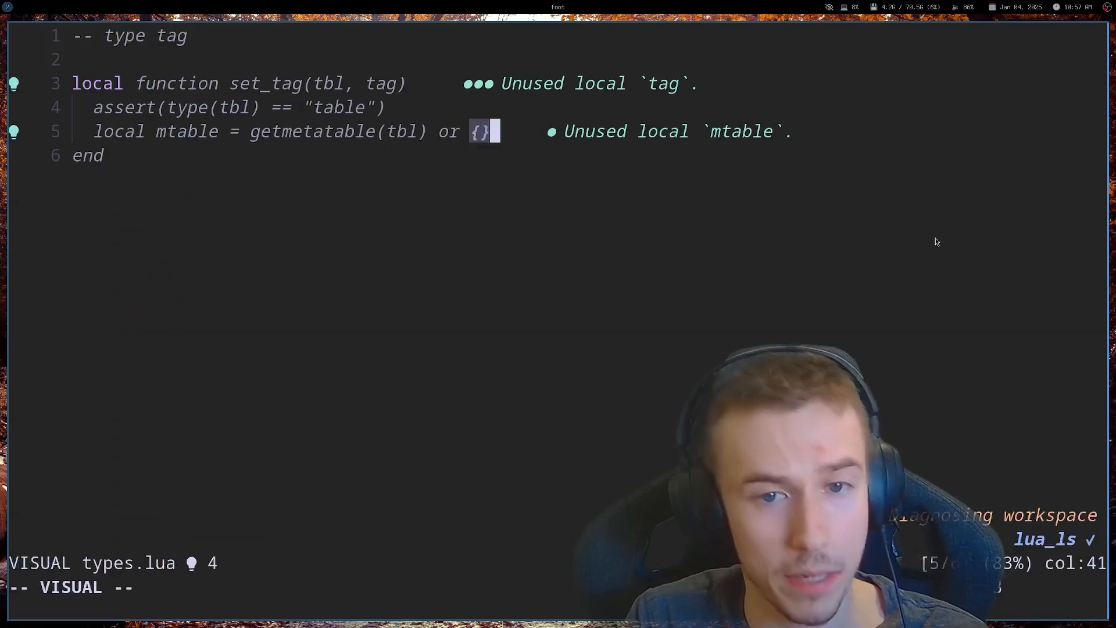
text(mtable.__tag = tag)
text(return)
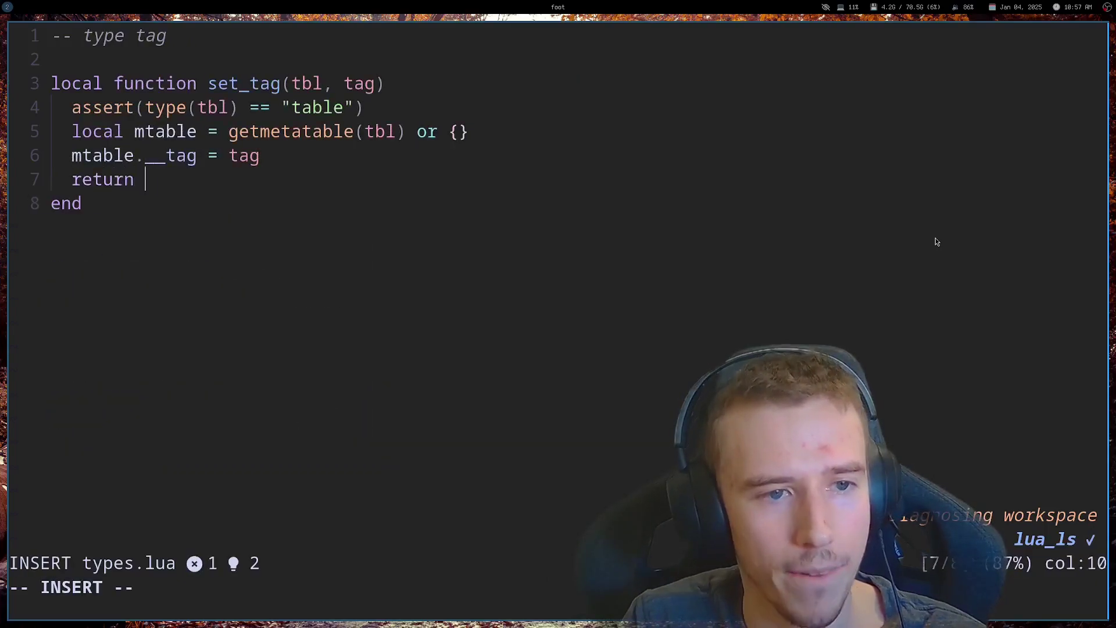
text(setmetatable(m)
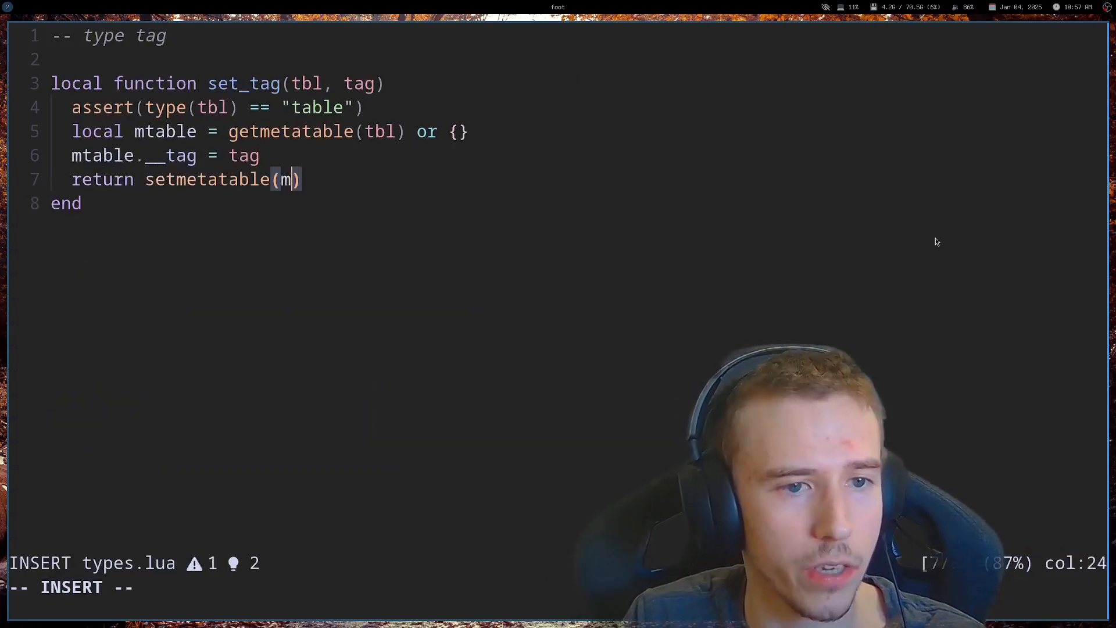
text(bl, mtable)
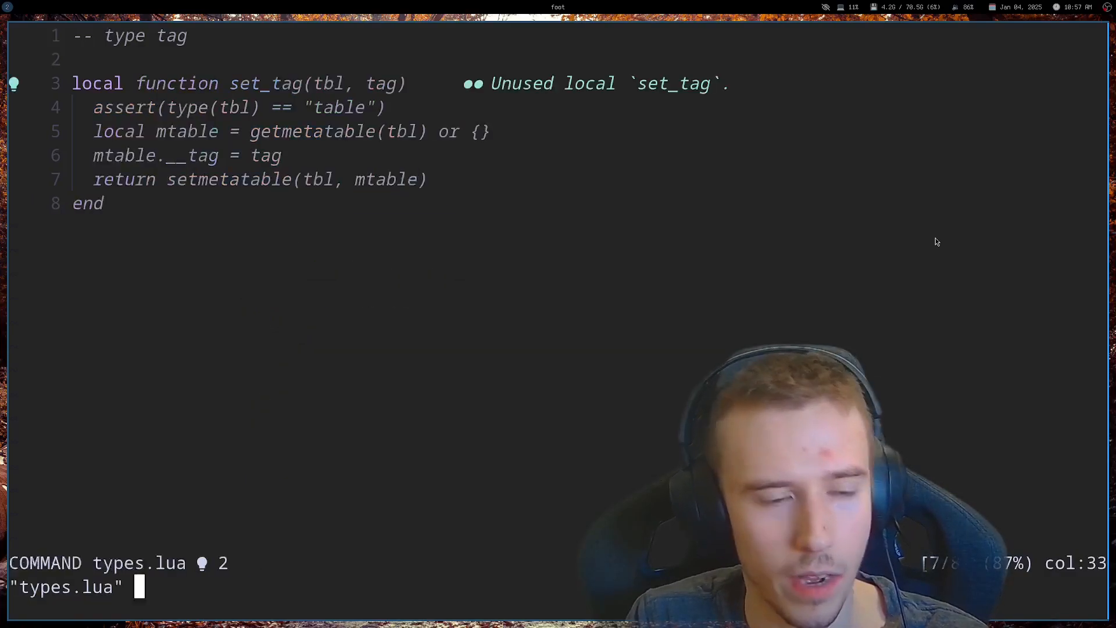
key(Return)
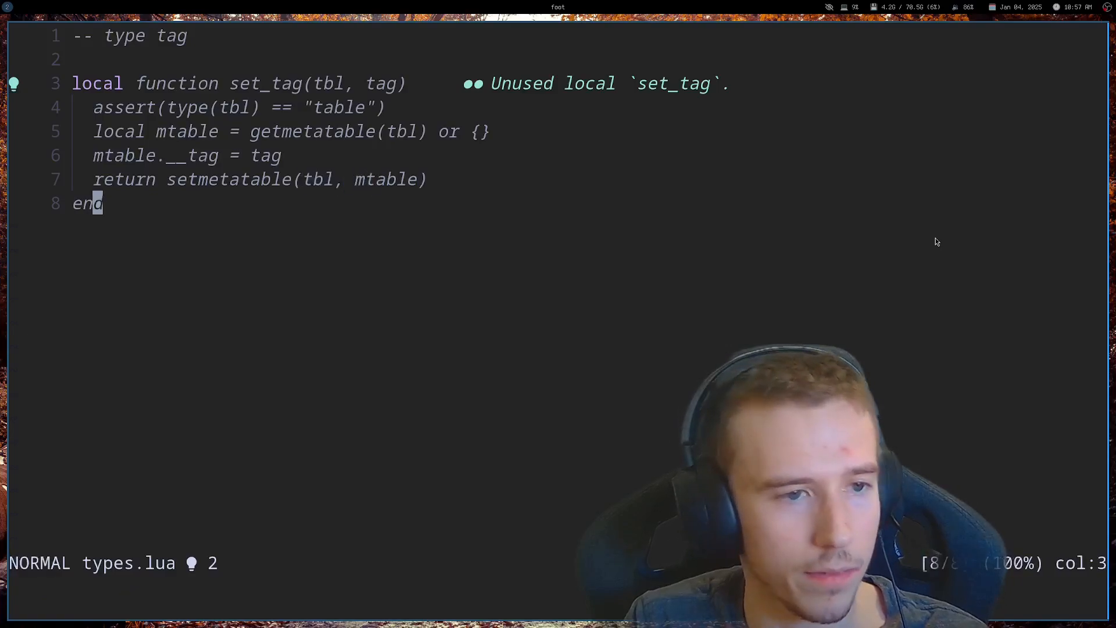
Write get_tag(tbl), asserting a table and returning (getmetatable(tbl) or {}).__tag, and save.
text(o)
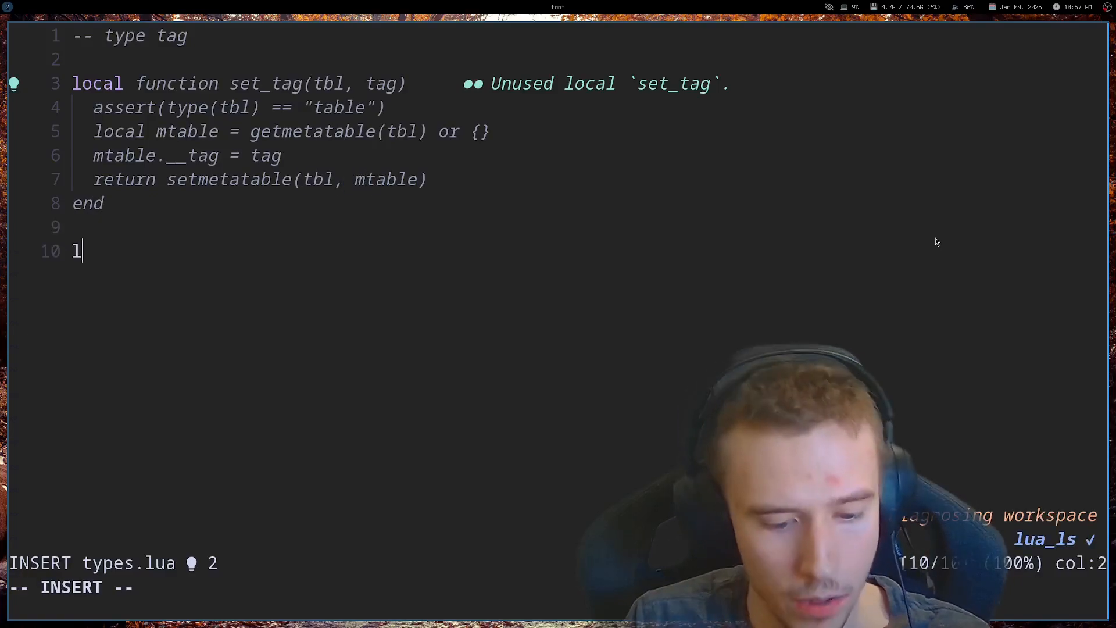
text(ocal function)
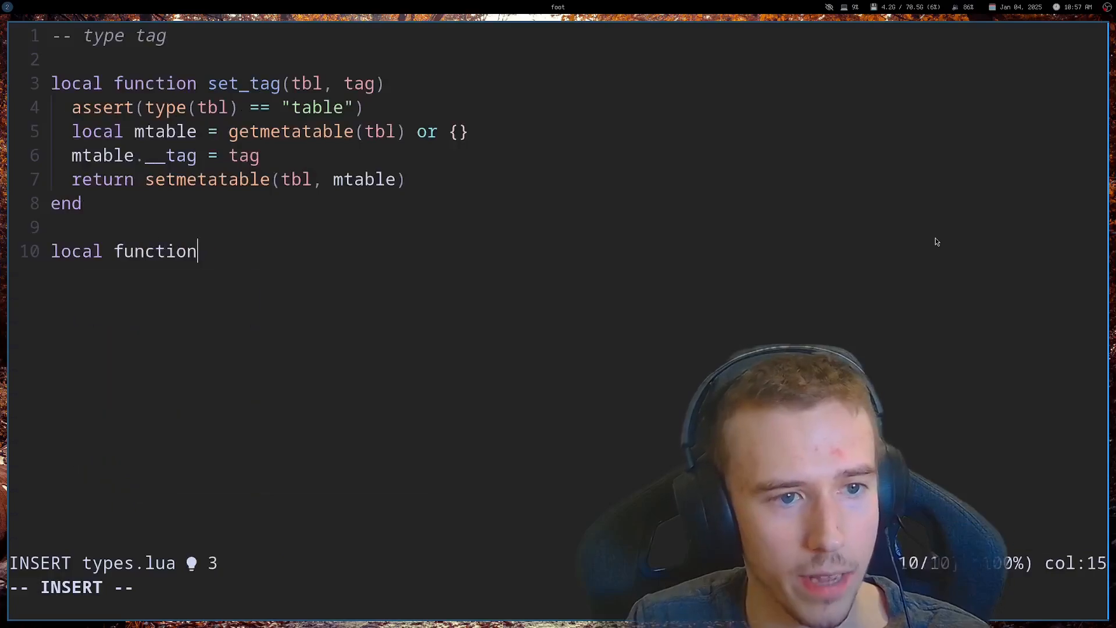
text(get_tag(tbl)
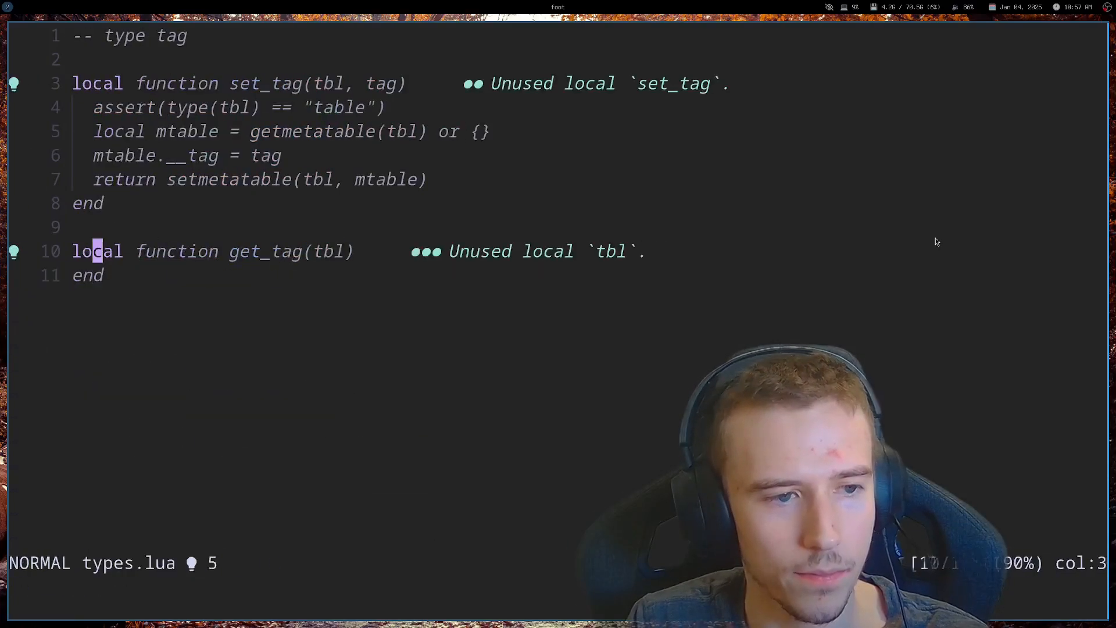
text(assert())
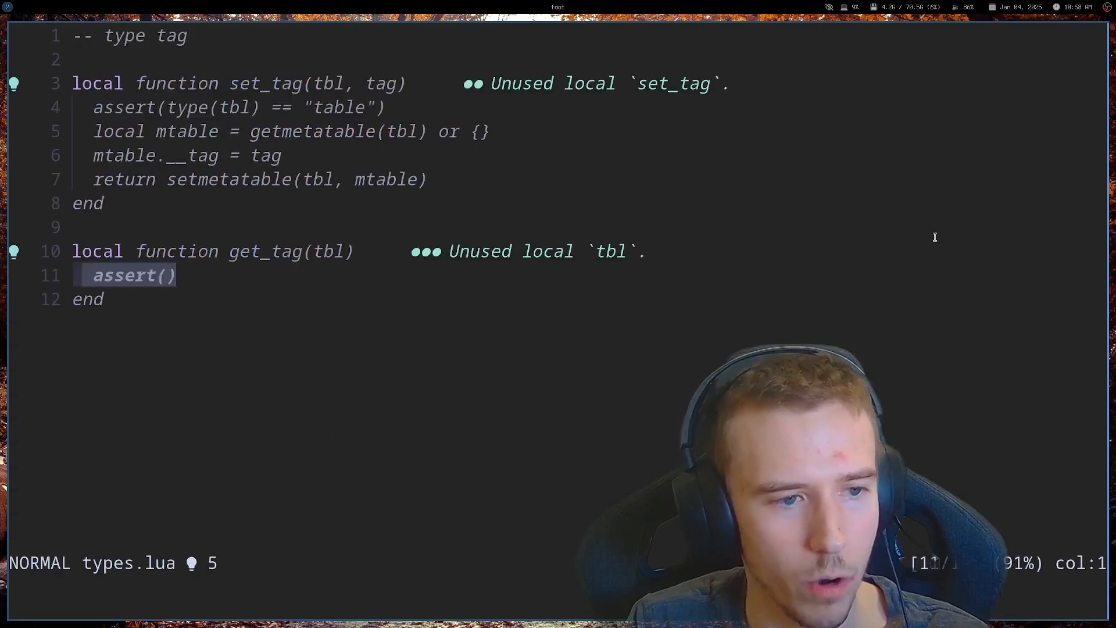
text(type(tbl) == "table")
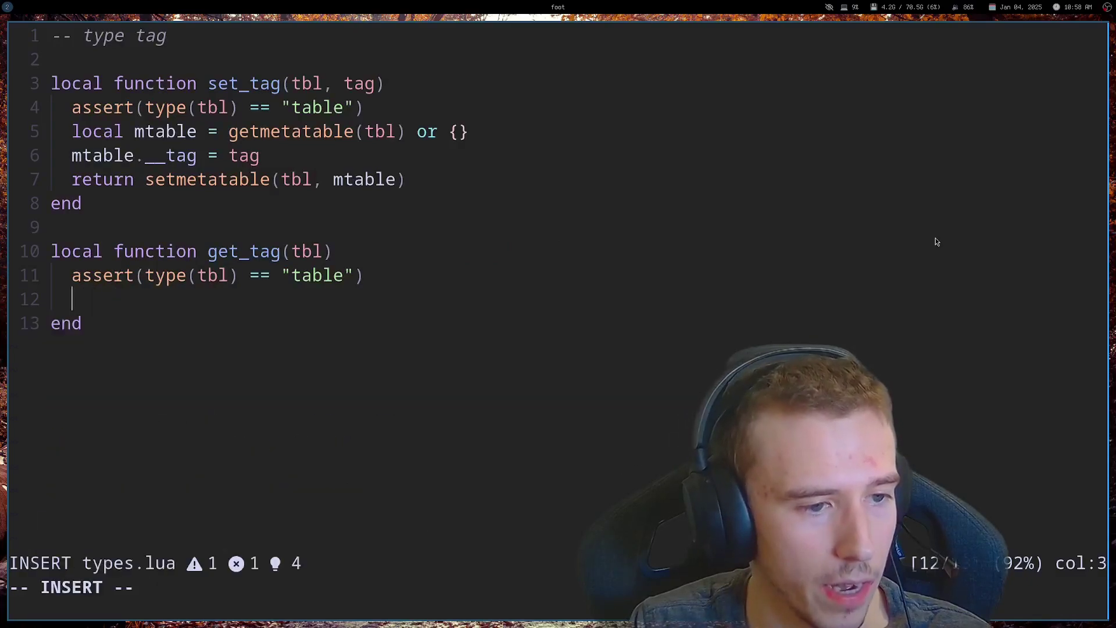
text(return getmetatable(tbl) or ni)
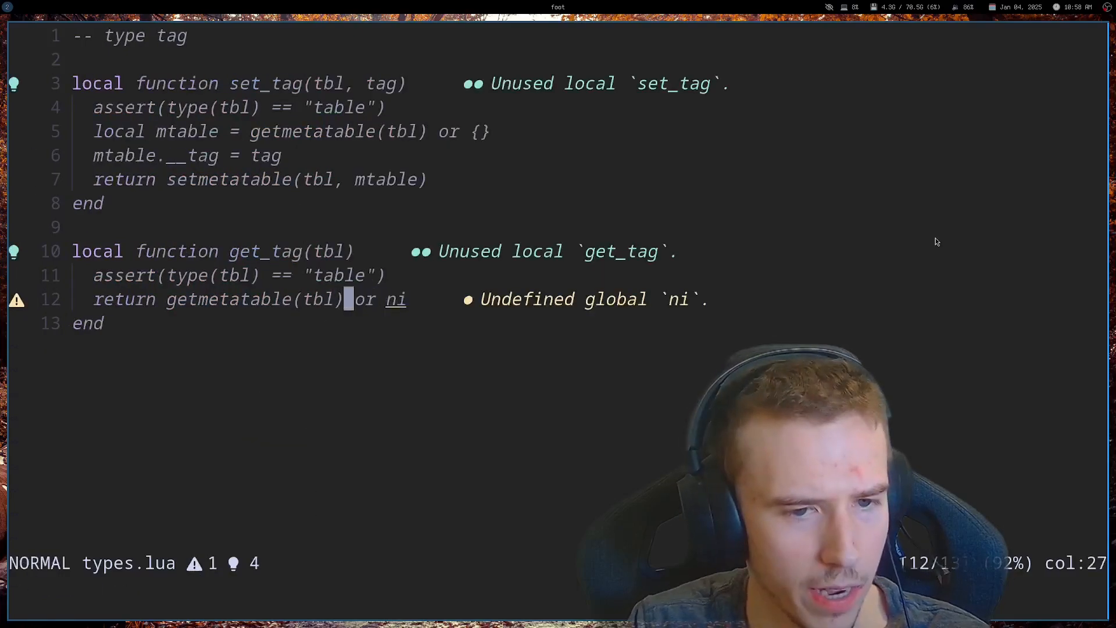
text({}).__tag)
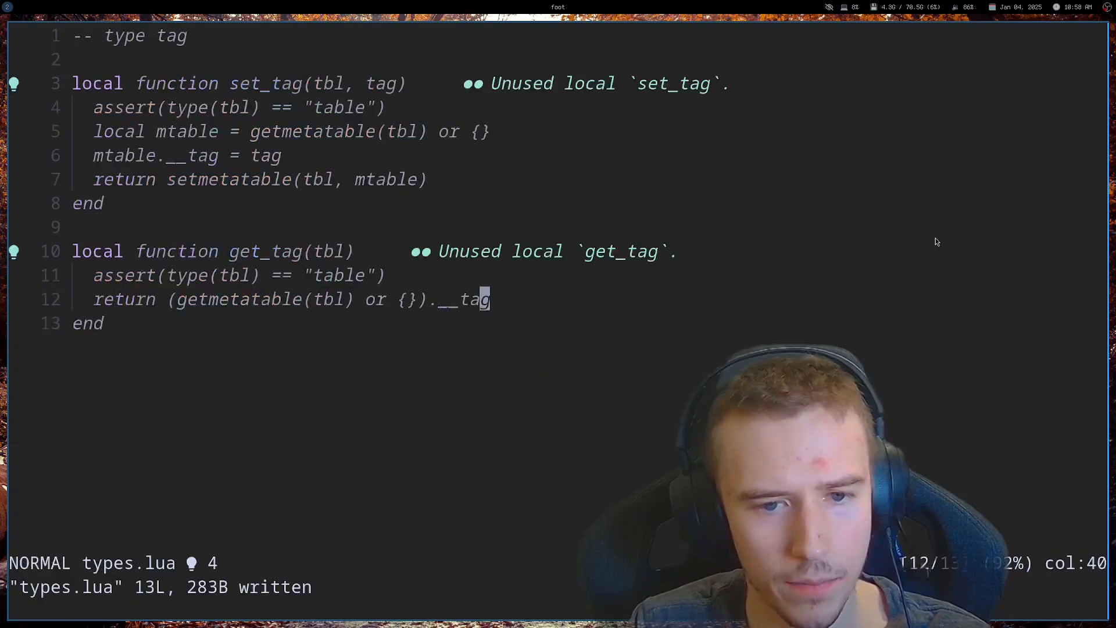
key(o)
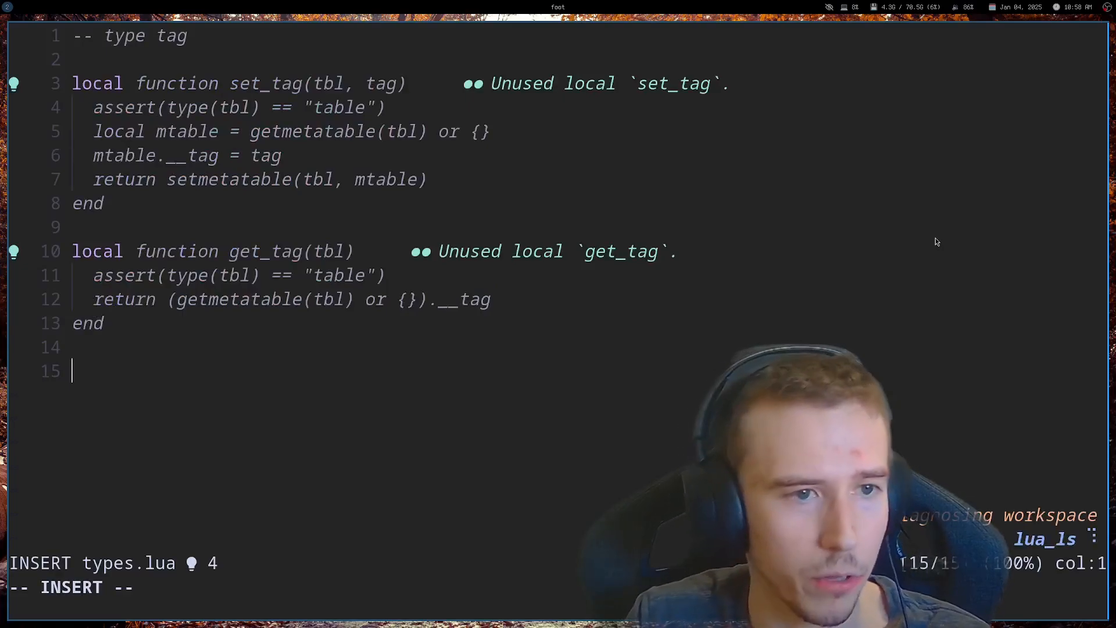
Delete the trial player table, set_tag call and assert lines below get_tag.
text(local)
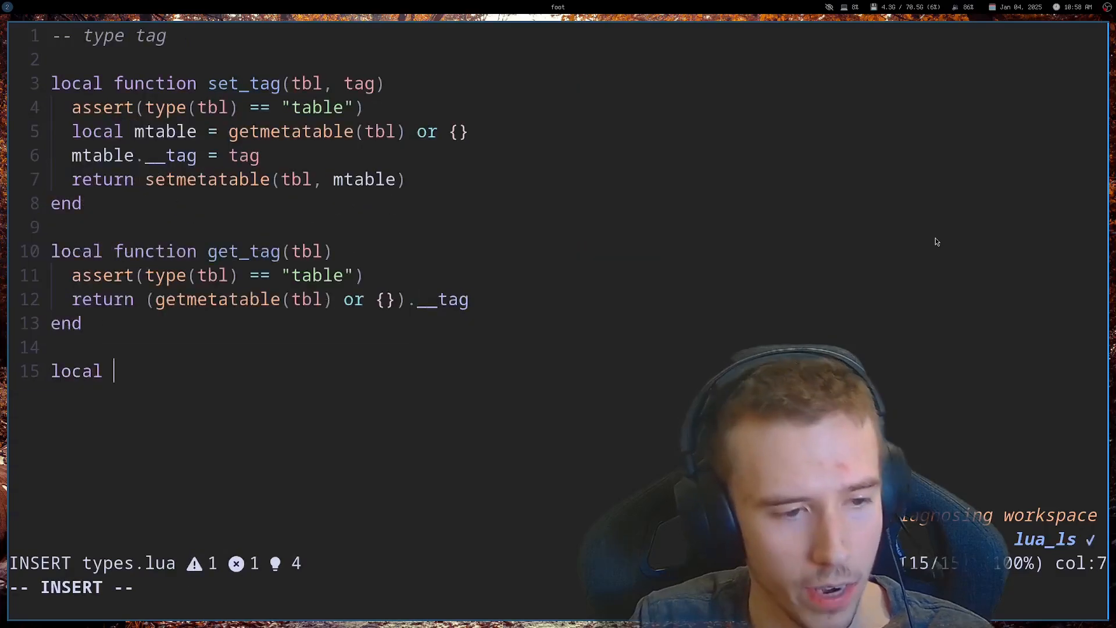
text(player = {)
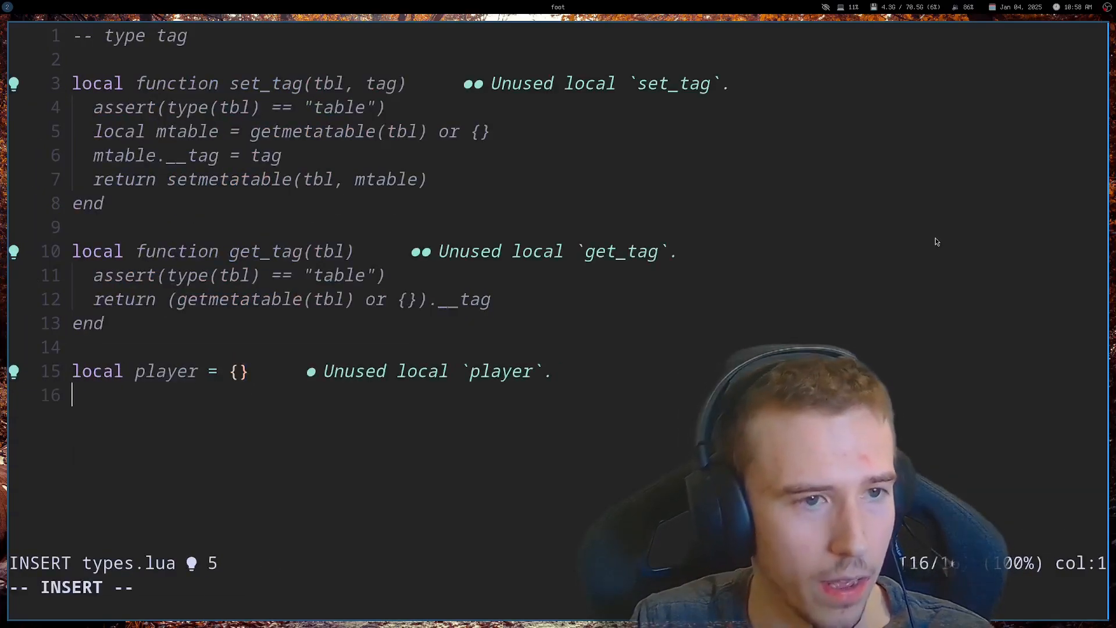
text(set_tag(player, "Player)
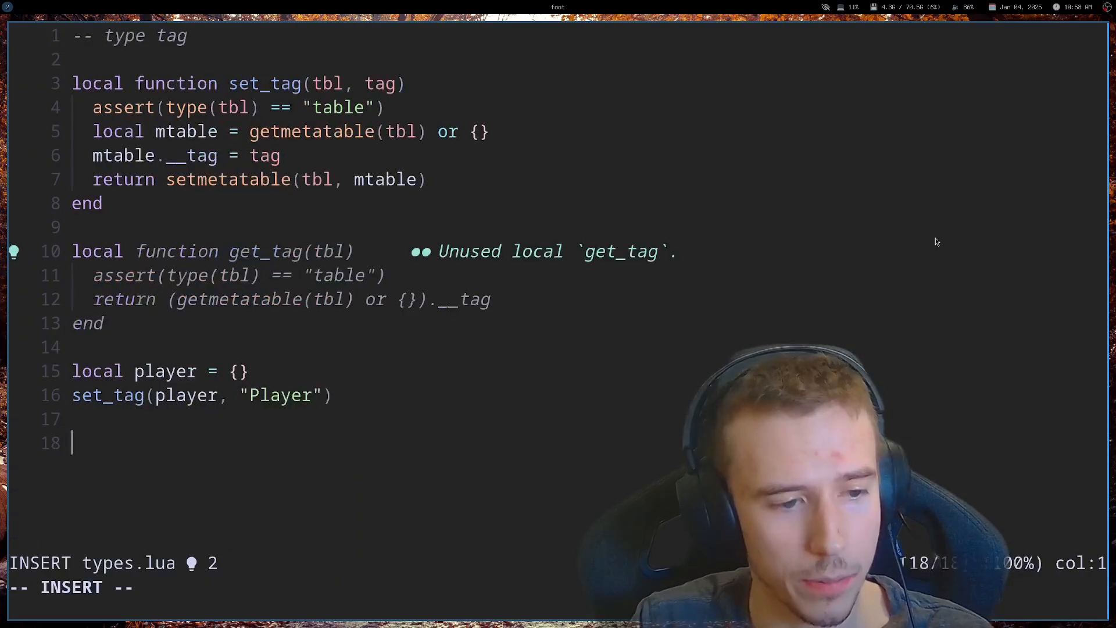
text(assert(get_tag(p)
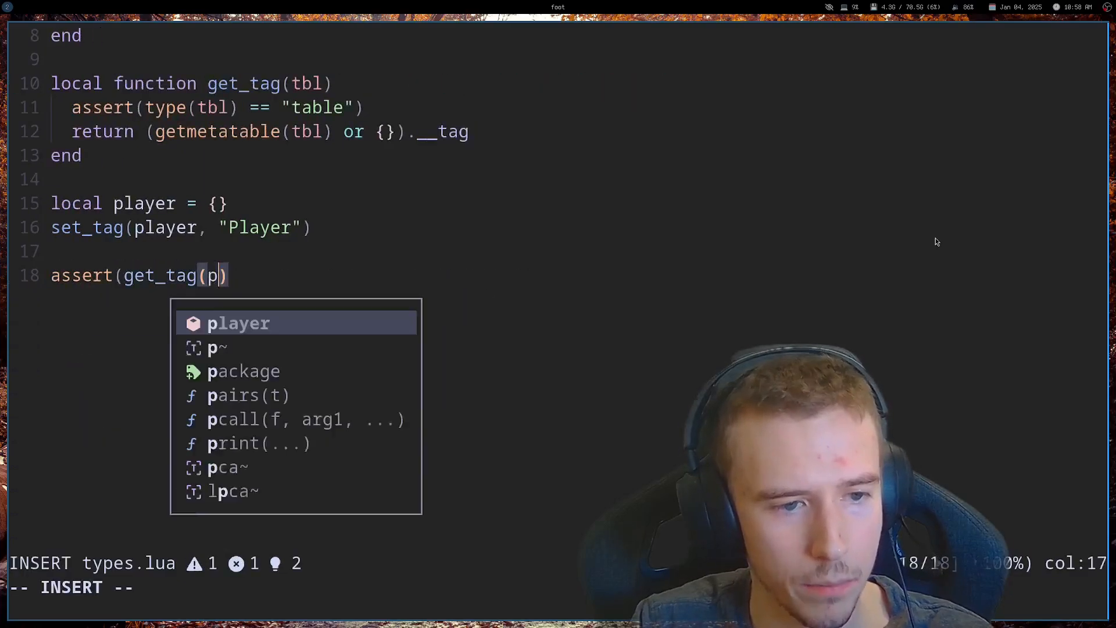
text(layer) == "PL)
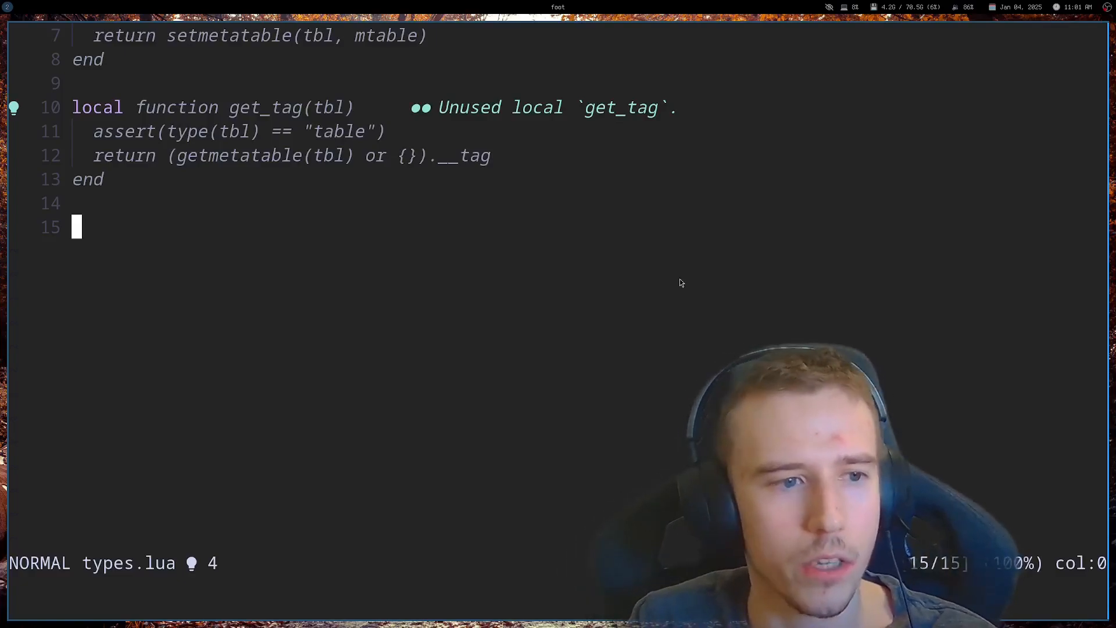
Write record(tbl) tagging 'record' and returning setmetatable, plus an ext(a, b) stub above.
key(i)
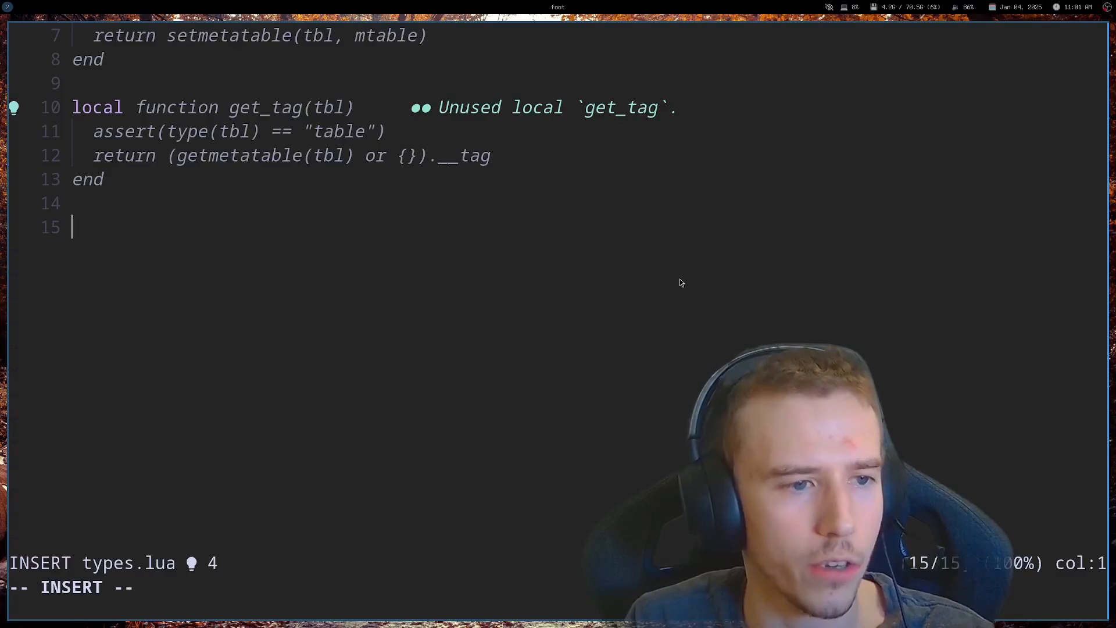
text(local function)
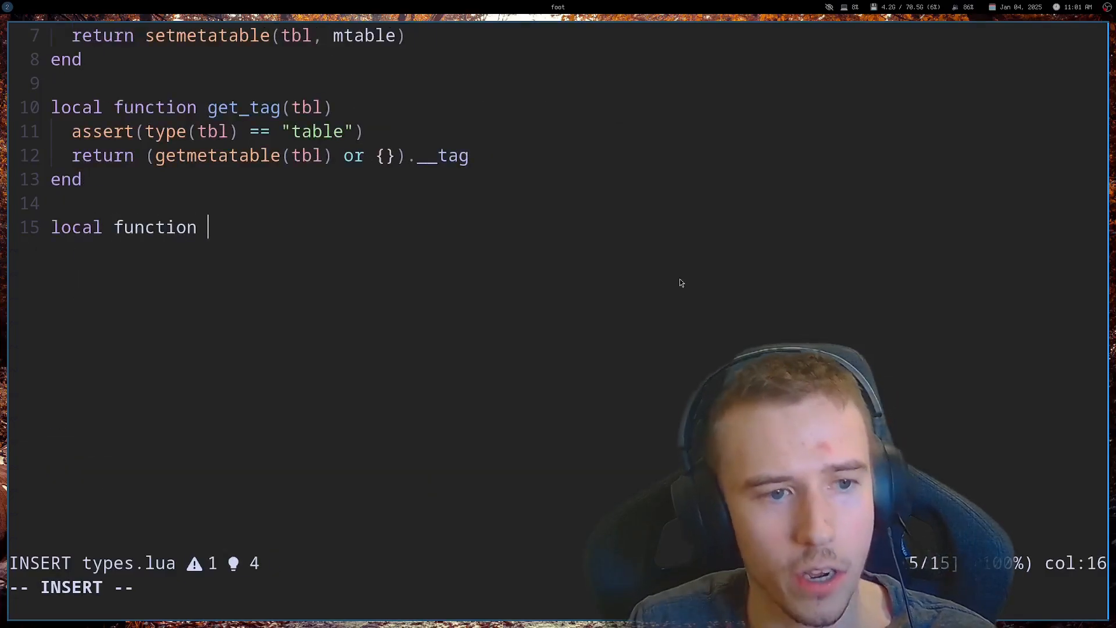
text(recop)
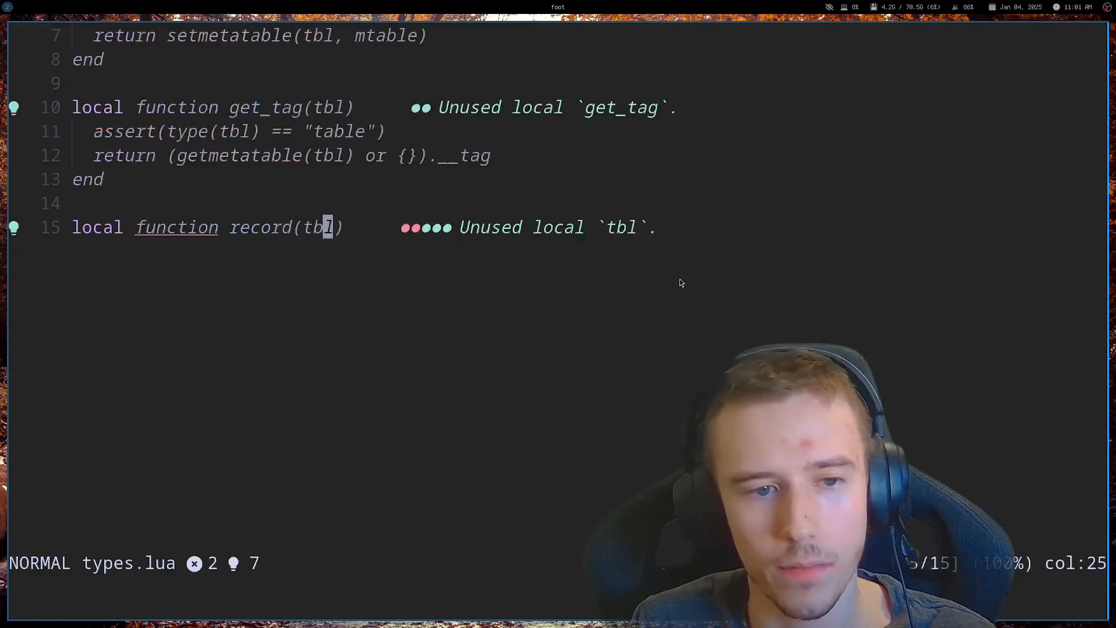
key(o)
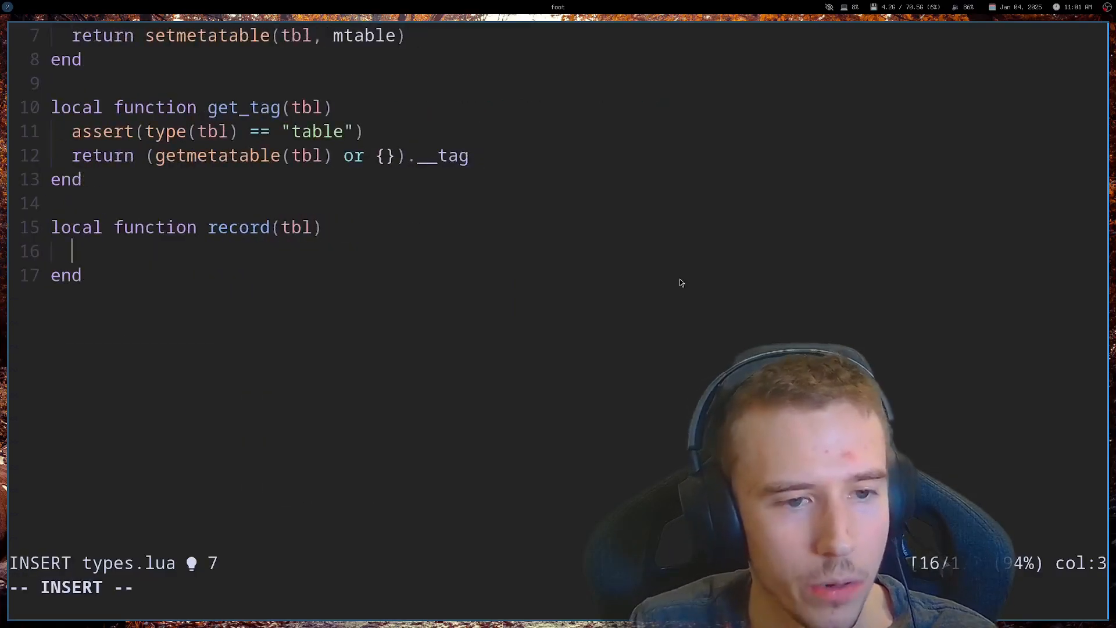
text(set_tag(tbl, ")
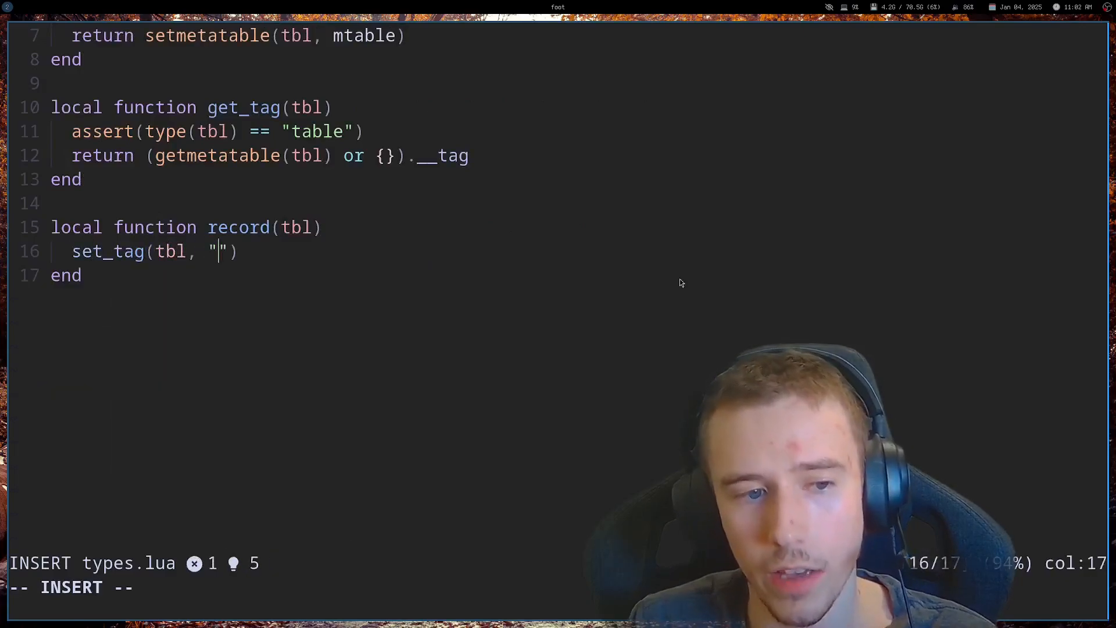
text(record)
text(return)
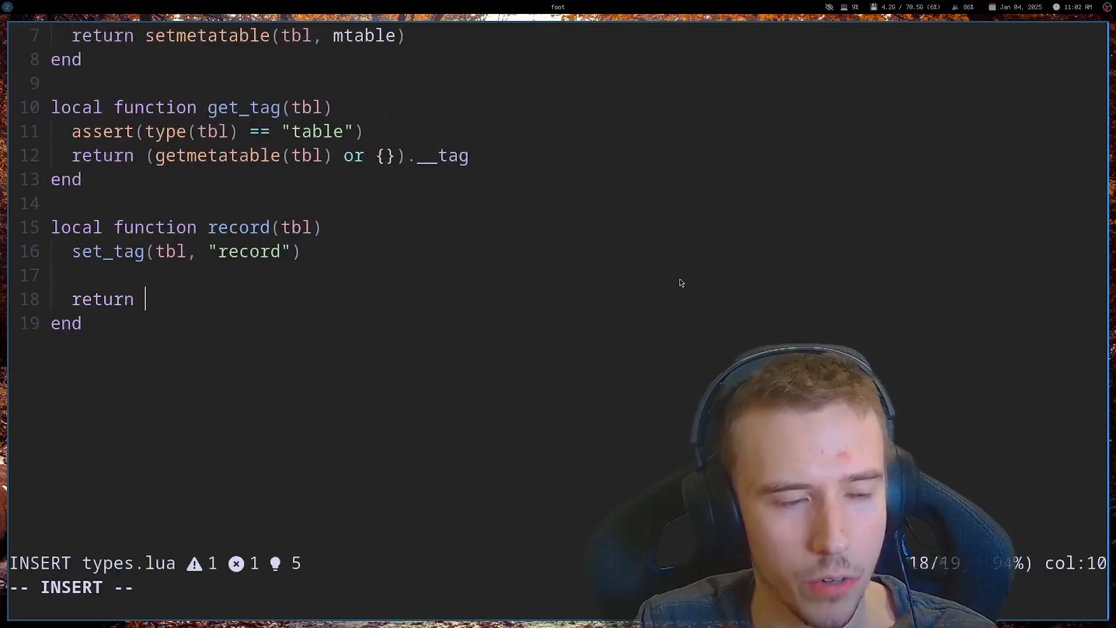
text(setmetatable(tbl, {)
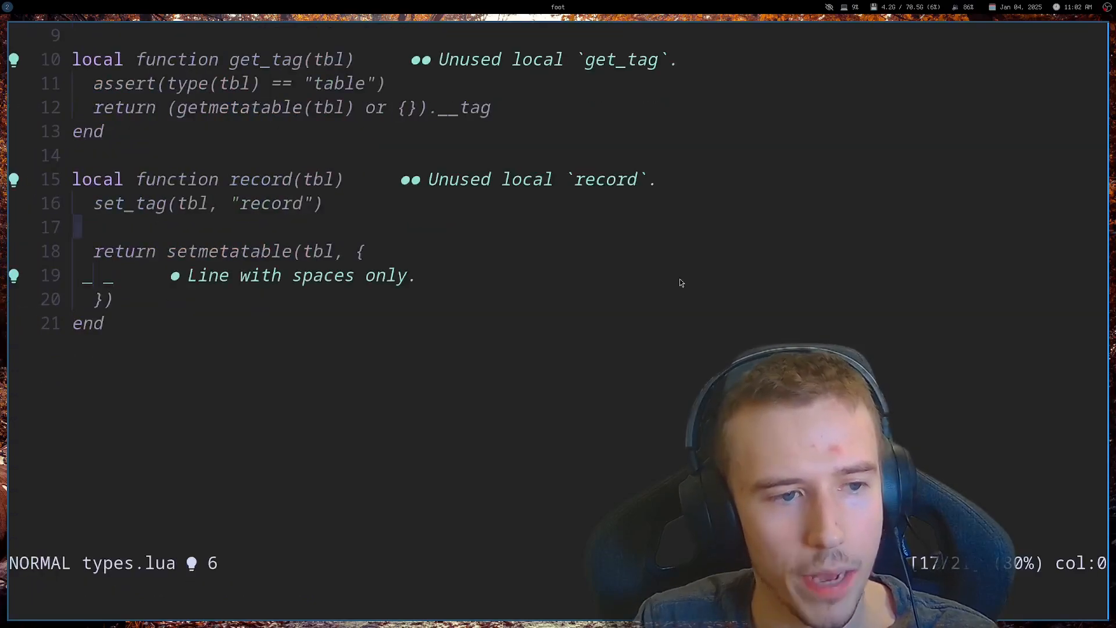
key(j)
text(local function ext(a, b)
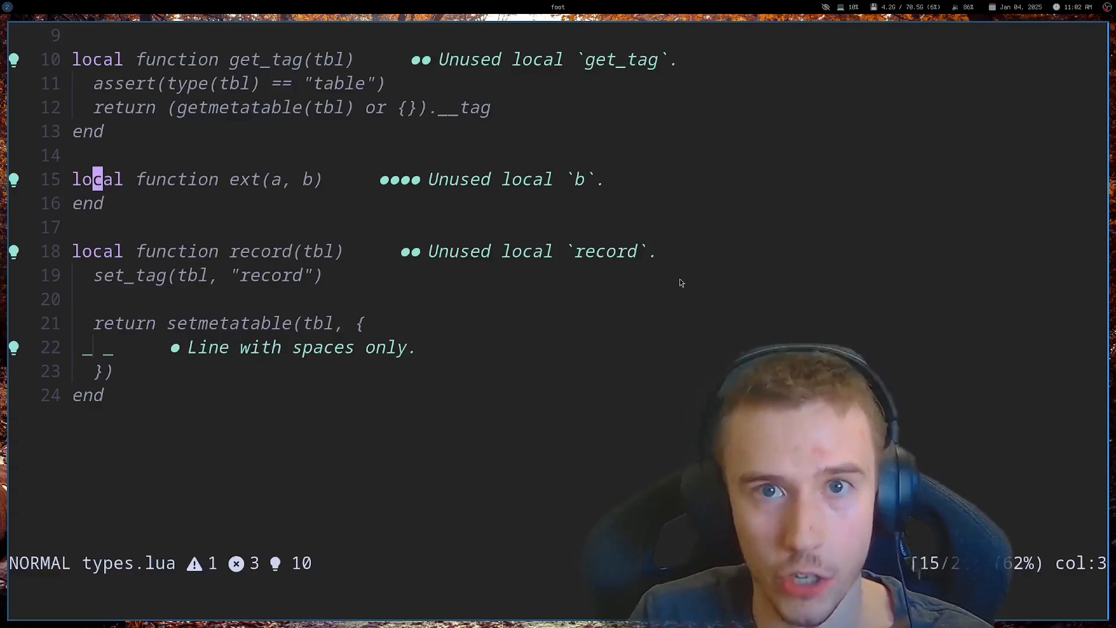
Fill ext with a for k, v in pairs(b) loop setting a[k] = v, return a, and save.
text(for i =)
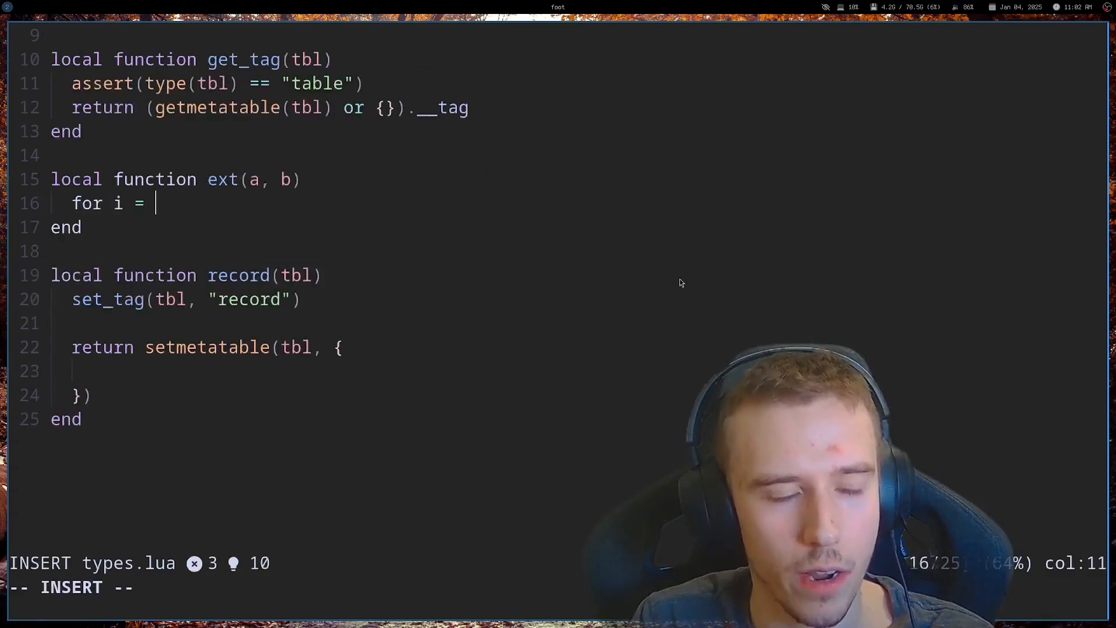
text(,)
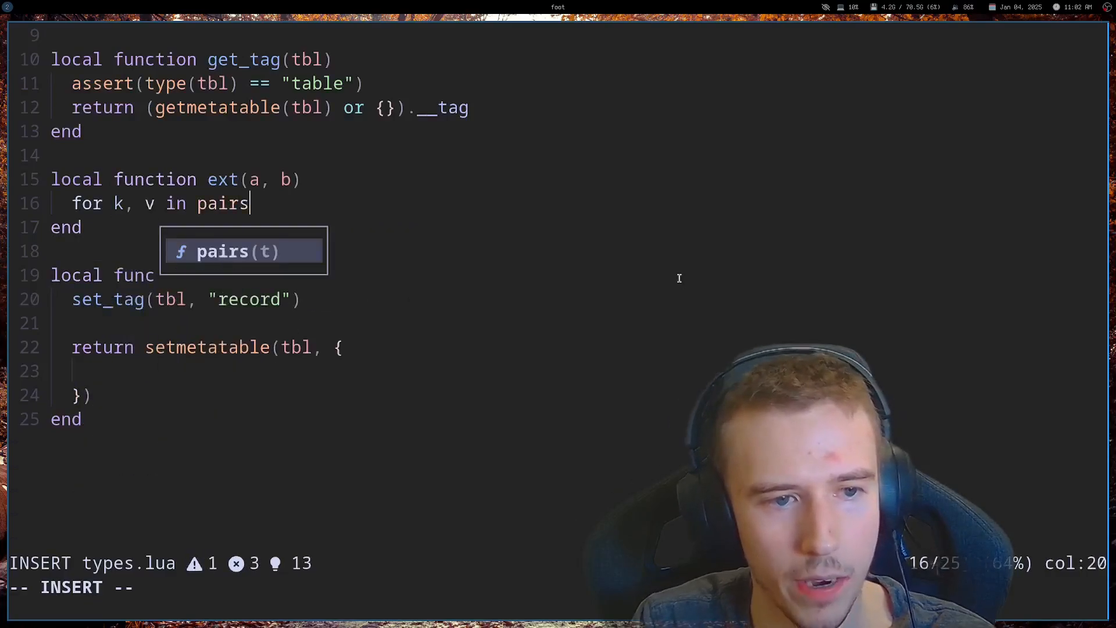
key(Escape)
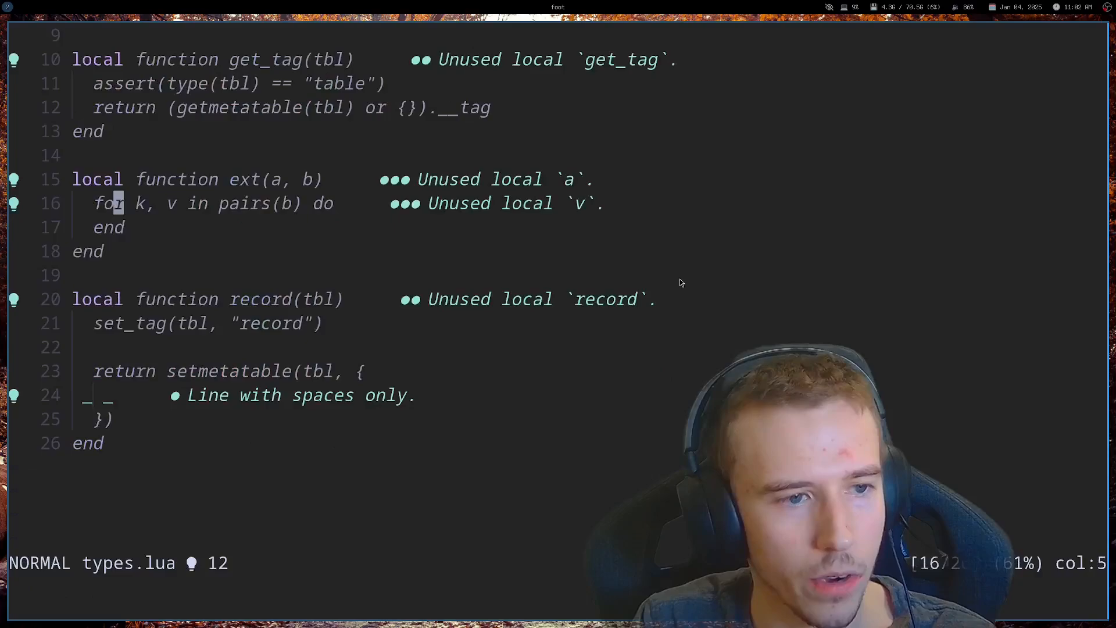
text(a[k] = v)
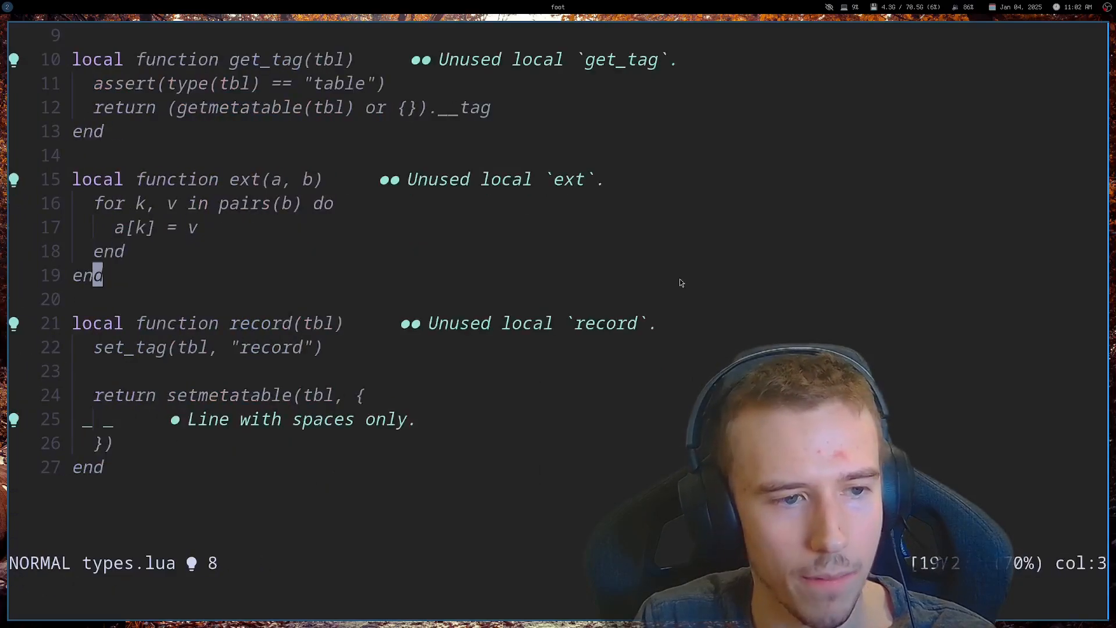
text(return a)
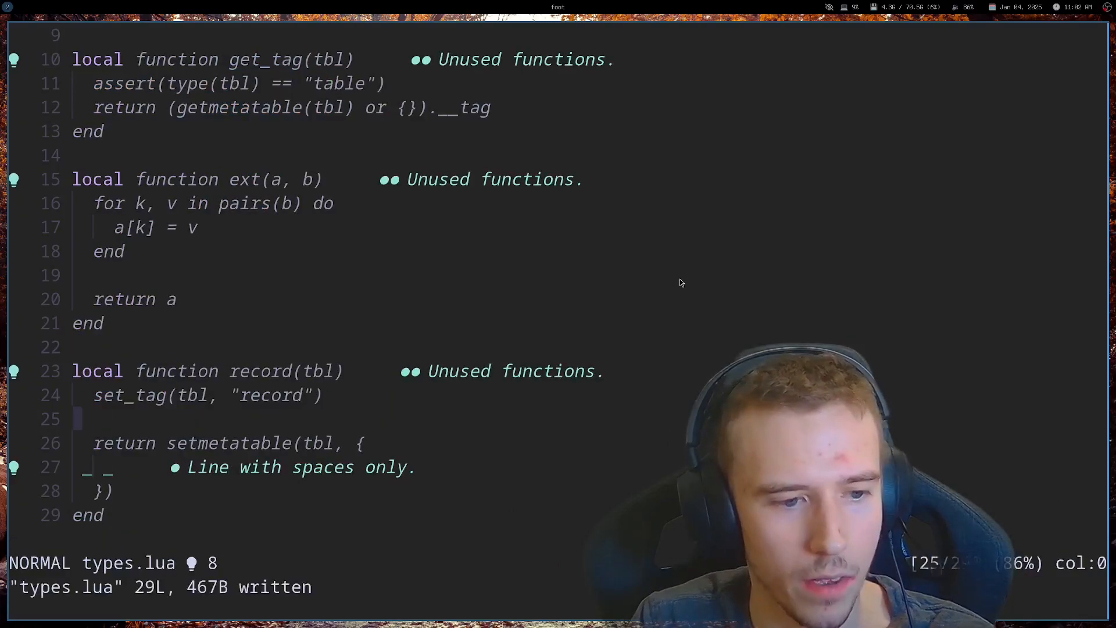
text(local mp)
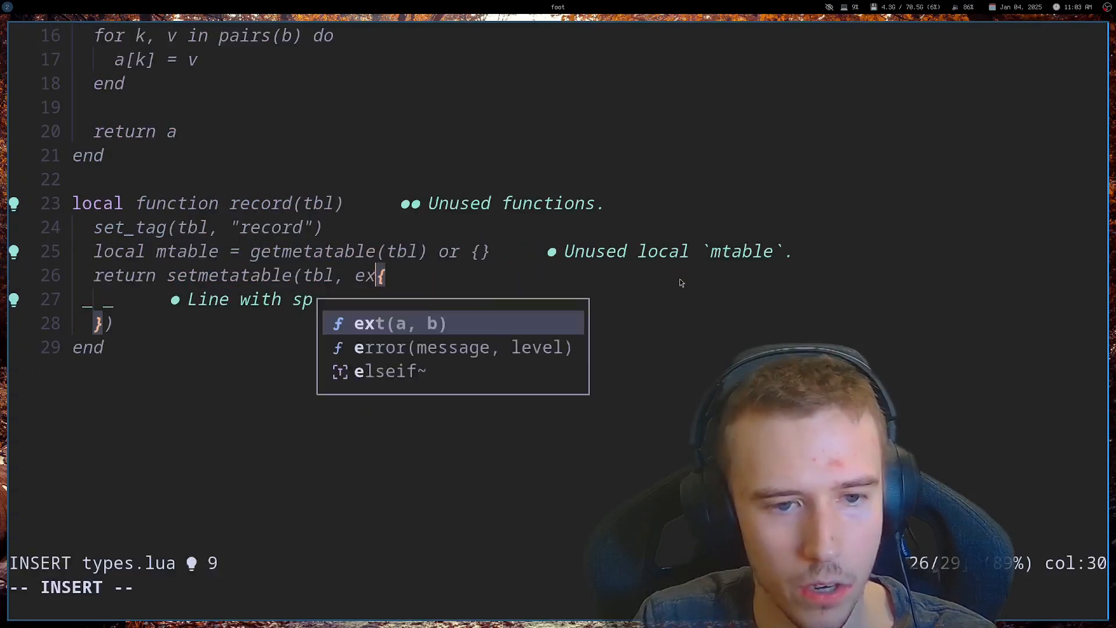
In record, merge mtable through ext and add an __index = function(self, key) metamethod.
text((mtable,)
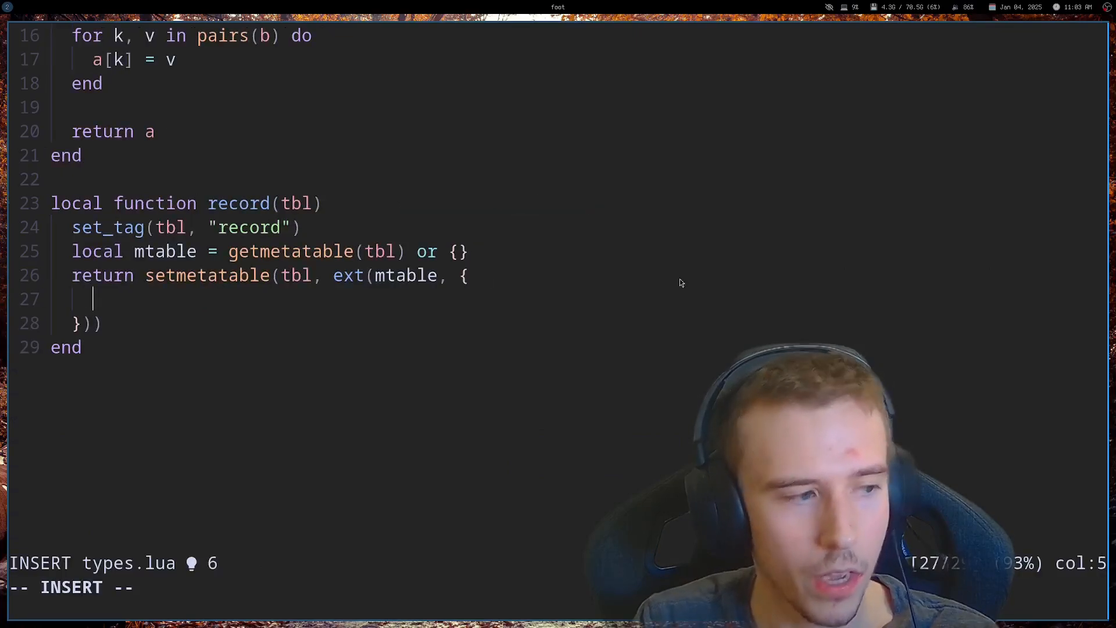
text(__)
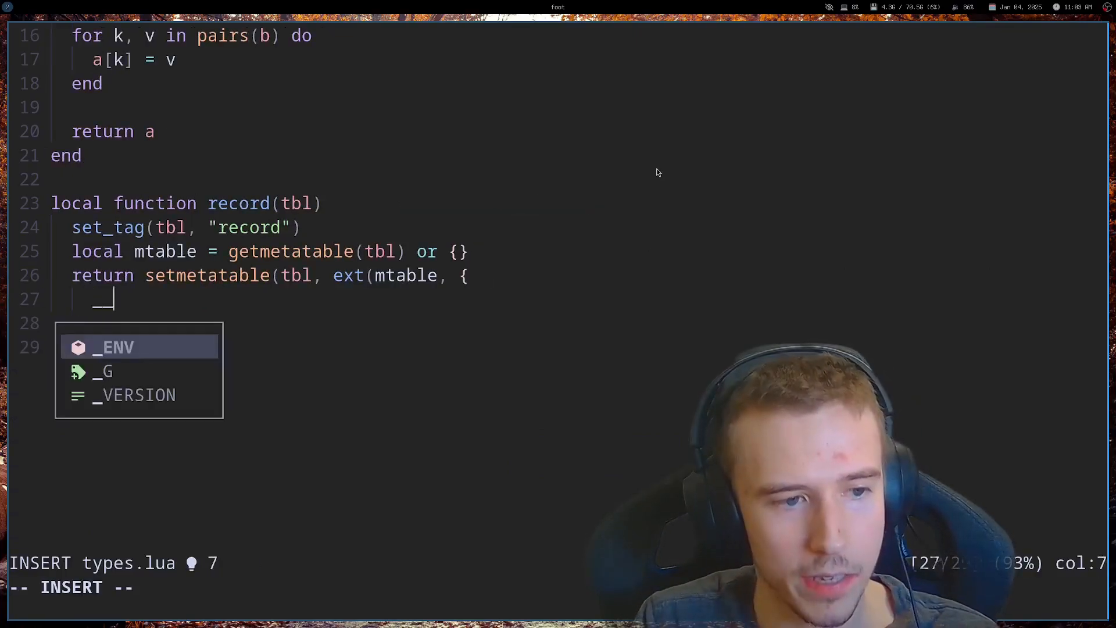
text(__index = function()
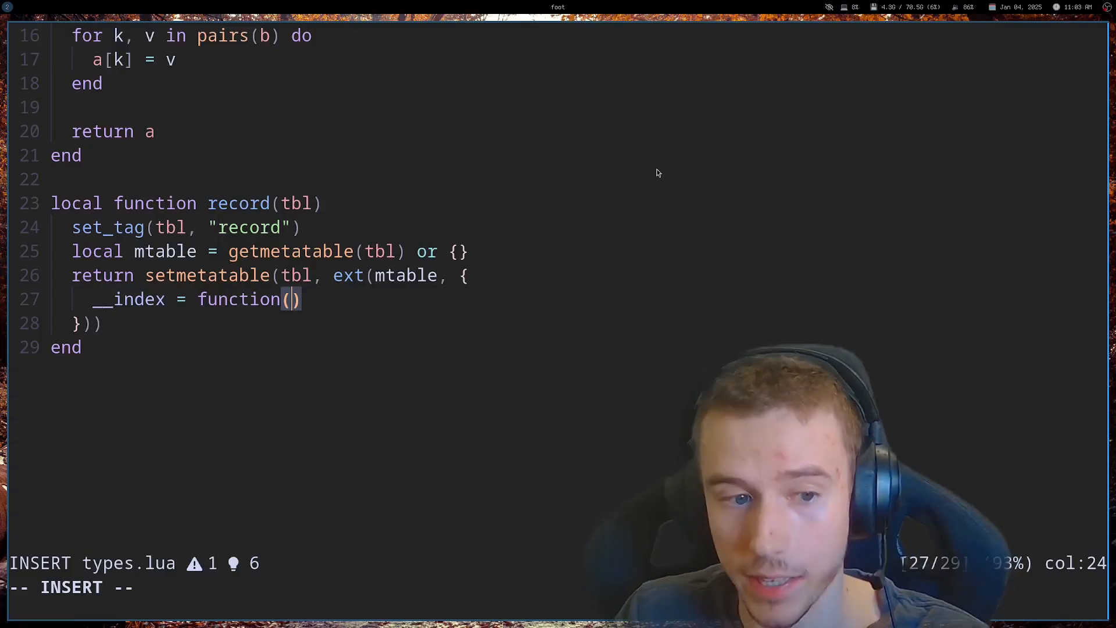
text(sel)
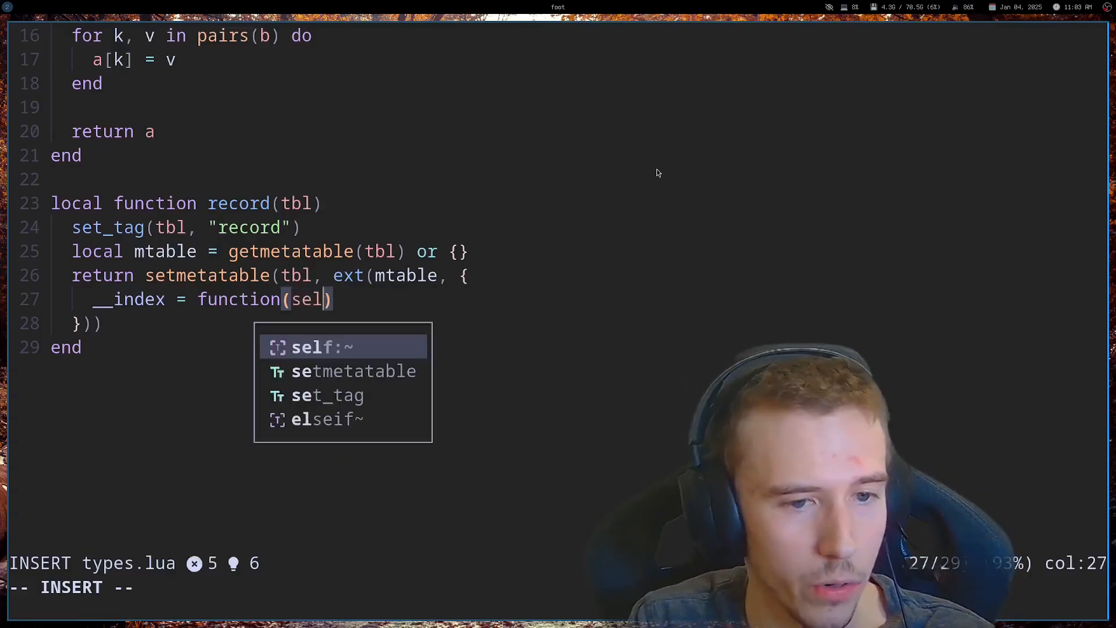
text(f, key)
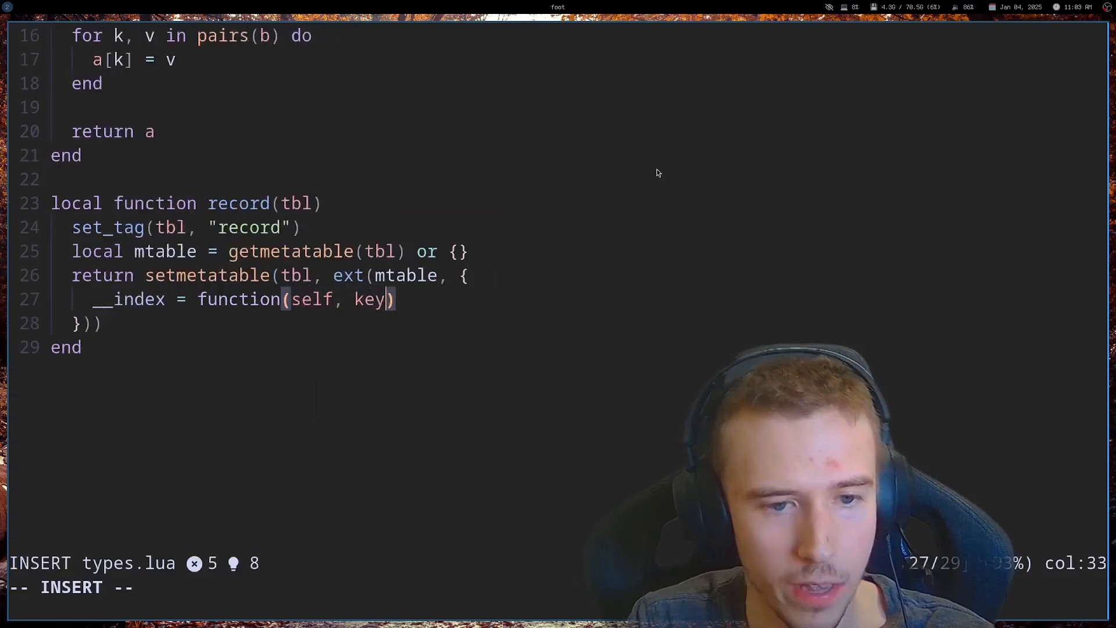
key(Escape)
text(end,)
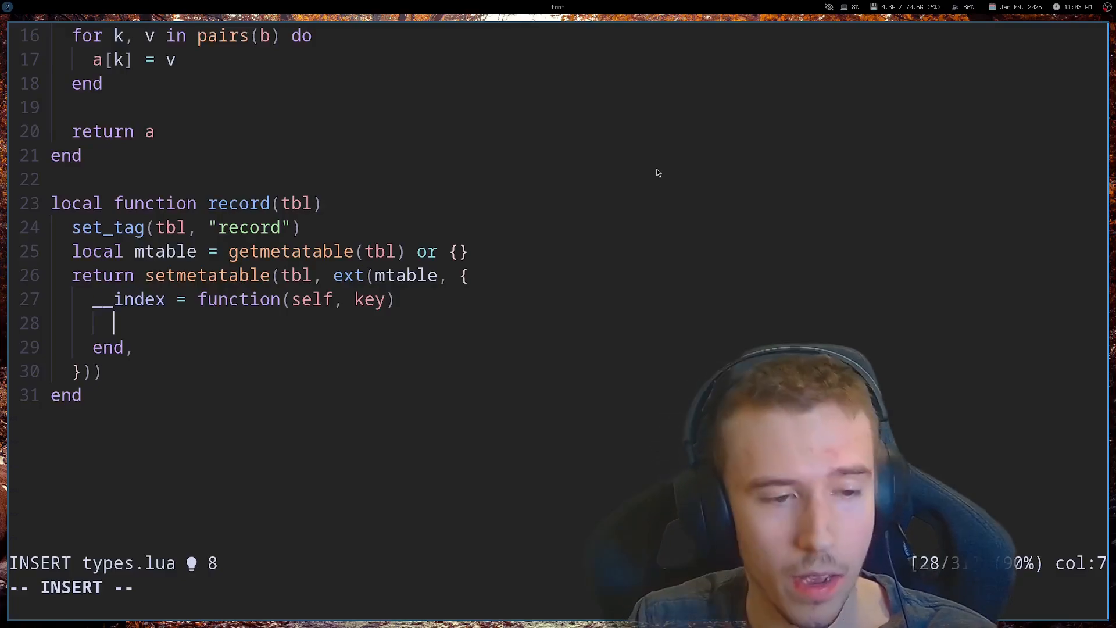
Make __index raise 'Record doesn't have field' when rawget is nil, and save.
text(if rawget(self, k) == nil then)
text(error(")
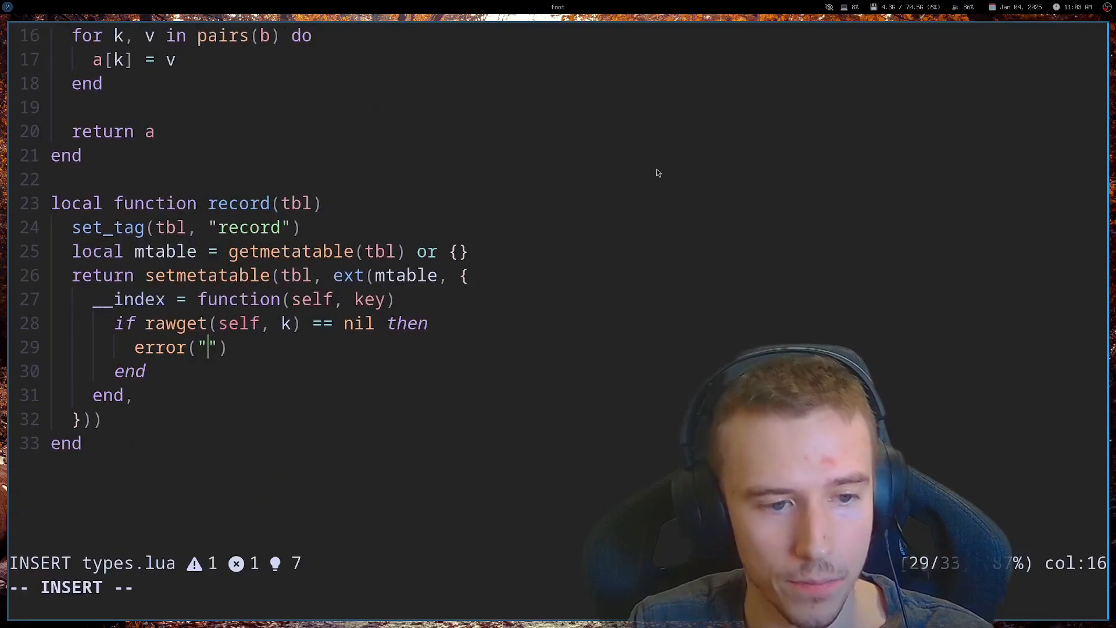
text(Unexpected)
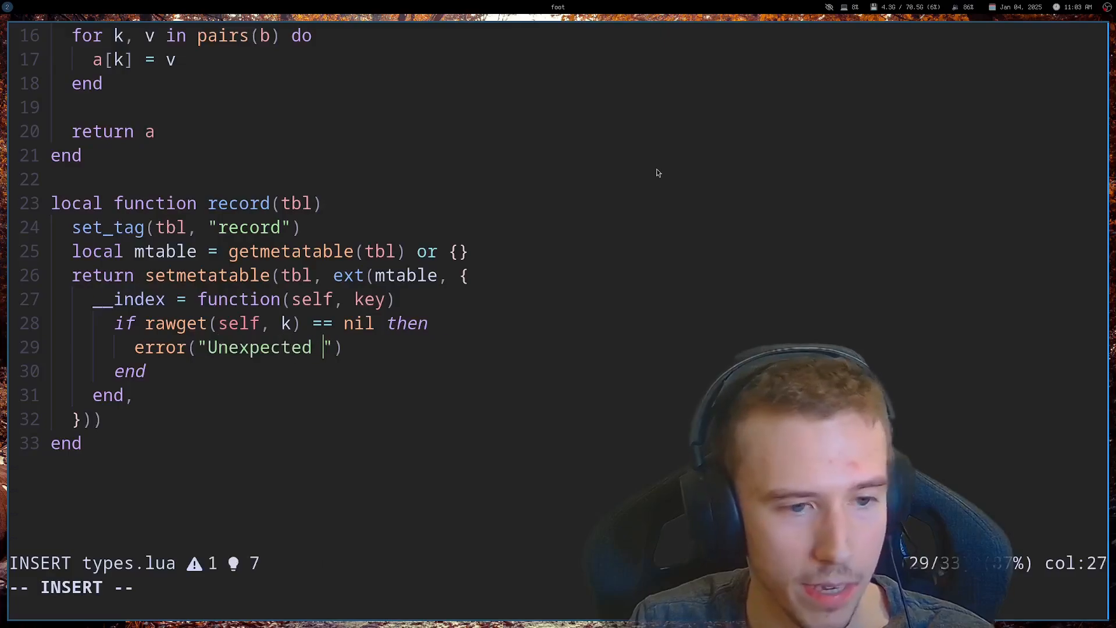
text(Record doesn't have fiel)
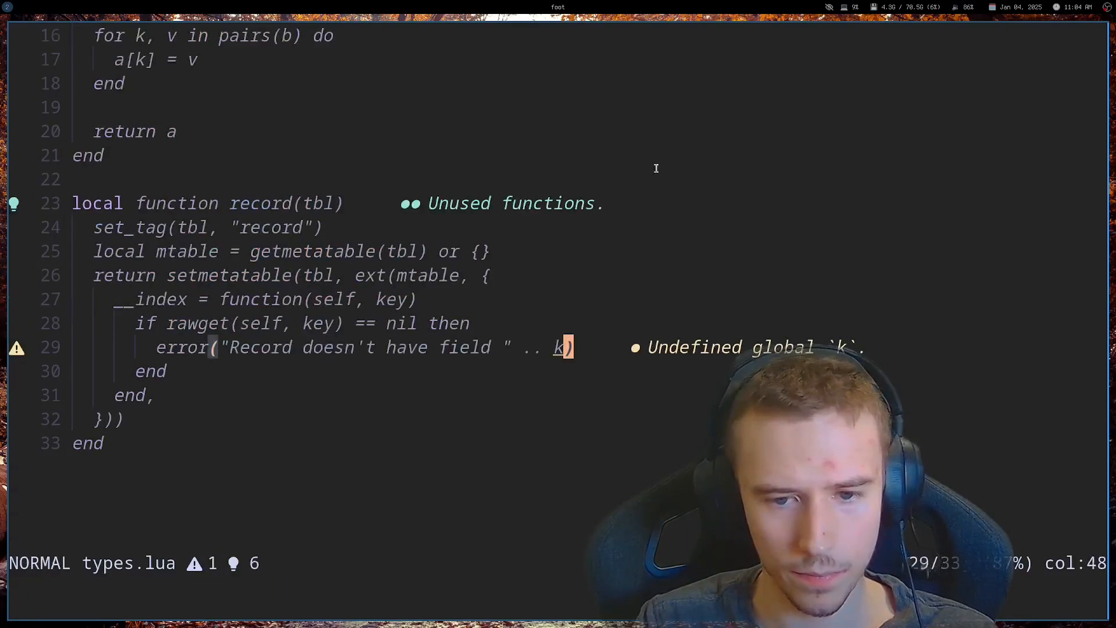
text(ey)
text(return rawget(self, key)
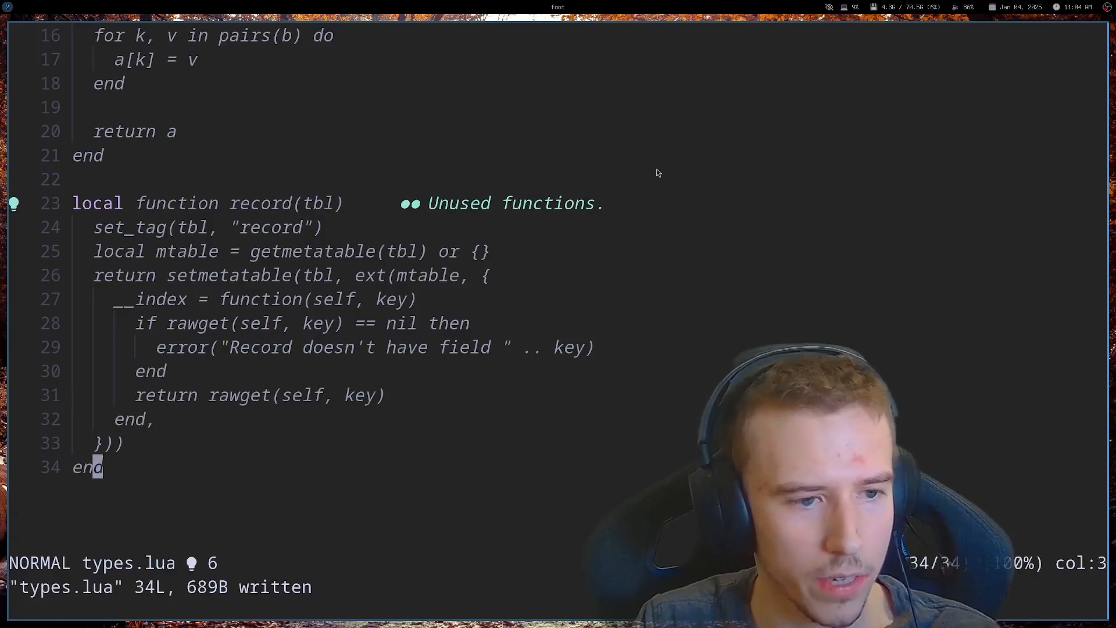
Append local Vec2 = record { x = 100, y = 200 }, then Vec2.z = 100 and print().
text(local)
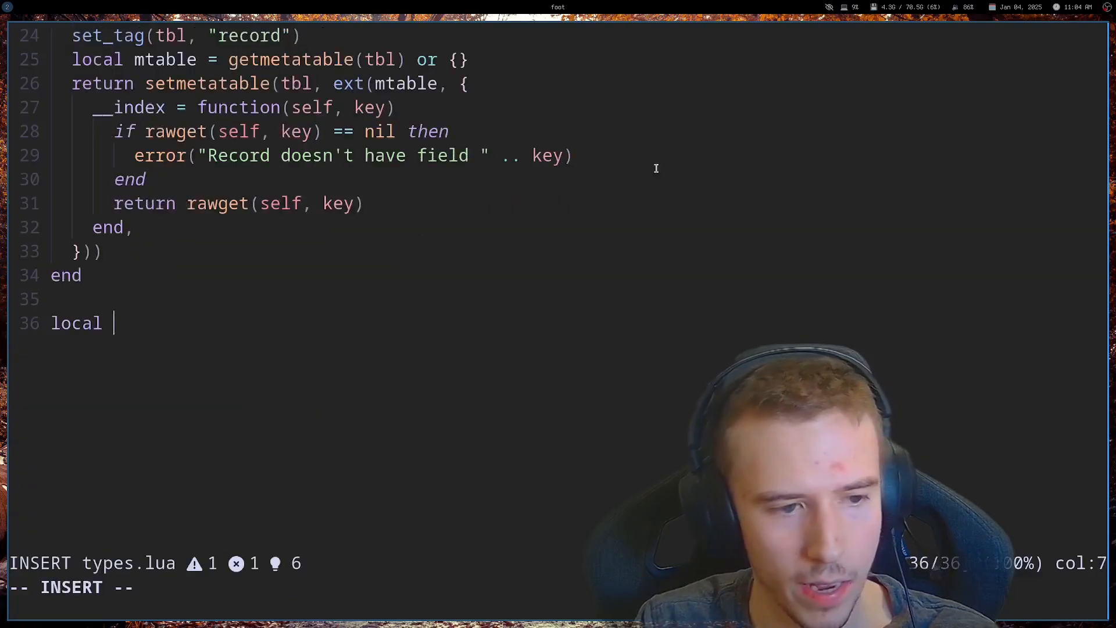
text(Vec2 = record {)
text(y =)
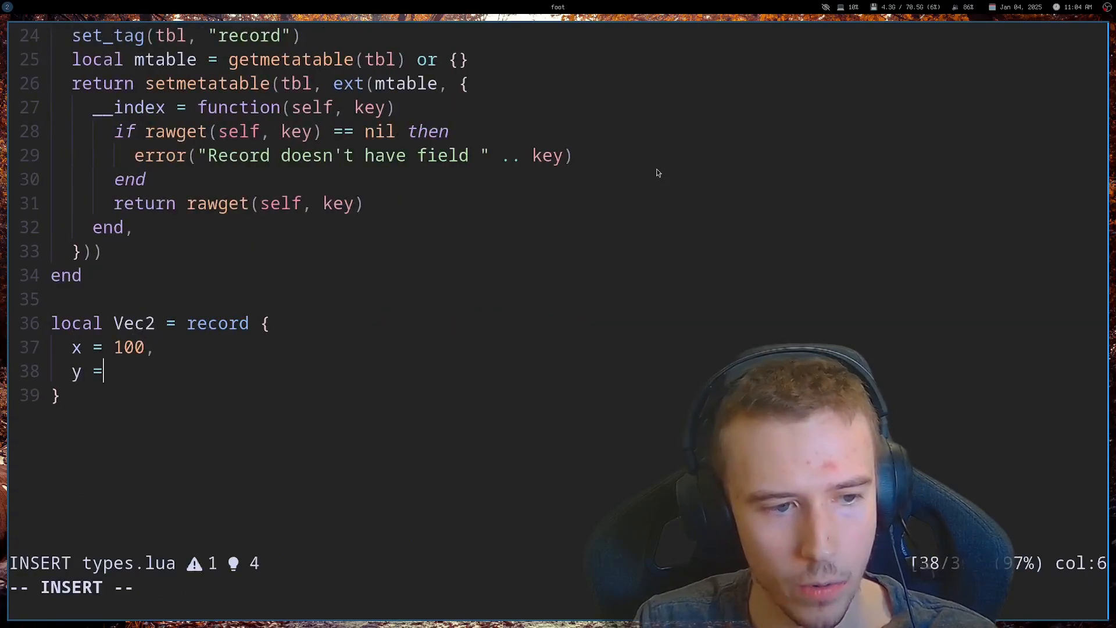
text(200)
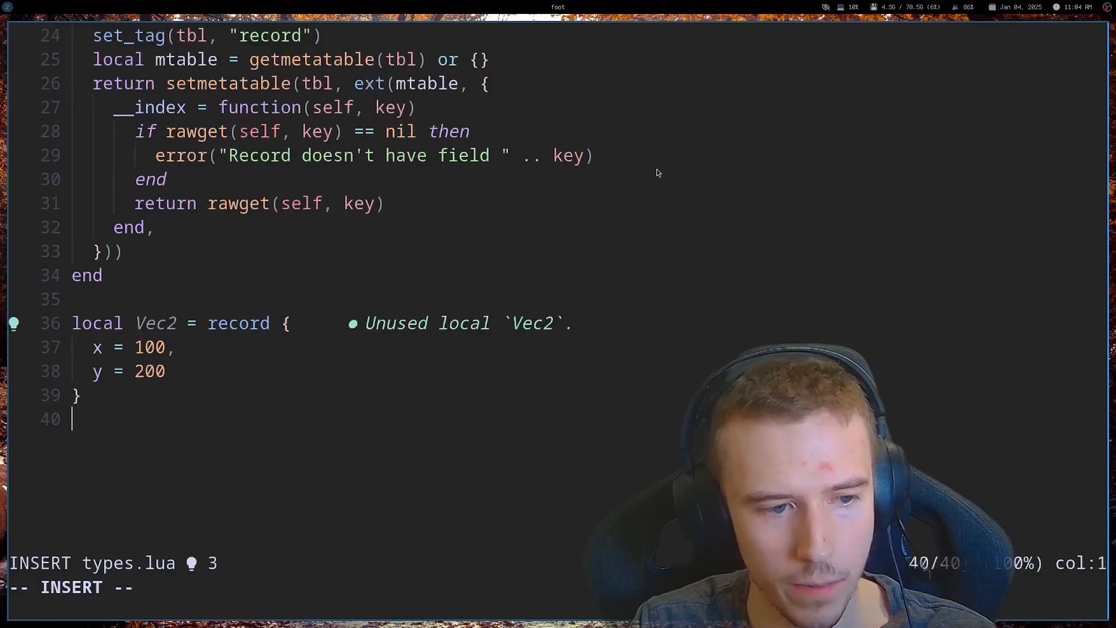
text(Vec)
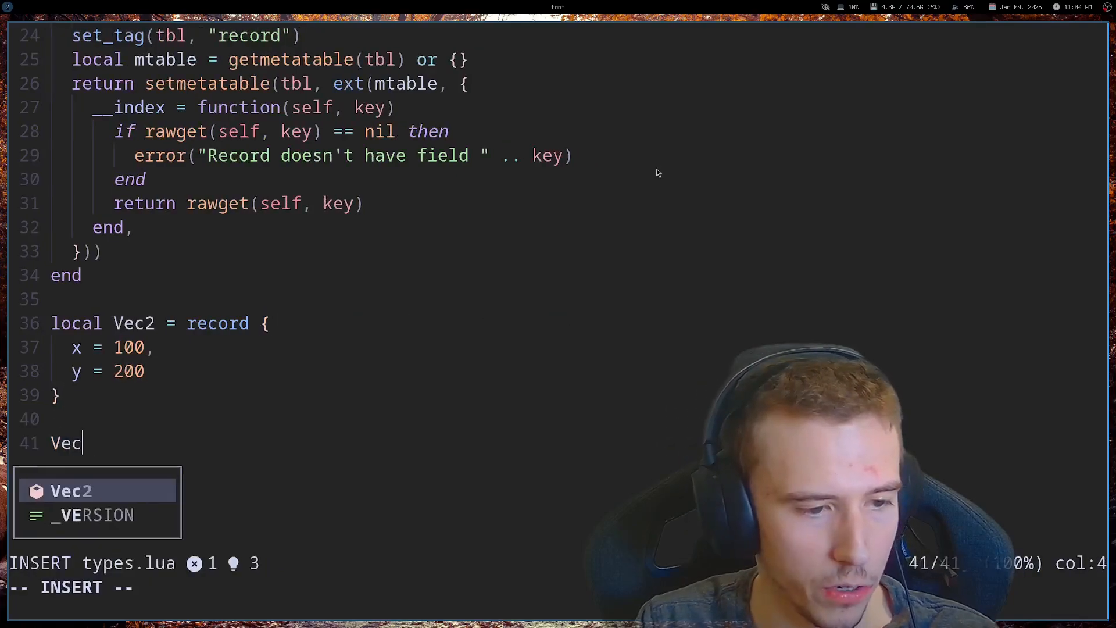
text(print()
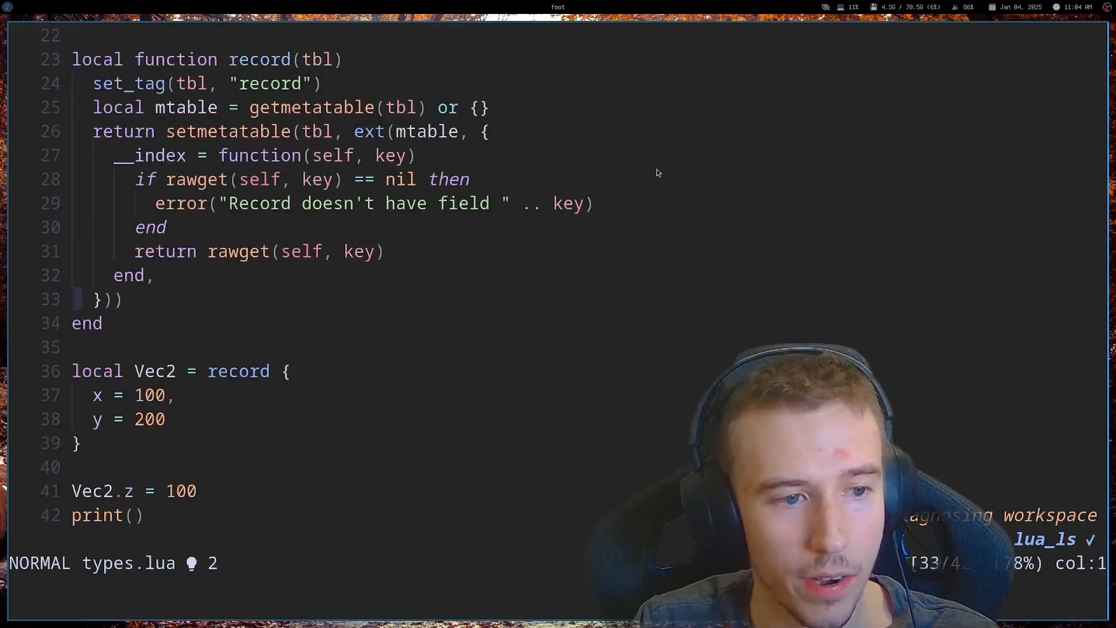
Add __newindex raising 'Records are immutable, cannot add key' and a Vec2.z = 100 test.
text(__newindex = function(self, key, _)
text(end,)
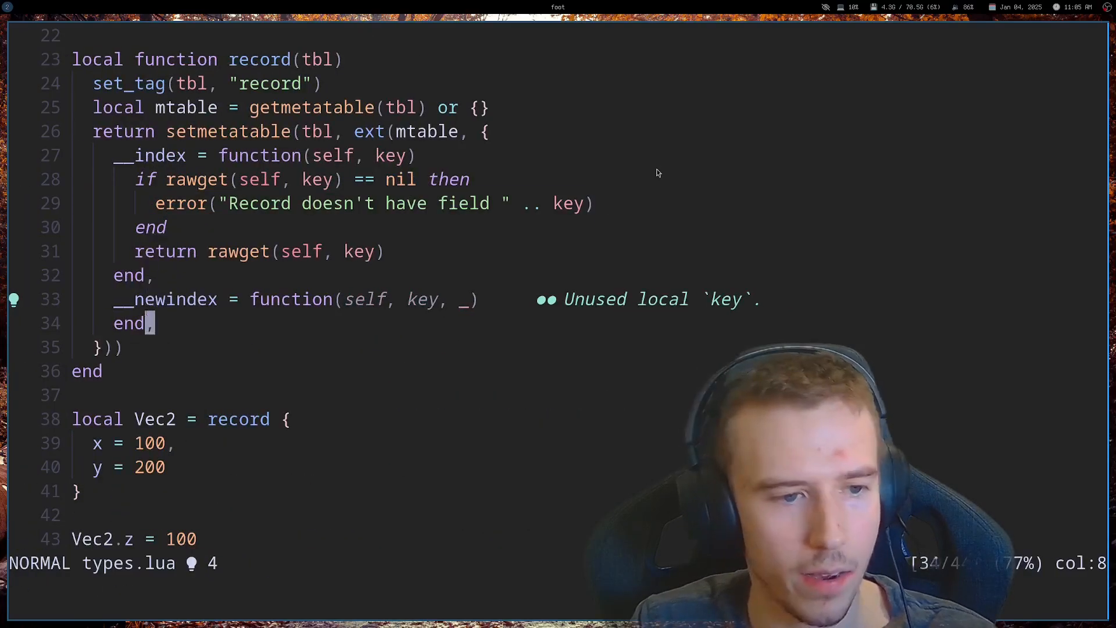
text(error("Records are immu" .. key)
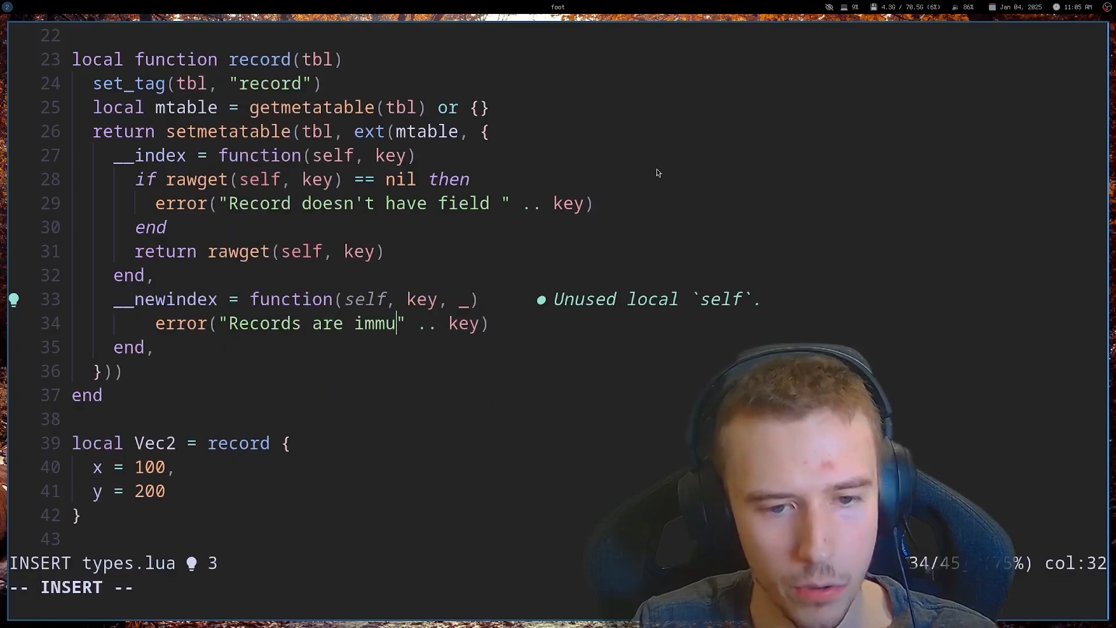
text(table, cannot add)
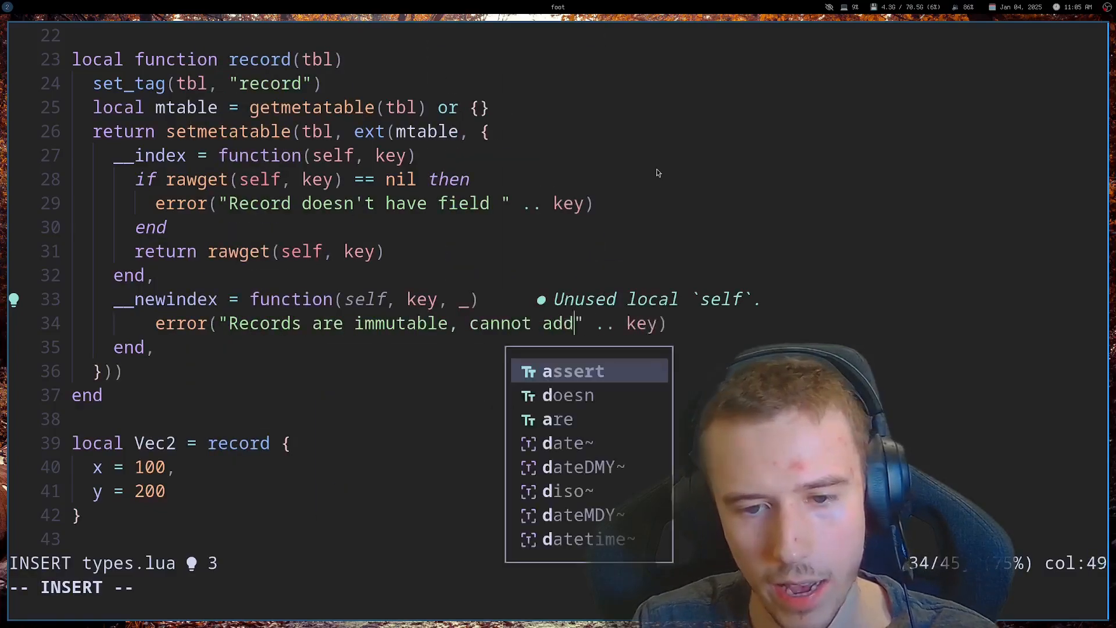
text(key)
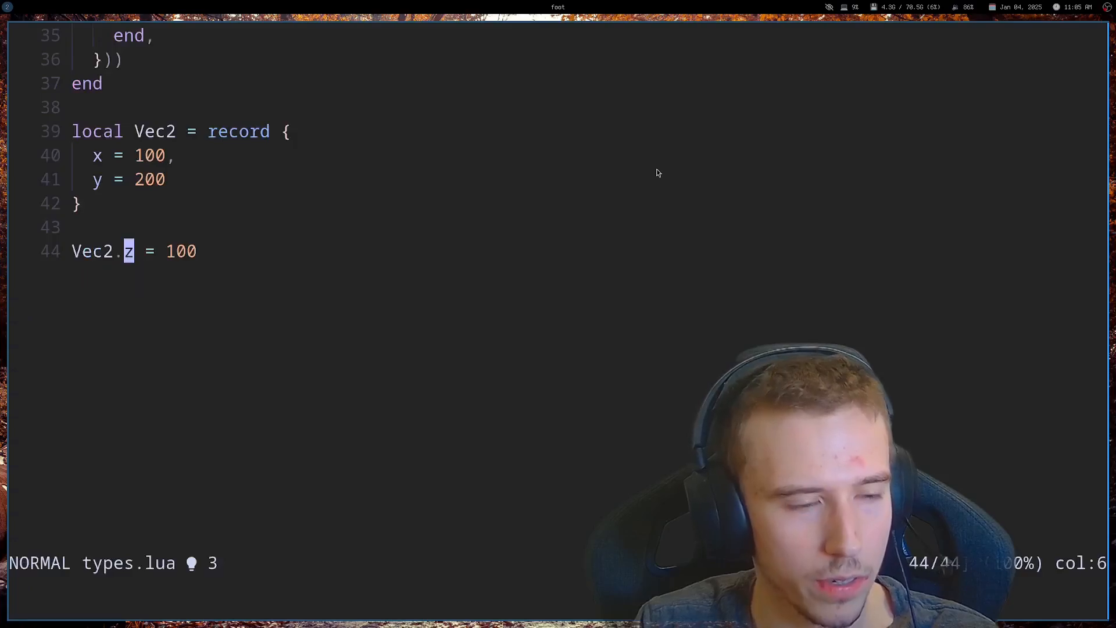
text(print(Vec2))
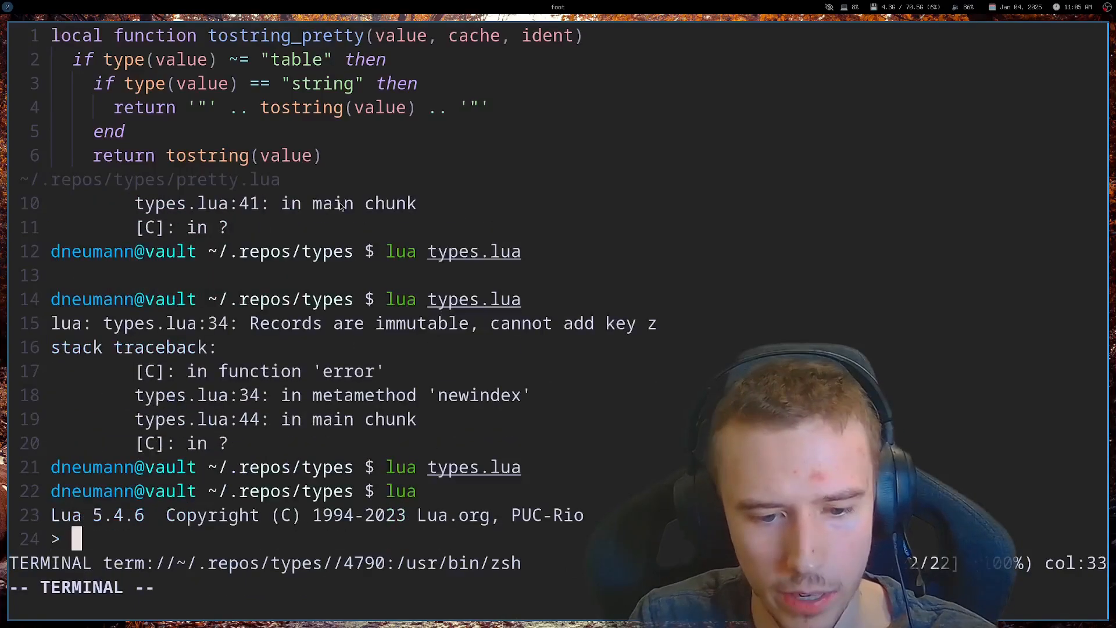
Run print({}) in the terminal Lua REPL, quit, and review pretty.lua's tostring_pretty.
text(print({)
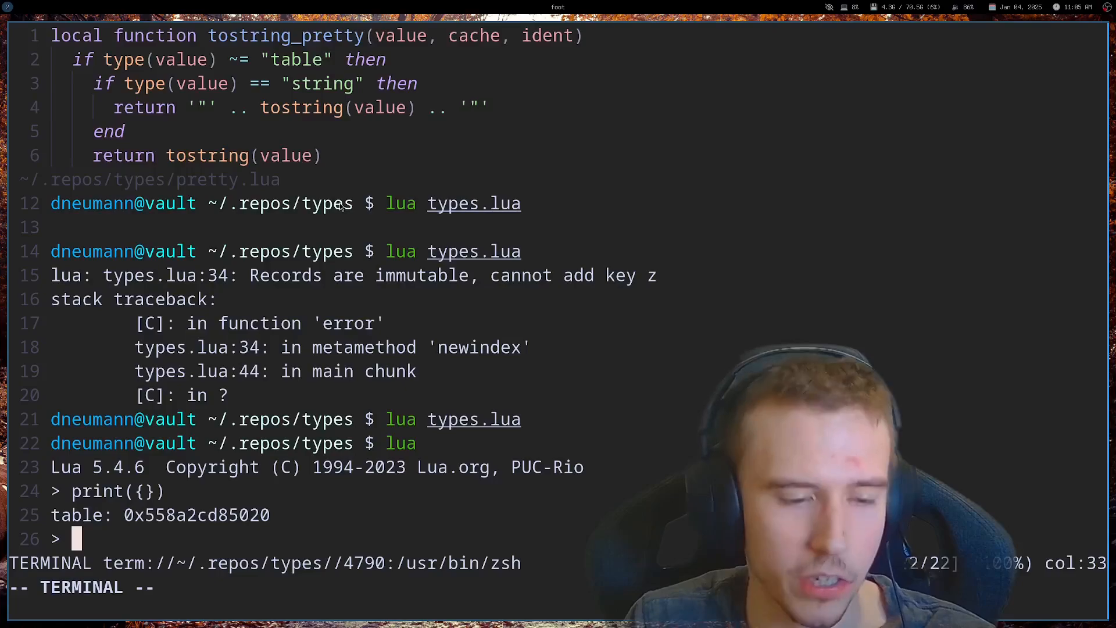
text(q)
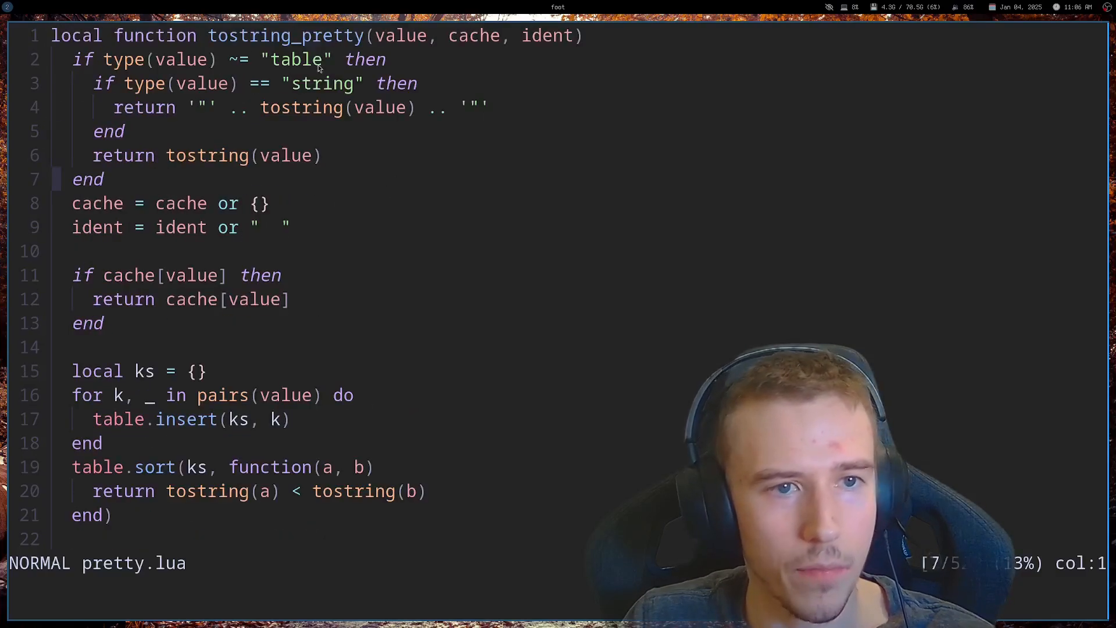
mouse_move(410, 145)
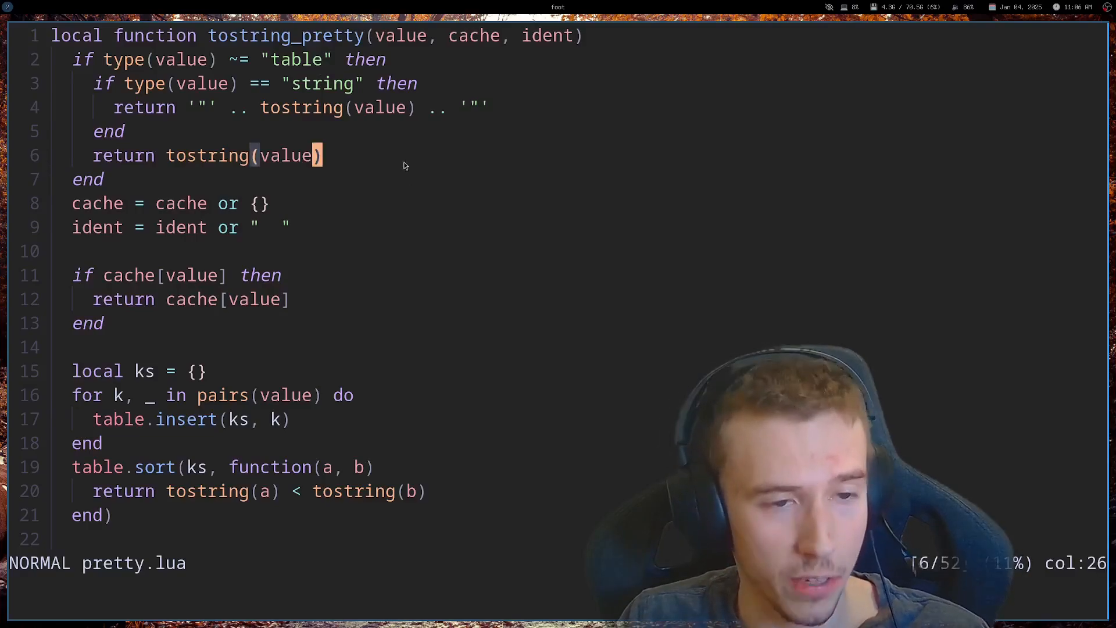
scroll(down, 3)
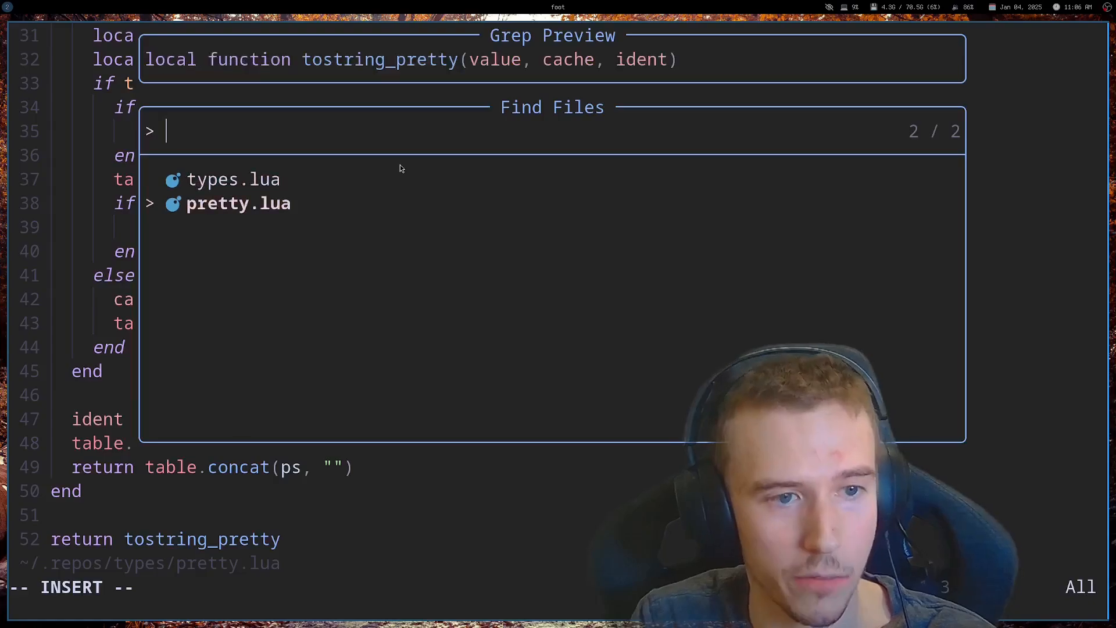
Give records a __tostring returning pretty(self) and require the pretty module at the top.
click(232, 179)
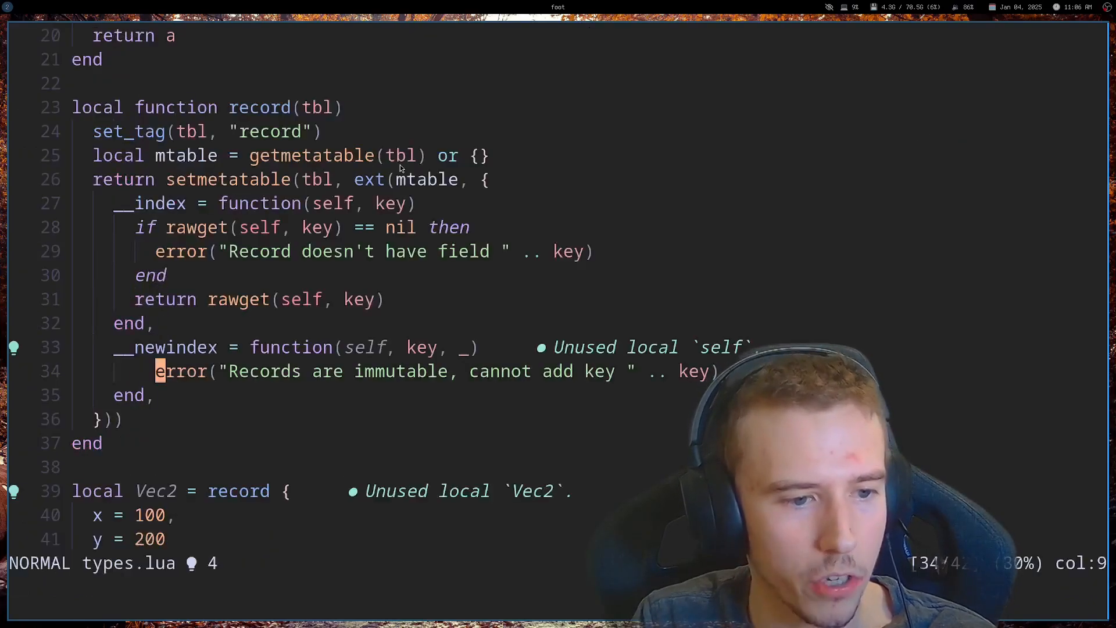
text(__tostring)
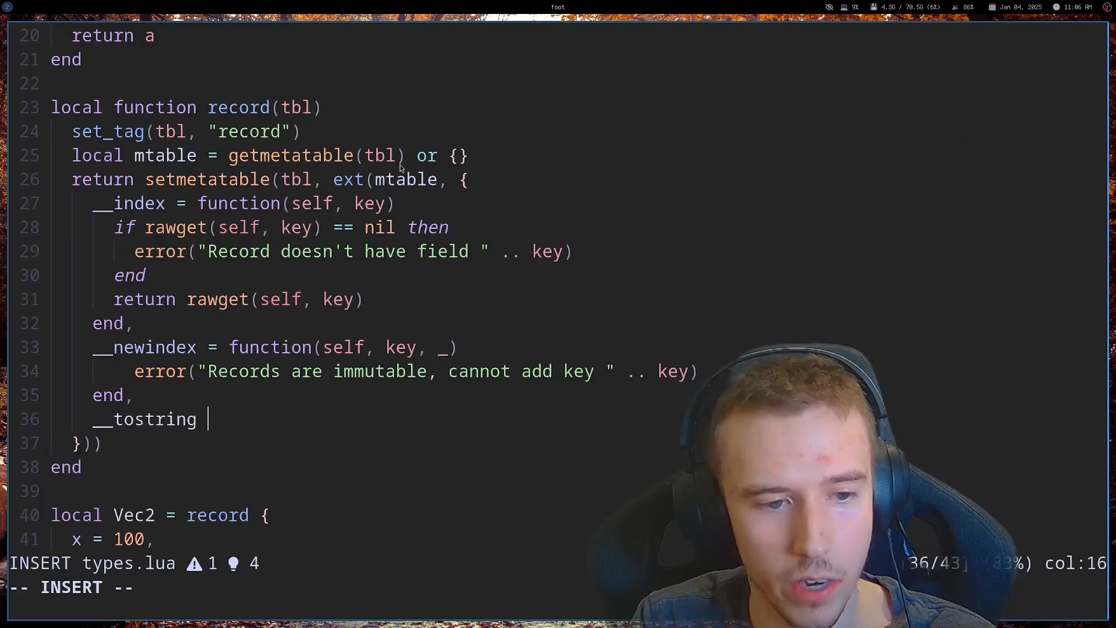
text(= function(*self)
text(end,)
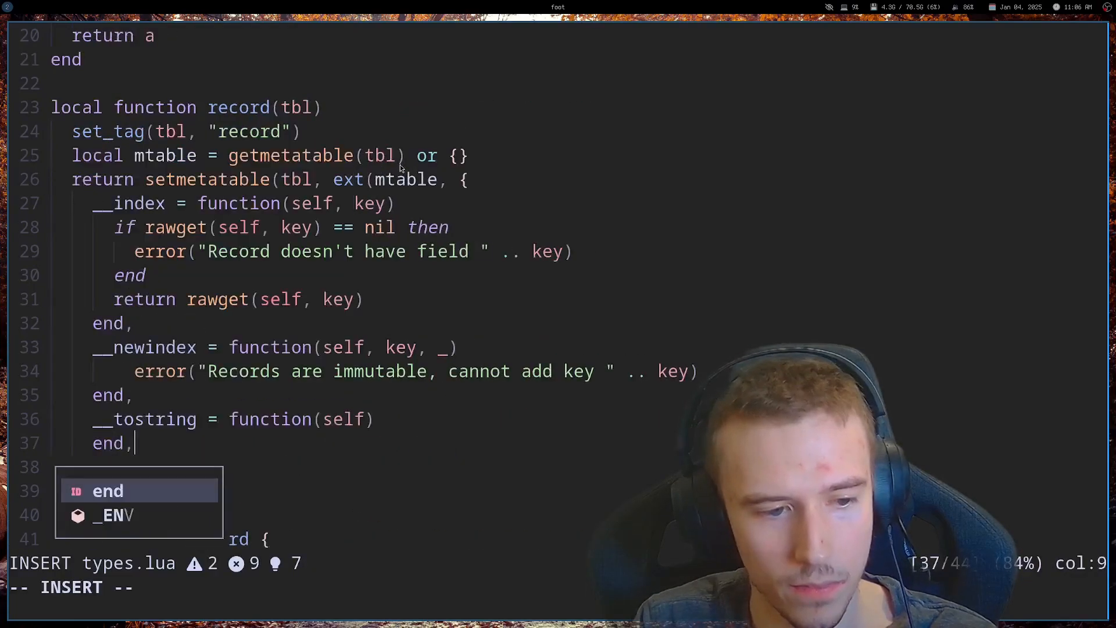
text(re)
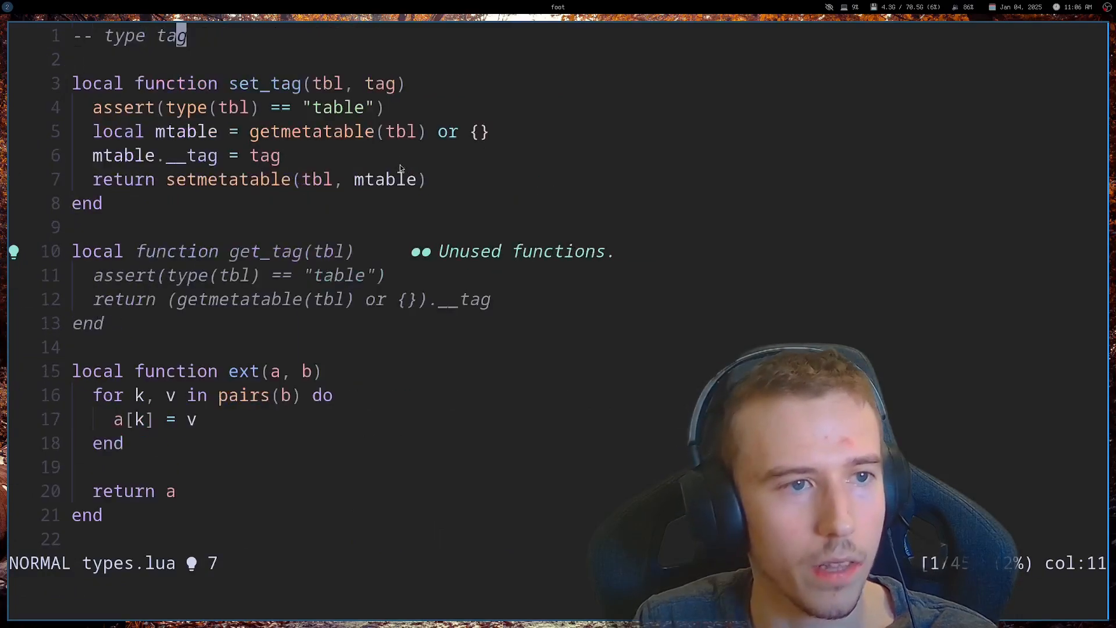
text(local pretty = reuqire()
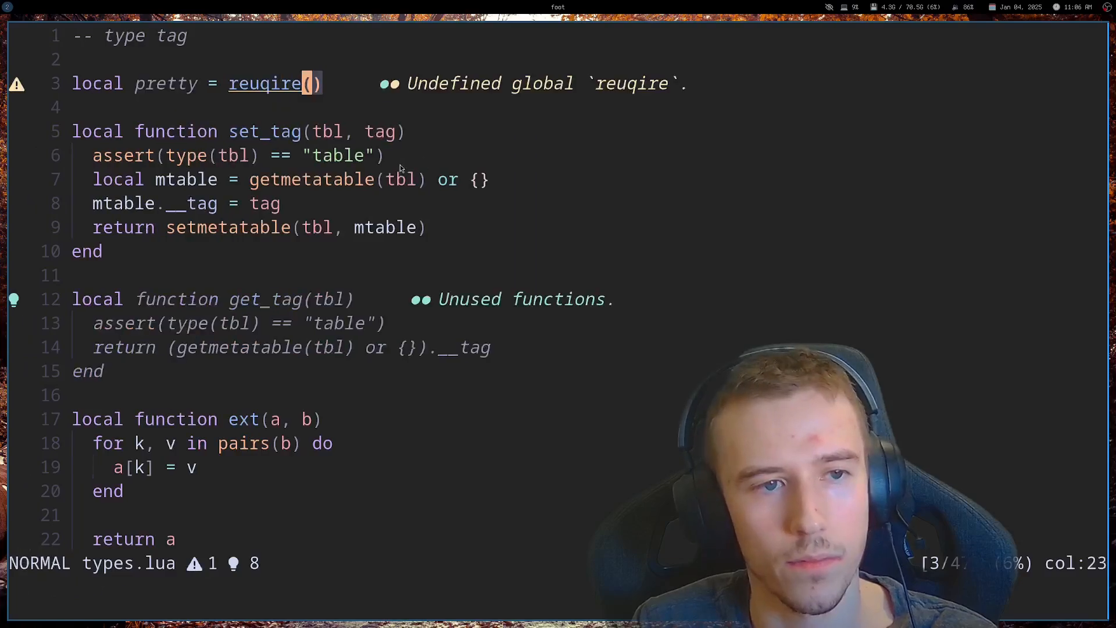
text(require("pret")
text(return)
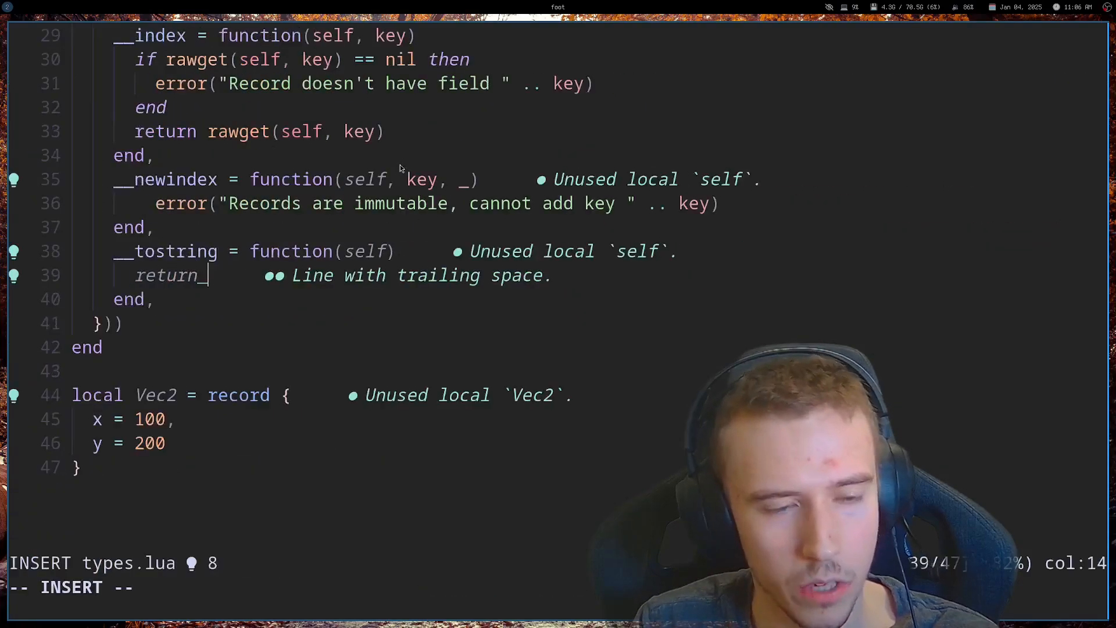
text(pretty(self))
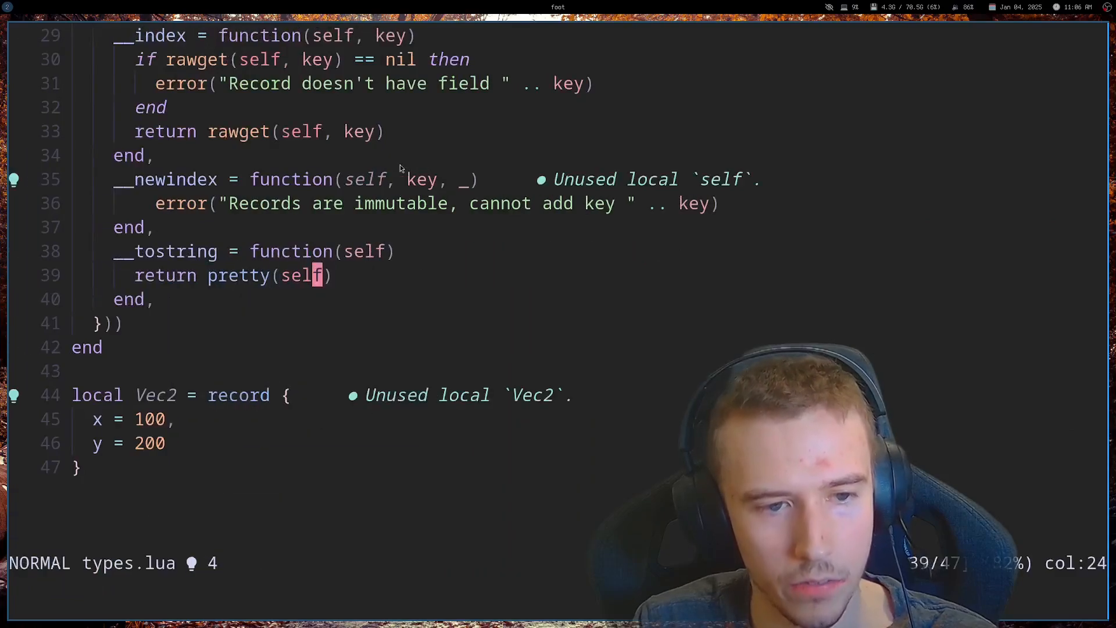
Append print(Vec2) and run lua types.lua.
text(print(Vec2)
text(lua)
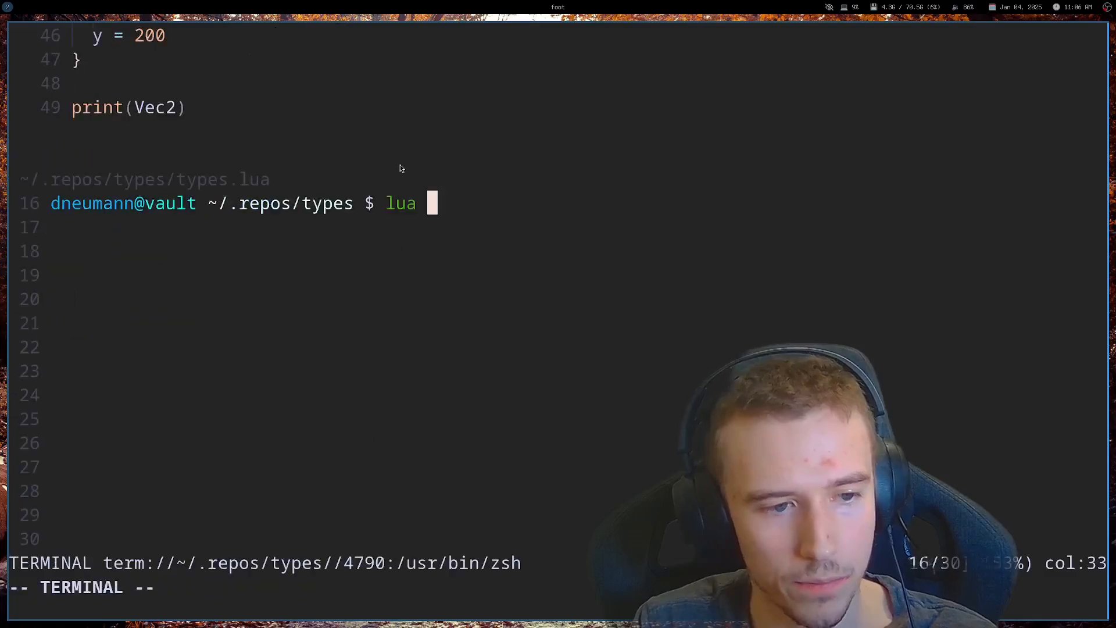
text(types.lua)
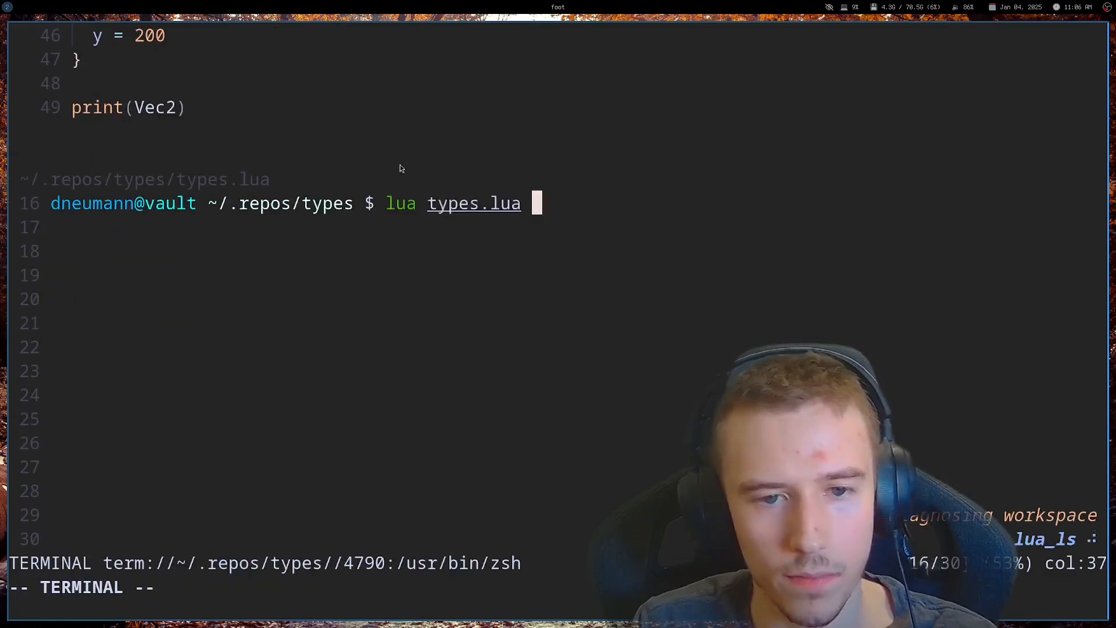
key(Return)
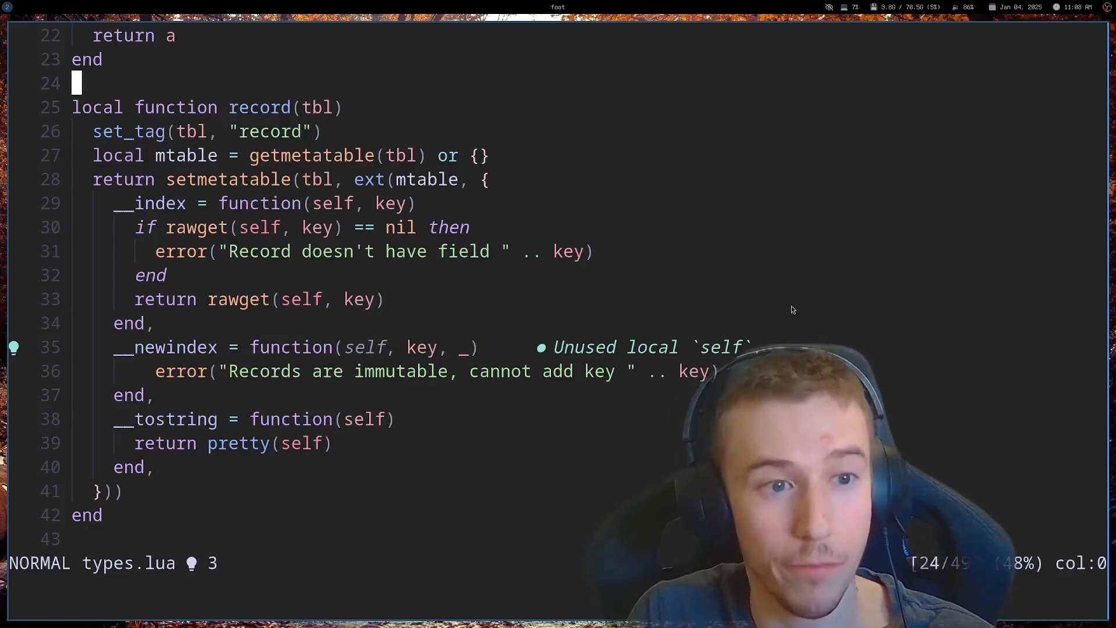
Start local function extract_metamethods(tbl) with an empty methods table.
key(o)
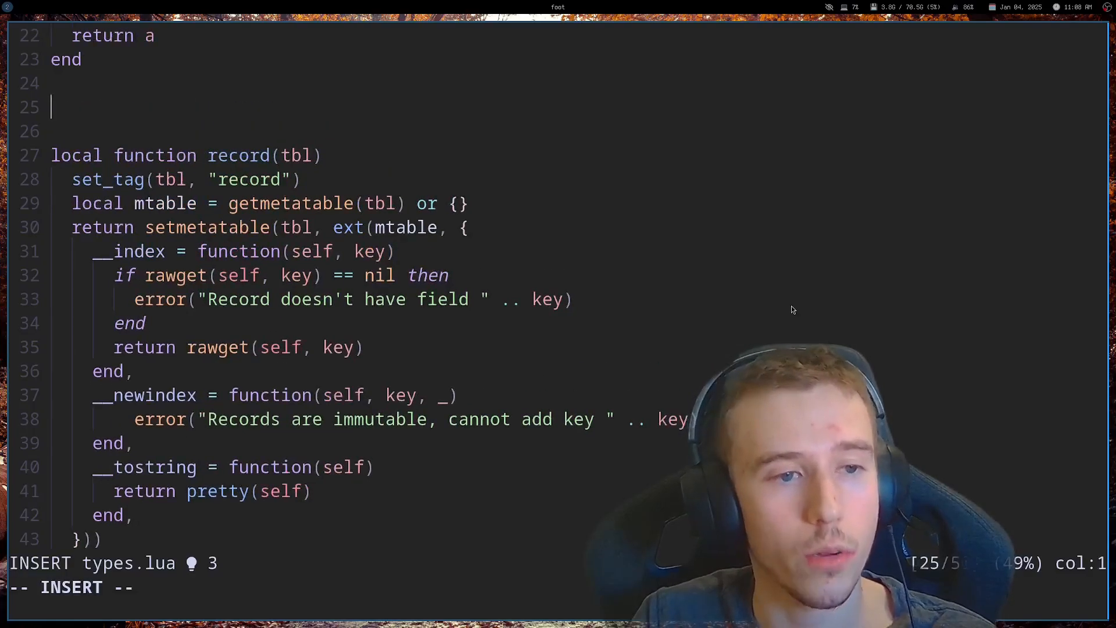
text(locl function extra)
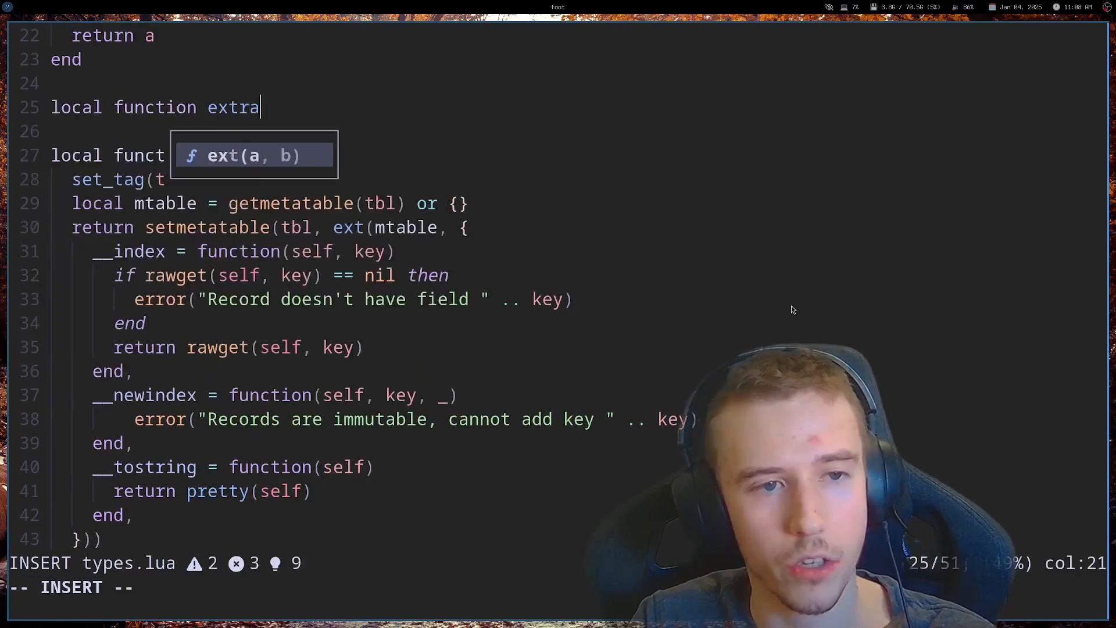
text(ct_metamethod)
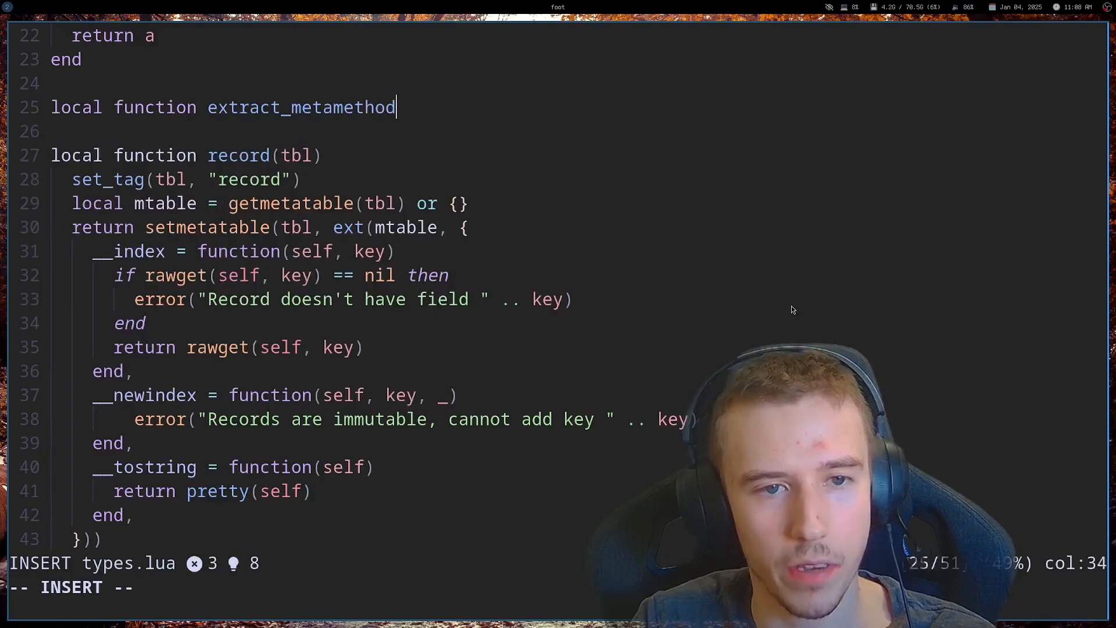
text(s(tbl)
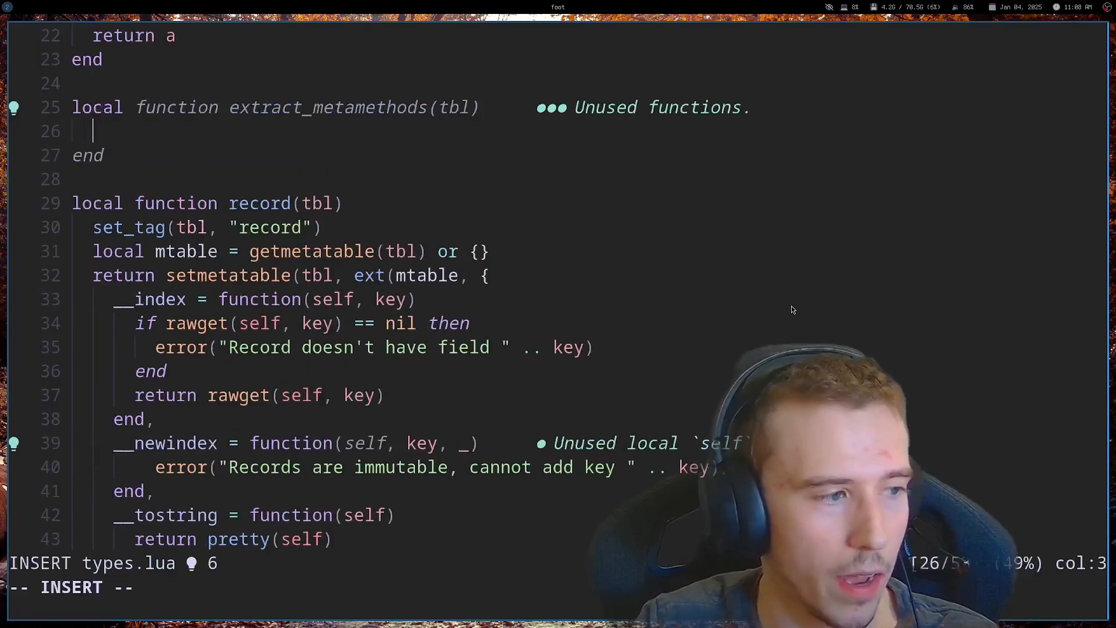
text(local methods =)
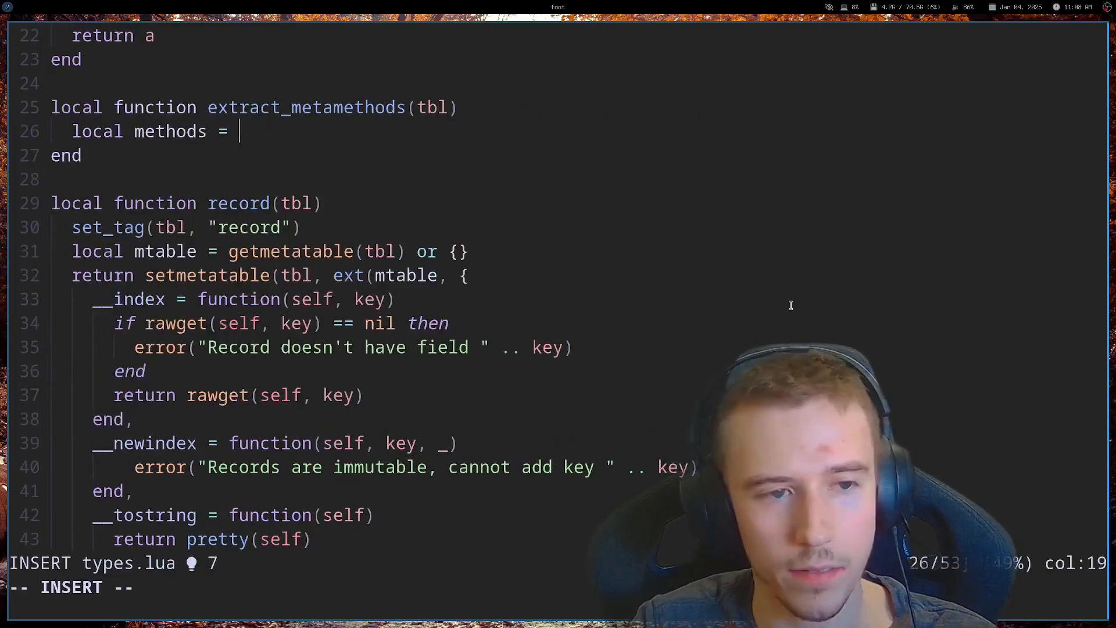
text({})
text(return methods)
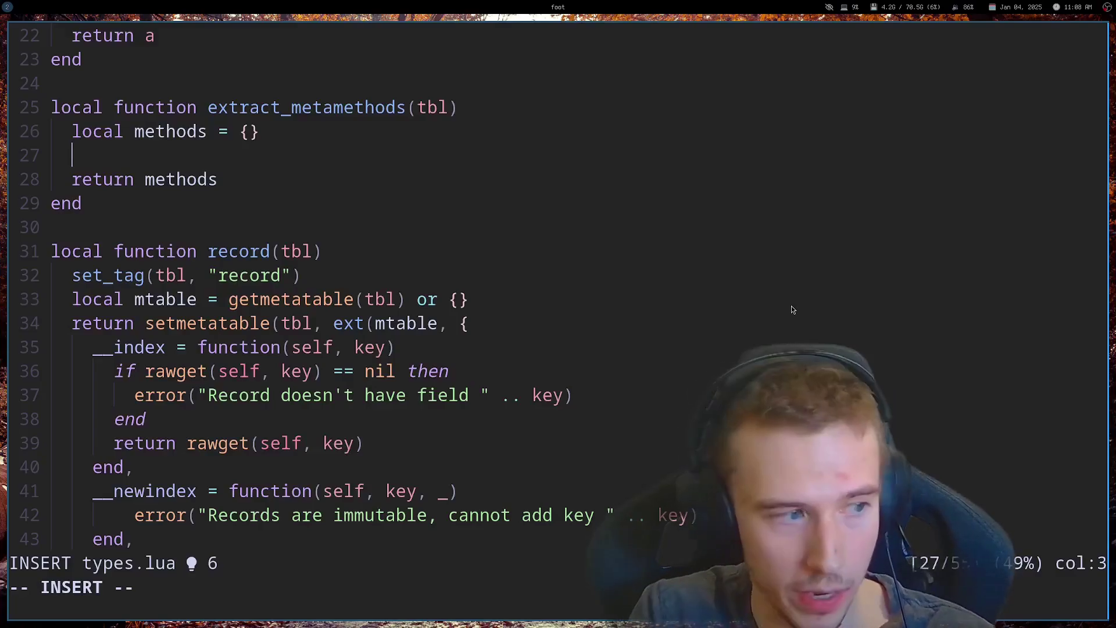
Loop over pairs(tbl), storing string keys starting with '__' whose values are functions into methods.
text(for k,)
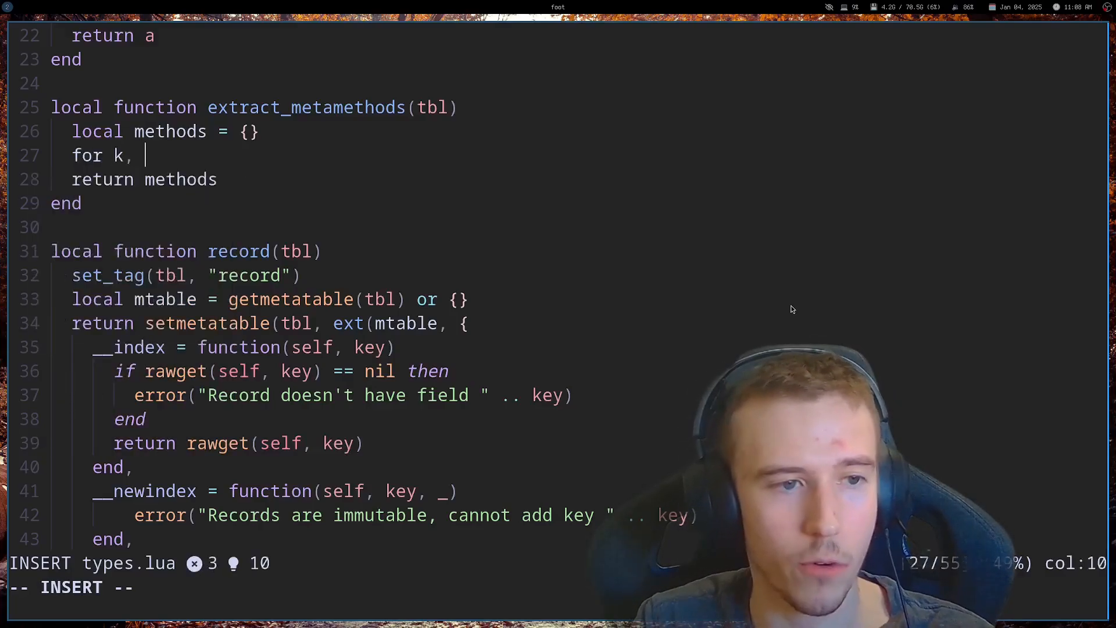
text(v in p)
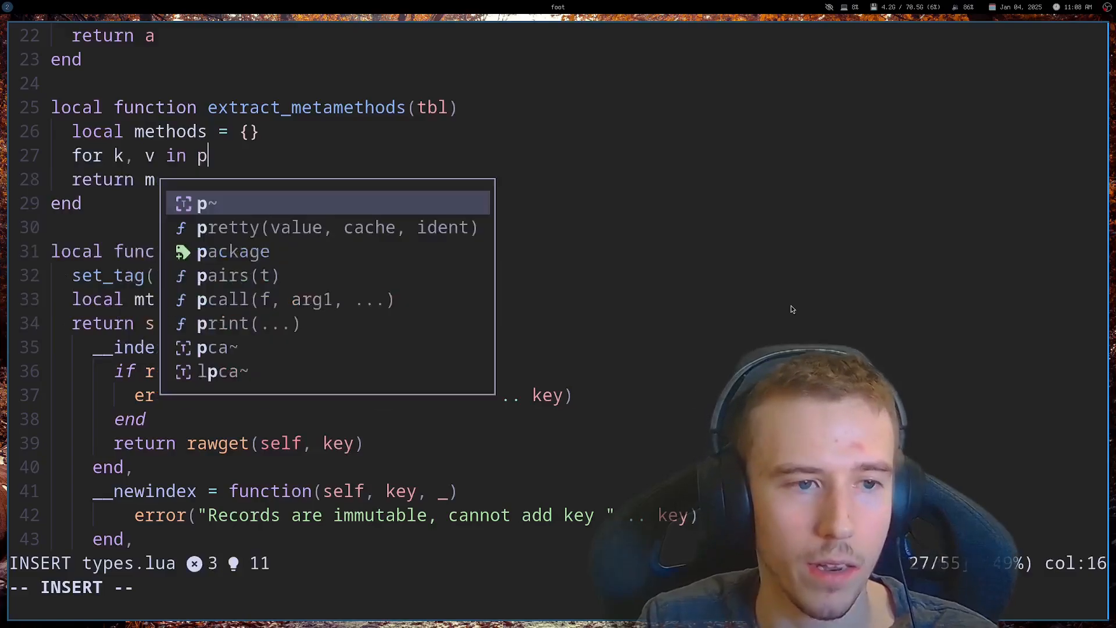
text(airs(tbl) do)
text(if ()
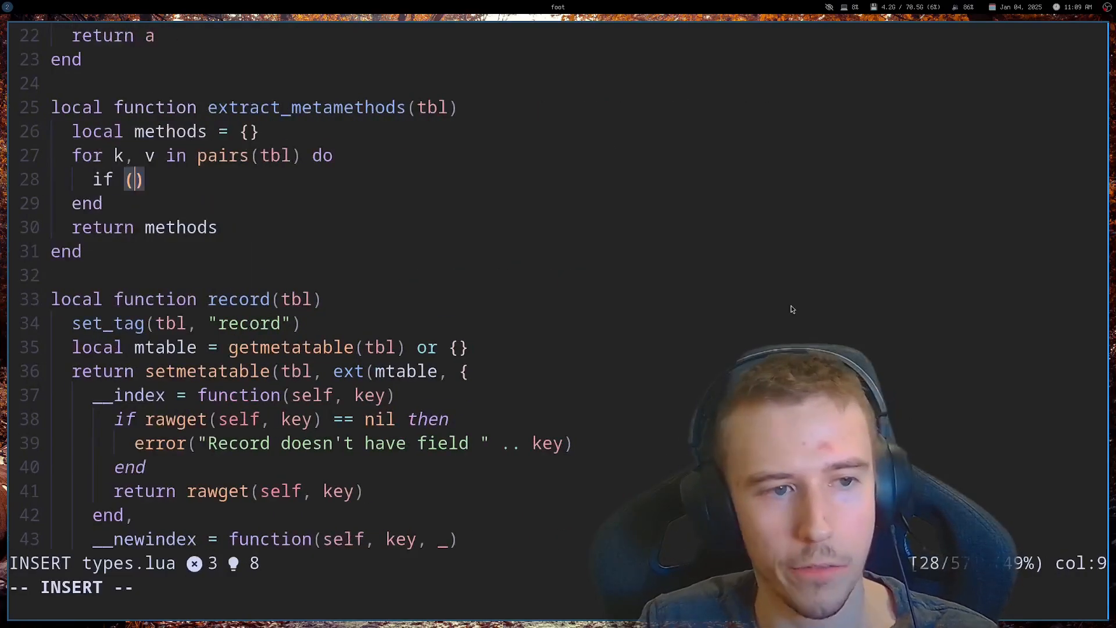
text(type(k)
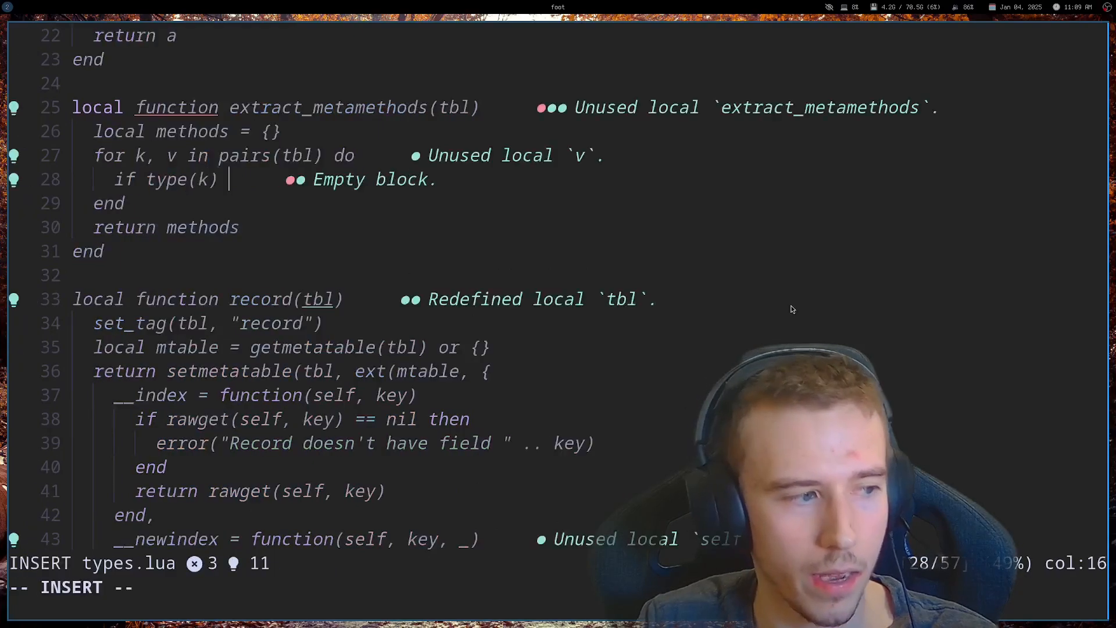
text(== "string")
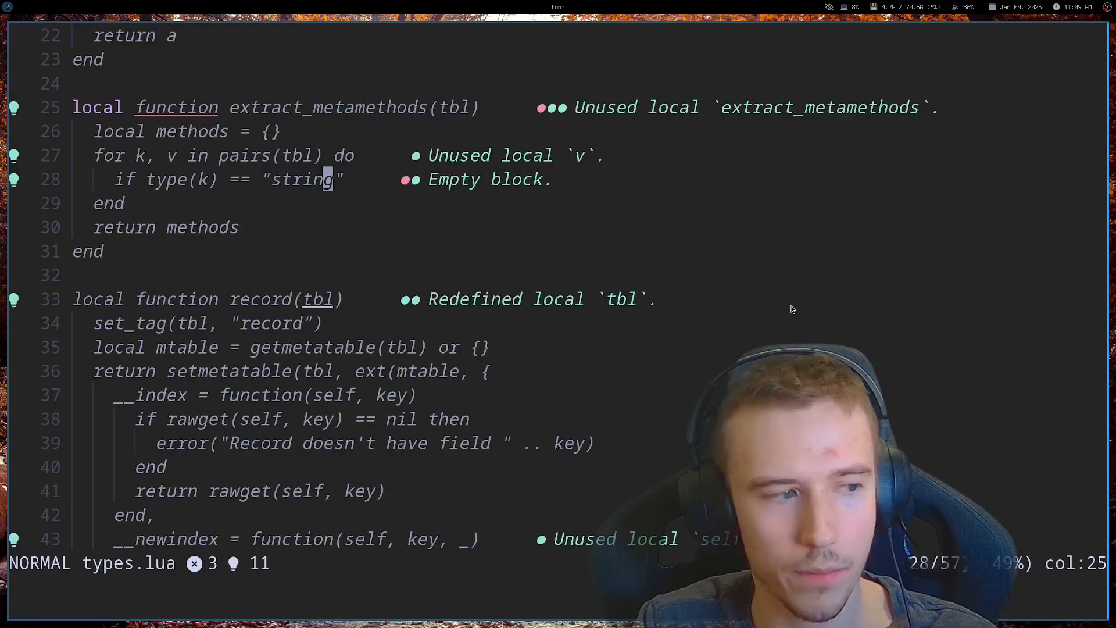
text(and k:sub())
text(end)
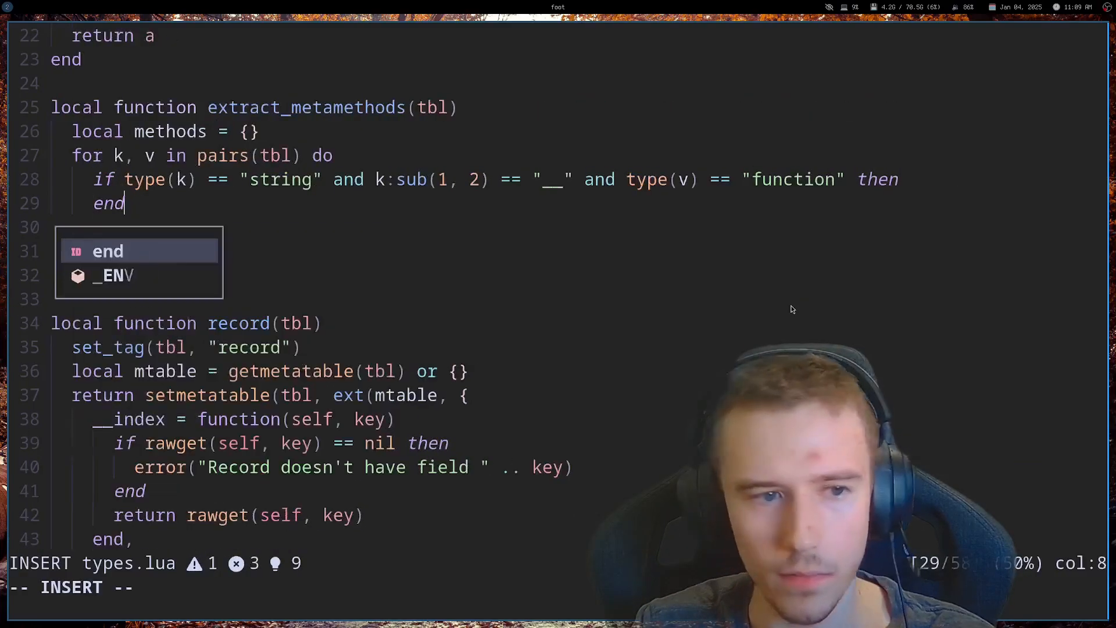
text(table.insert()
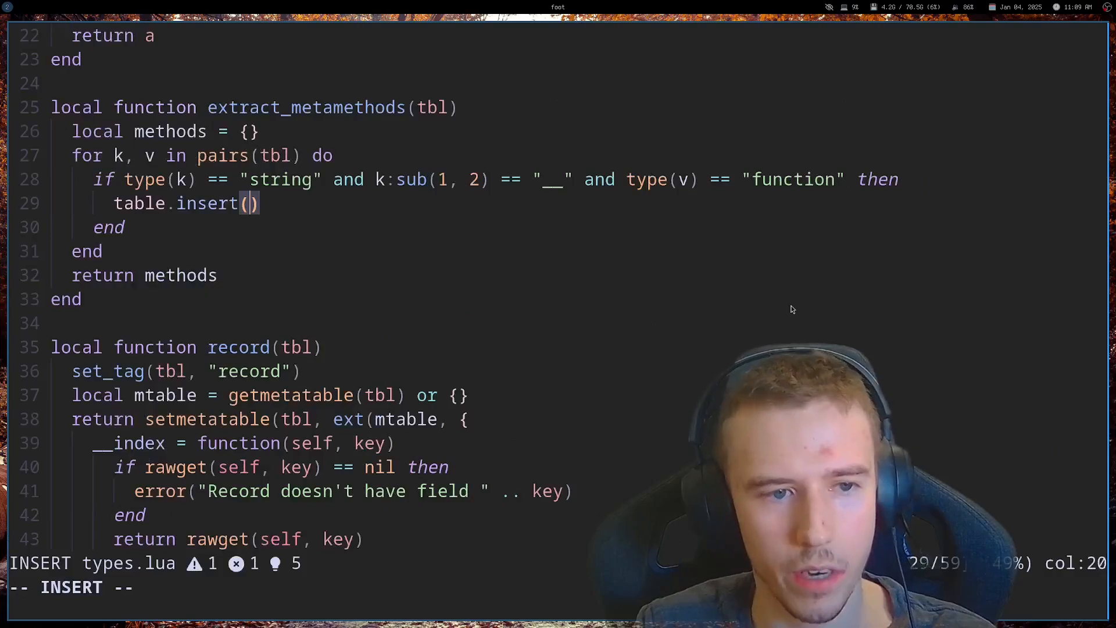
key(Escape)
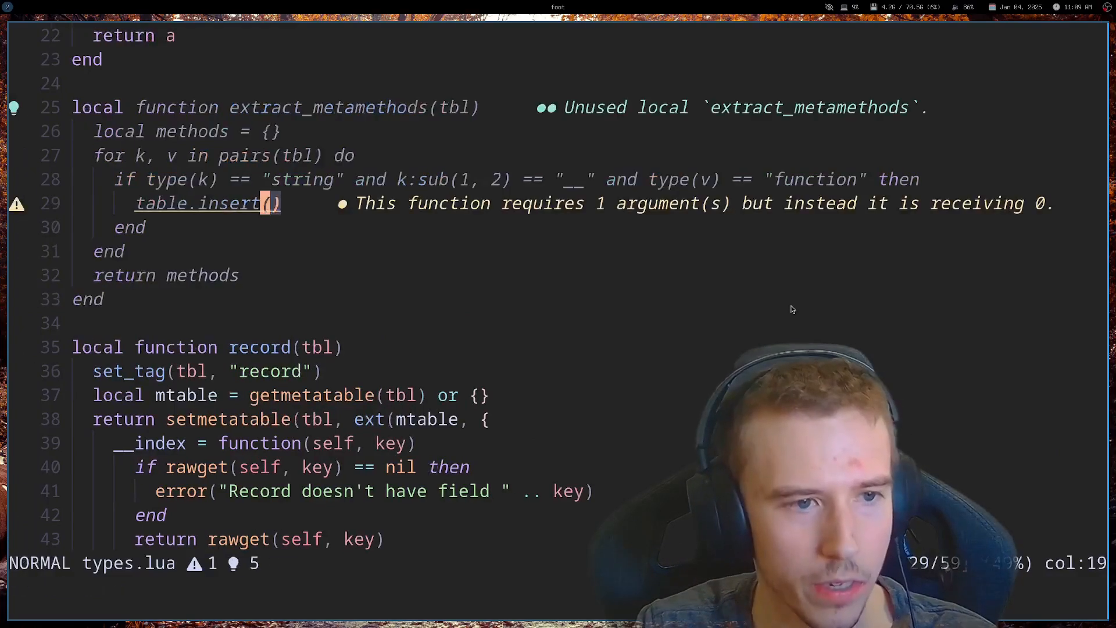
text(methods[k] = v)
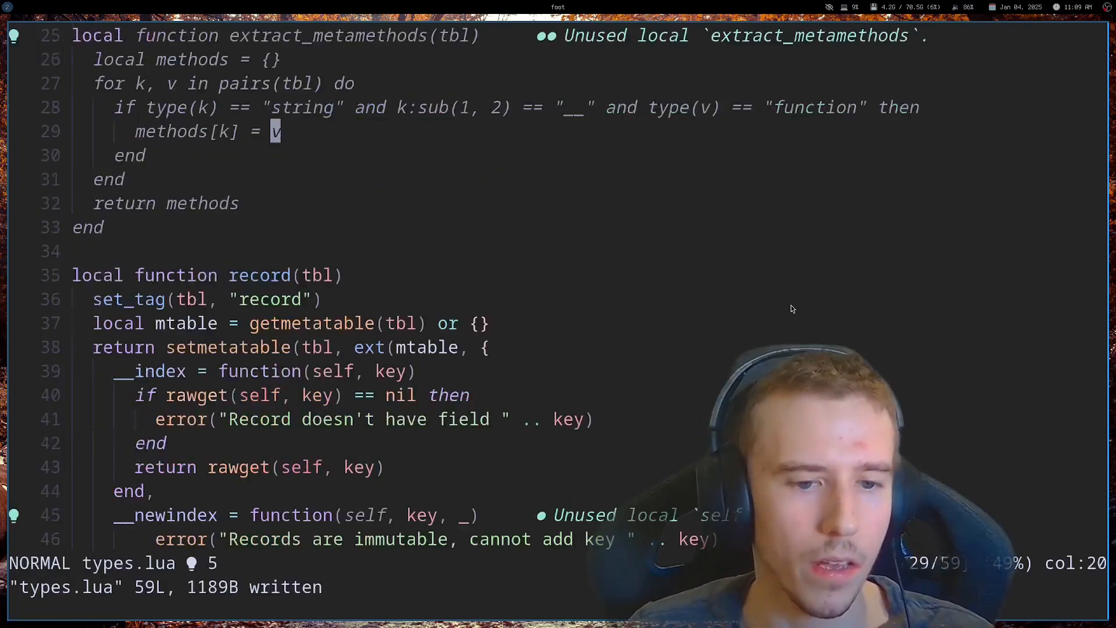
In record, set local metamethods = extract_metamethods(tbl) and wrap the metatable in ext({...}, metamethods).
scroll(down, 3)
text(local)
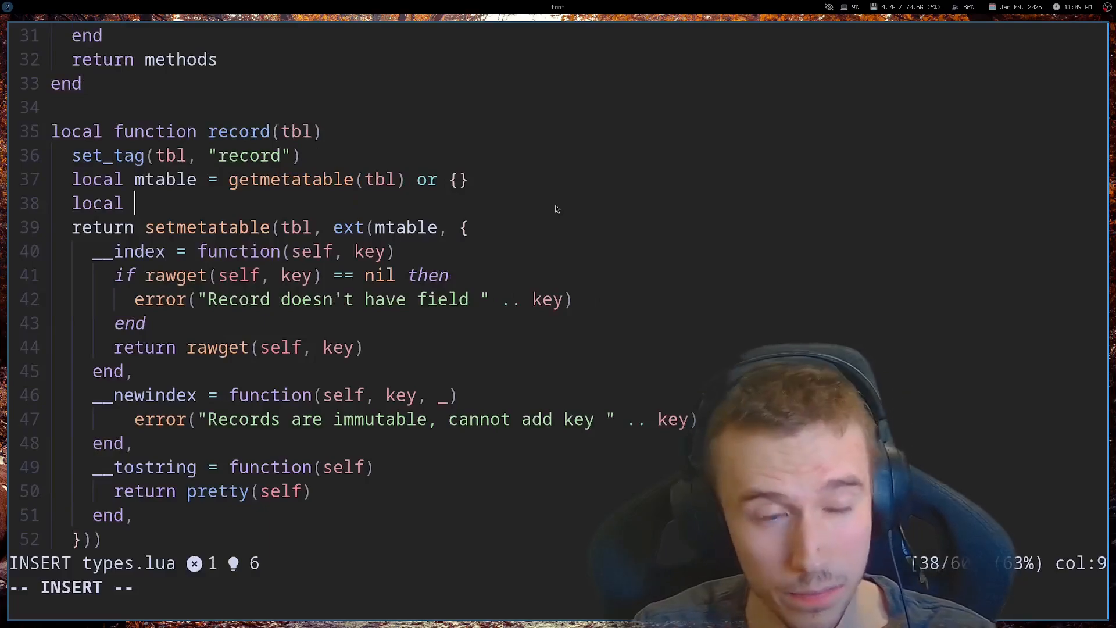
text(metamethods = extract_metamethods(tbl)
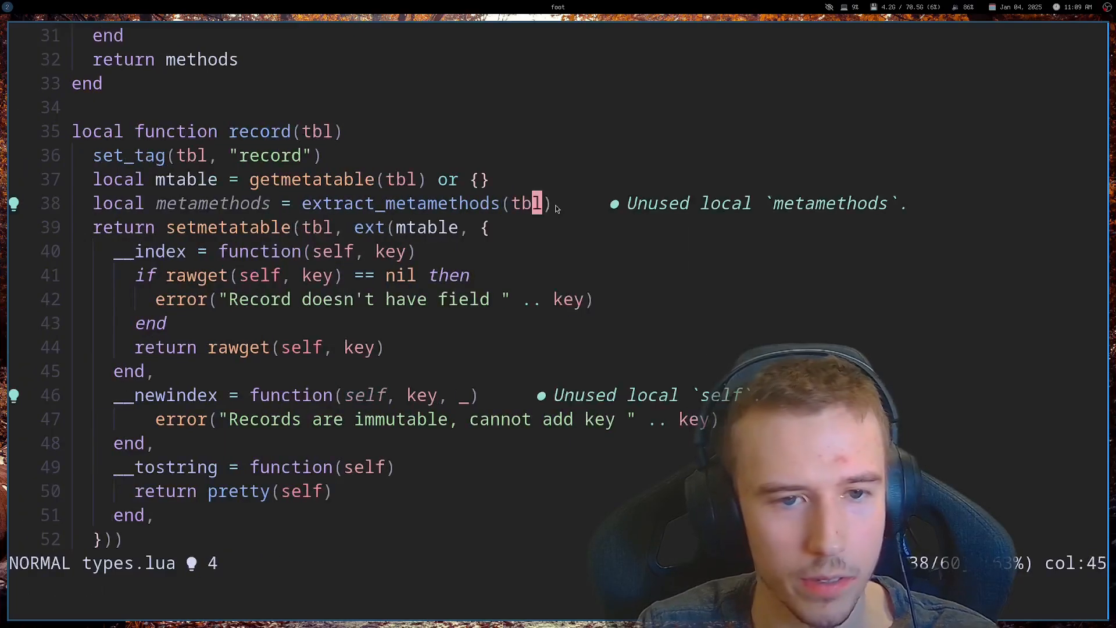
key(i)
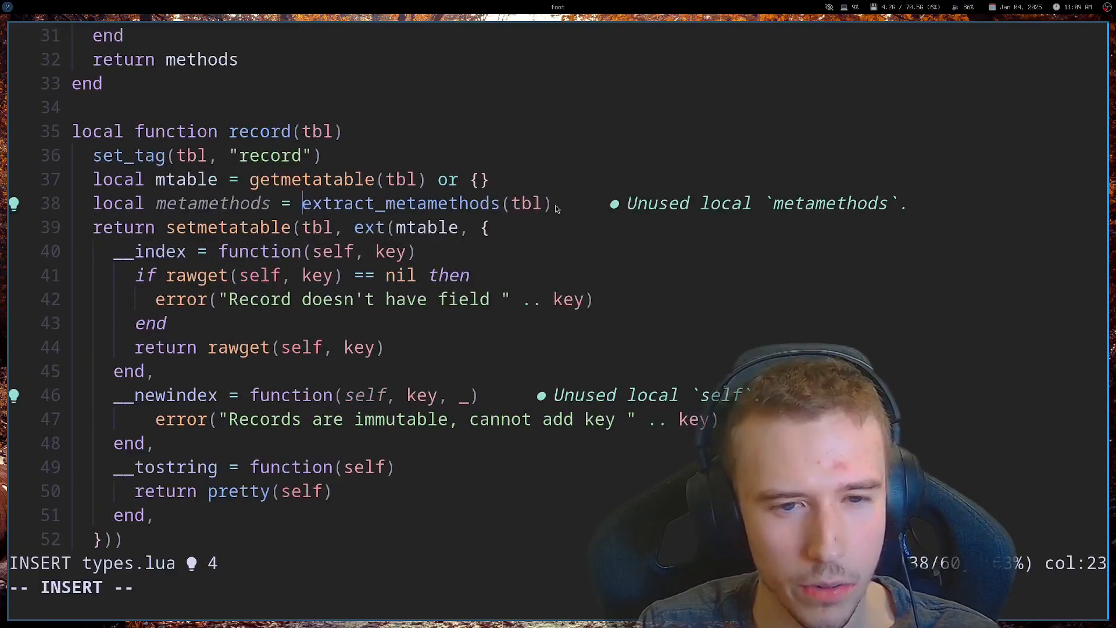
text(ext()
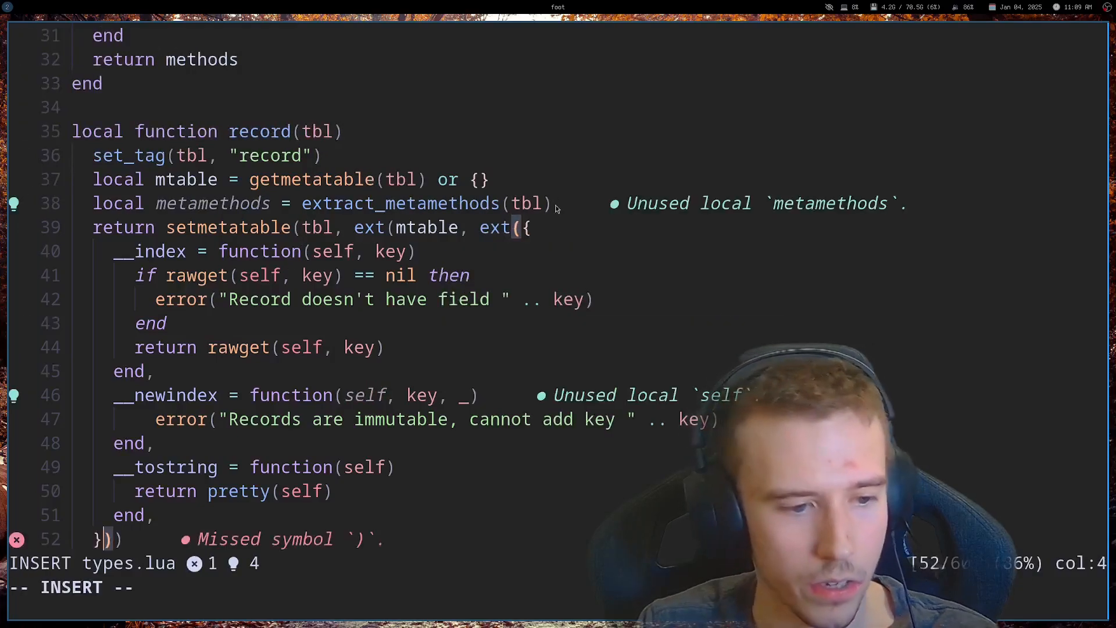
text(,)
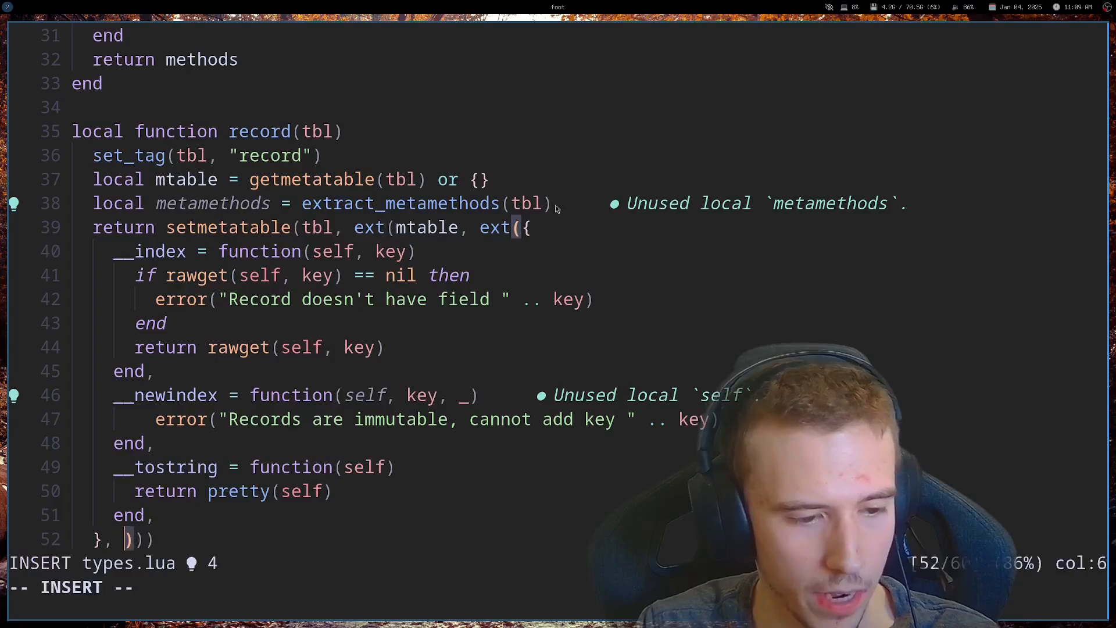
text(metamethods)
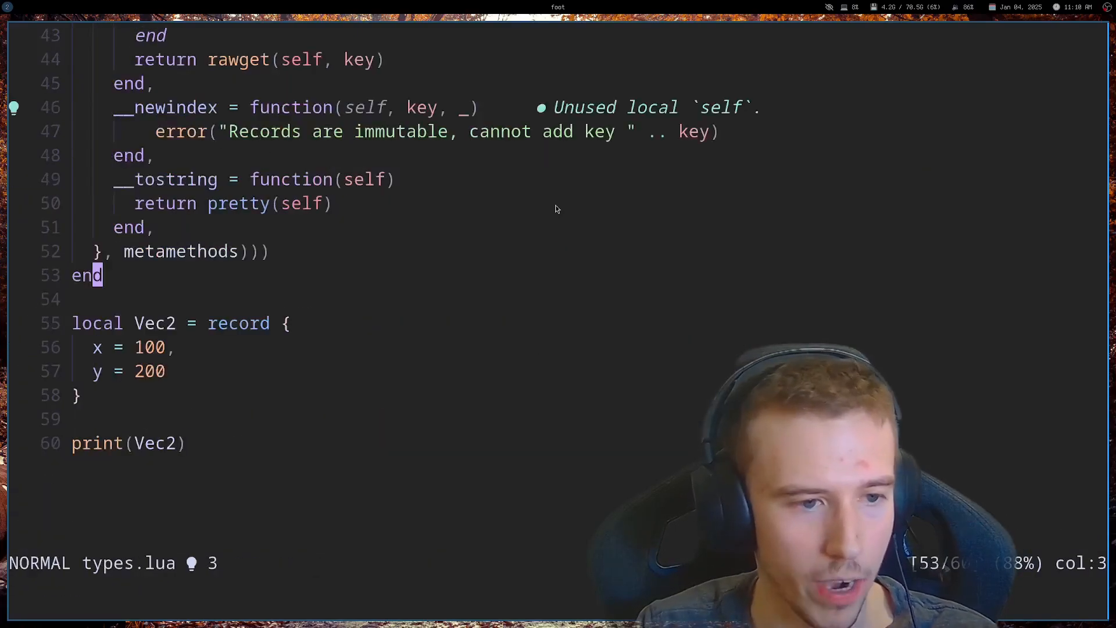
Clear each collected entry with tbl[k] = nil inside the extract_metamethods loop.
key(A)
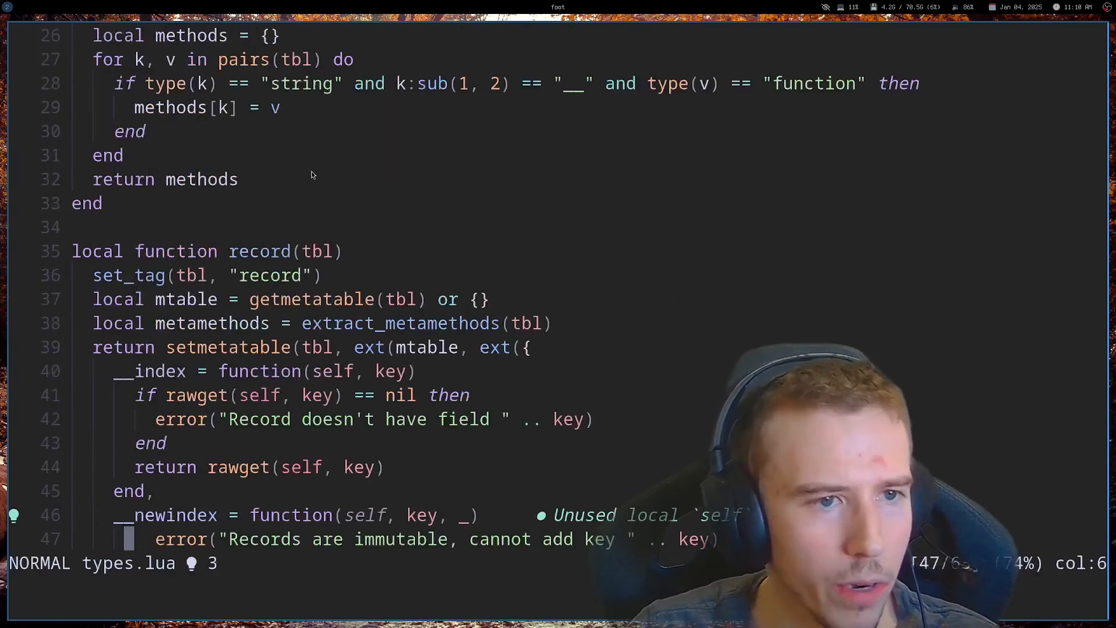
text(tbl)
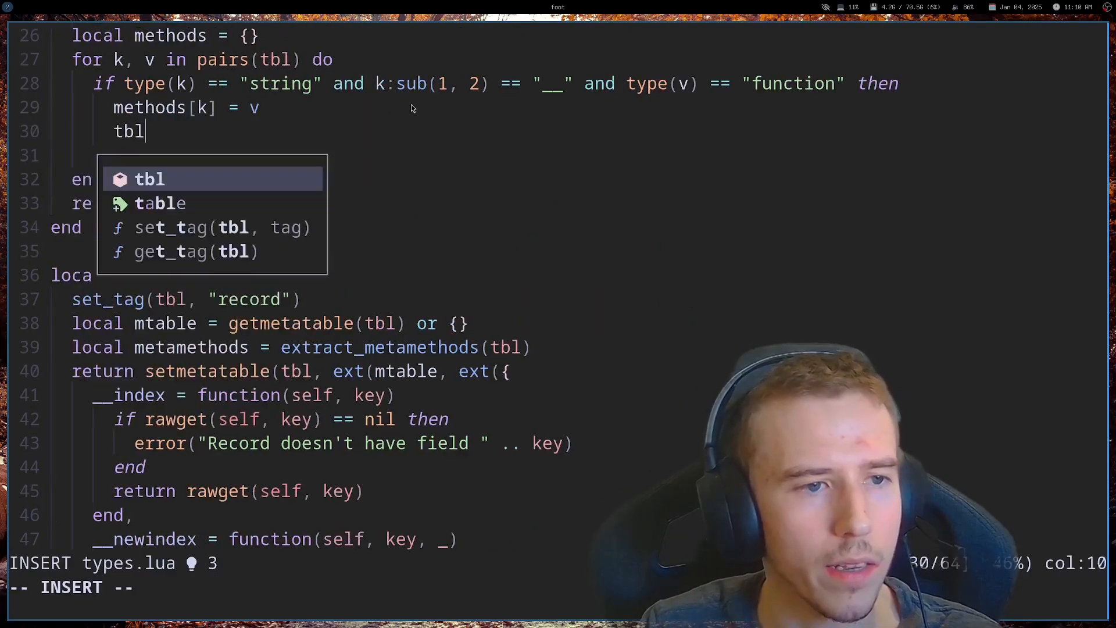
text([k] = nil)
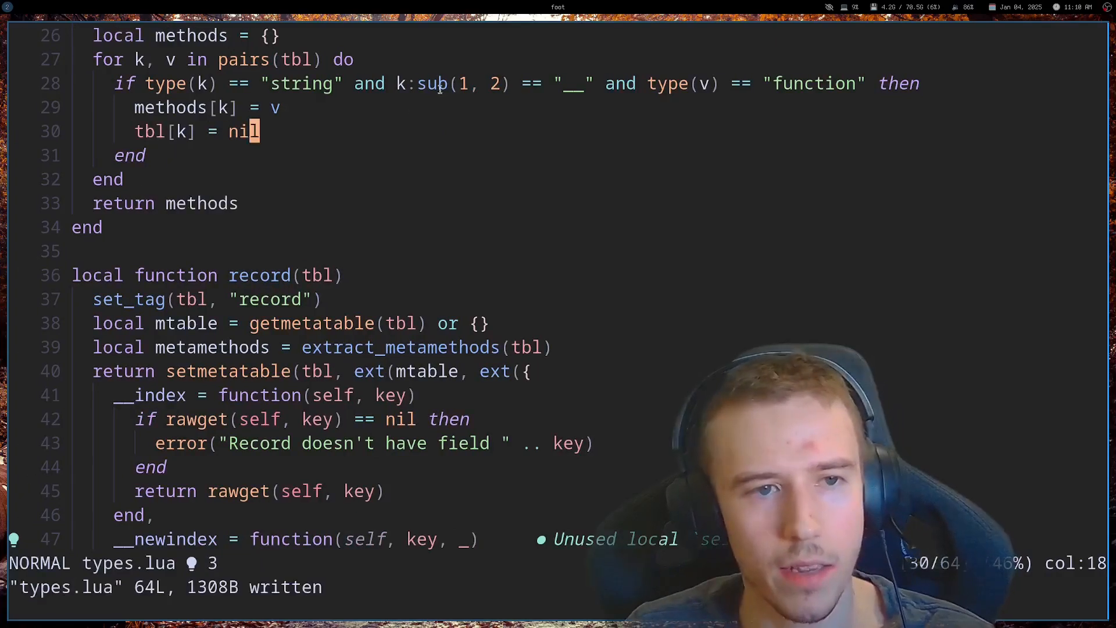
Try __tostring and __add on Vec2, then delete the Vec2 test code after record.
scroll(down, 3)
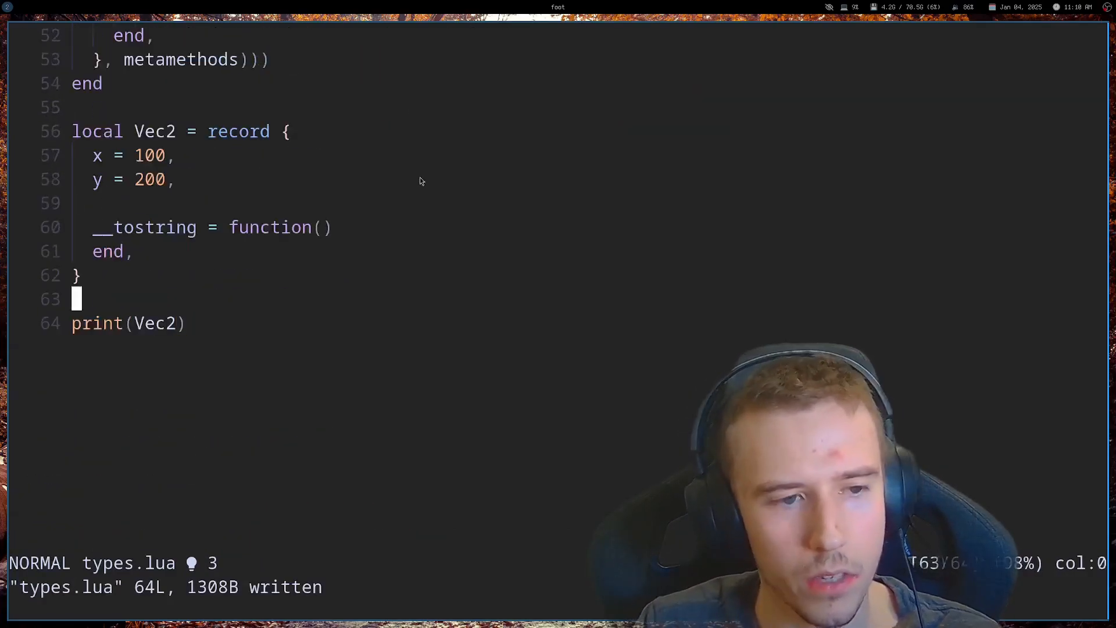
text(self)
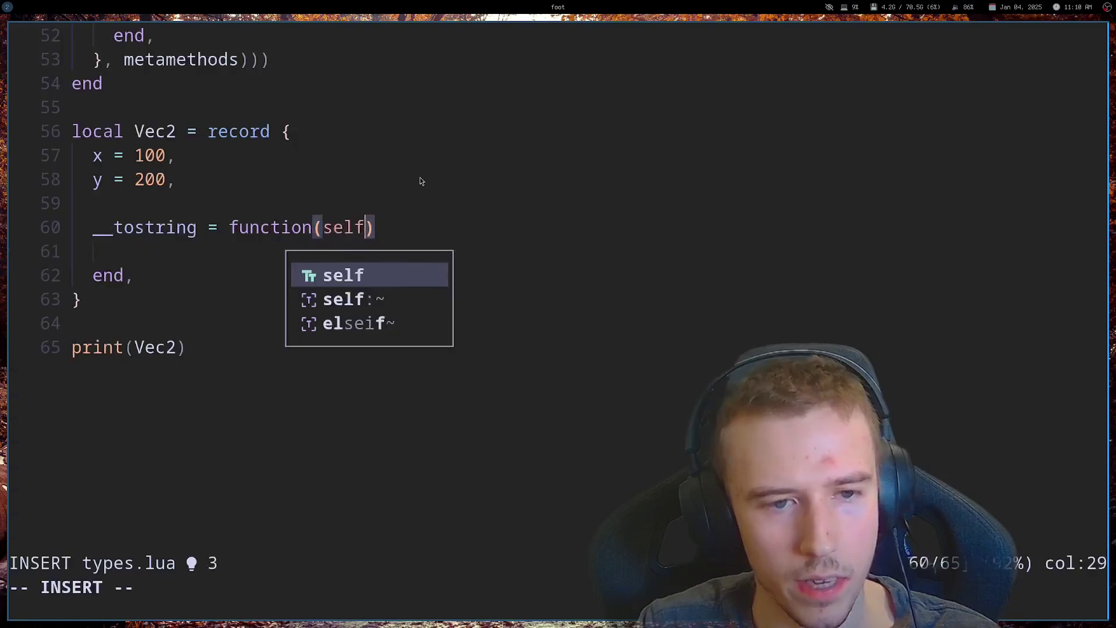
text(return string.format("<)
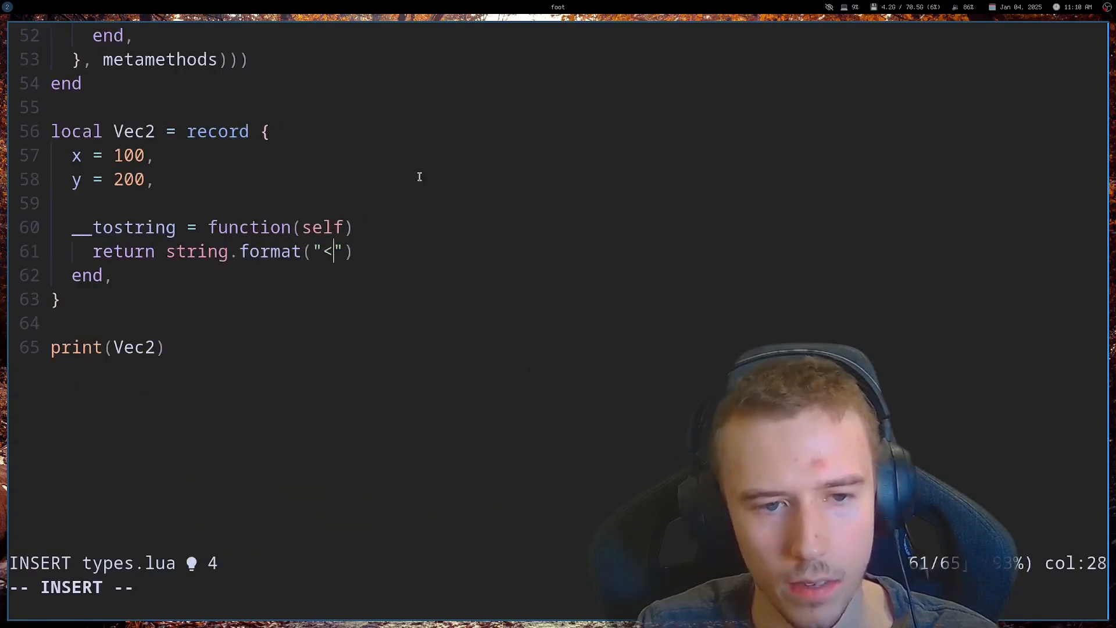
text(%d >)
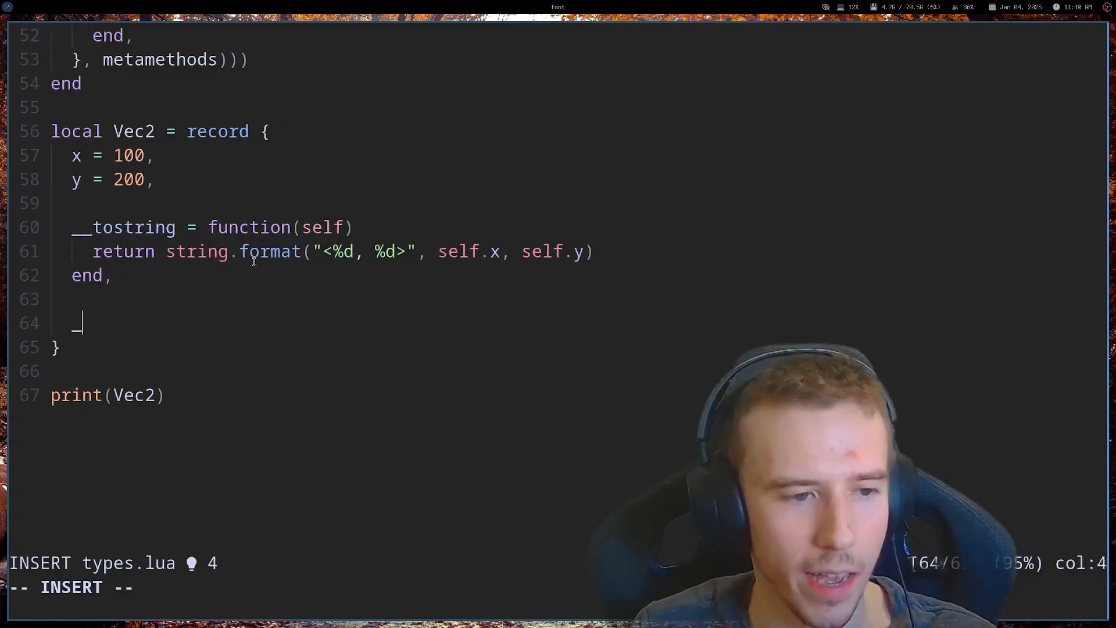
text(__add = function(a,)
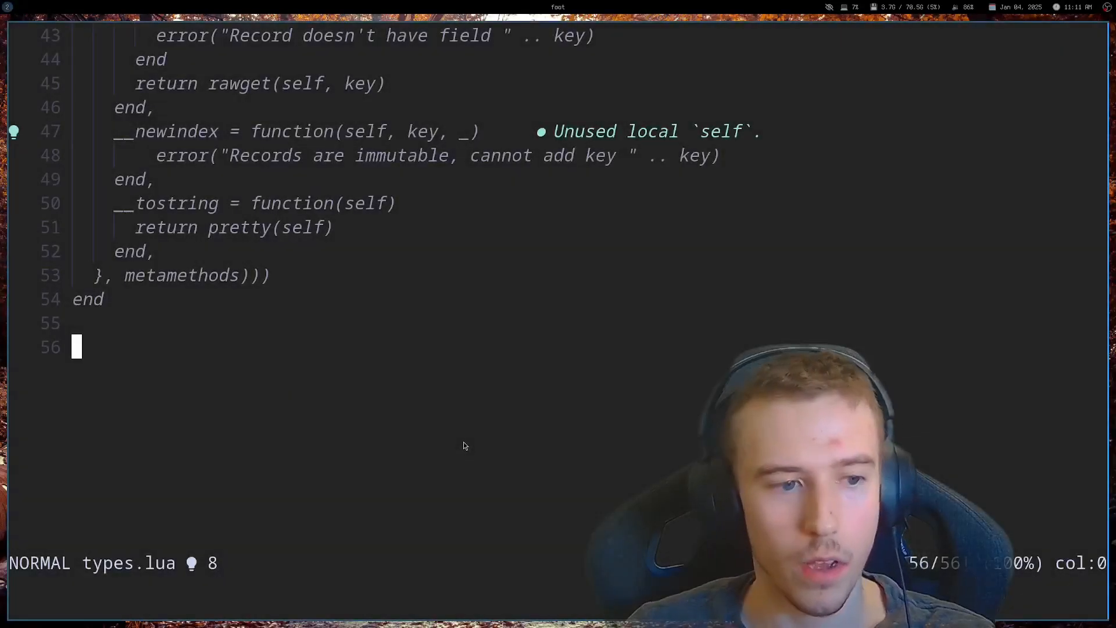
Write struct(name) returning function(tbl) that calls set_tag(tbl, name) and reuses record's body.
scroll(down, 3)
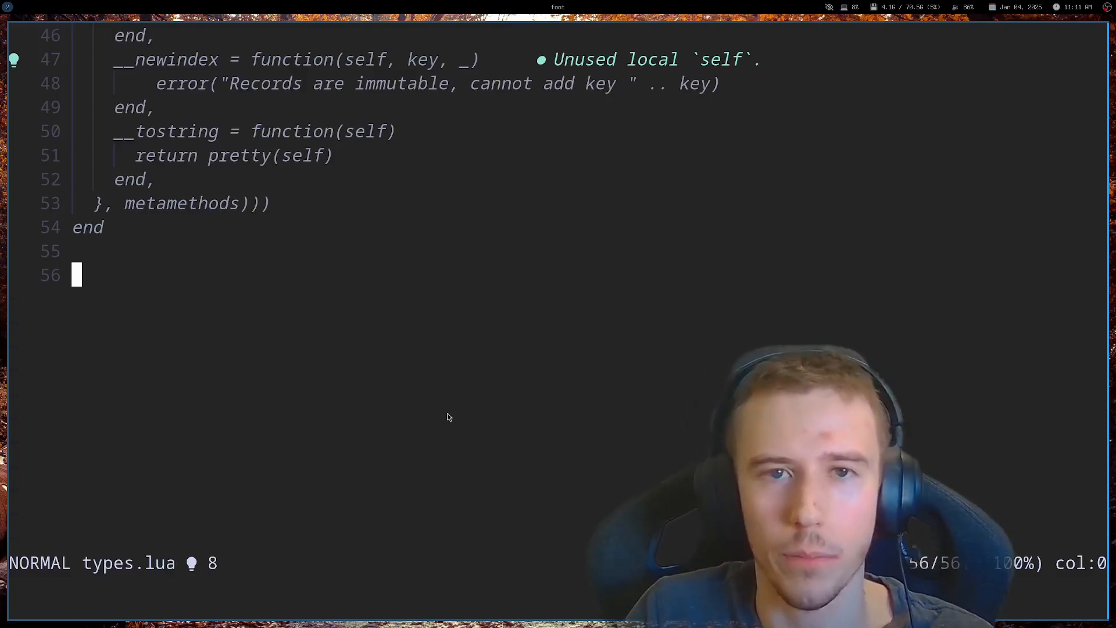
key(i)
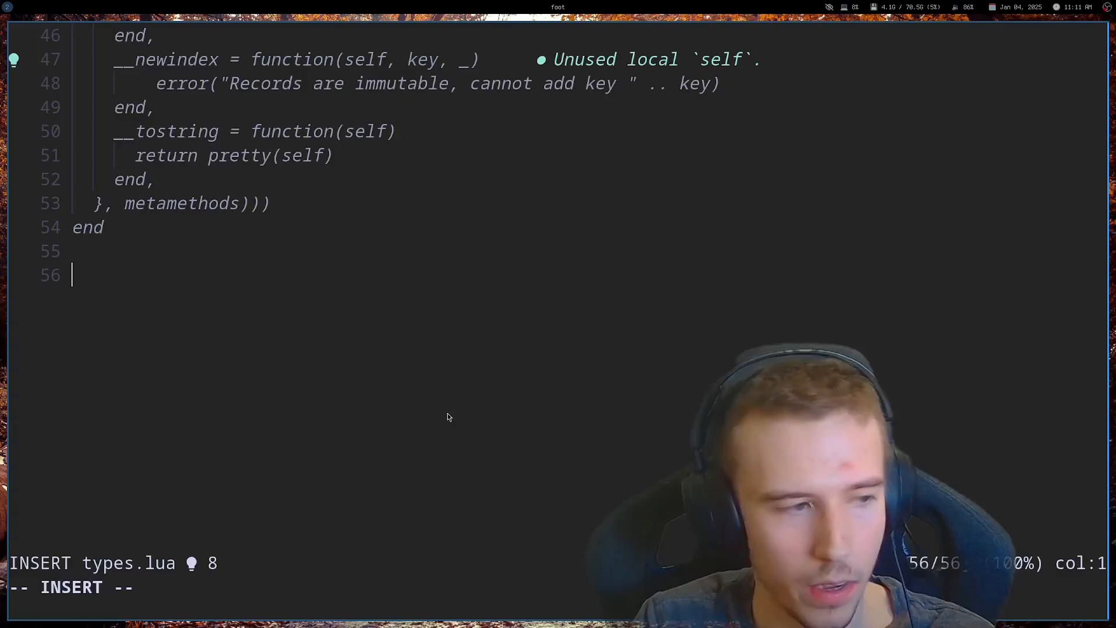
text(local func)
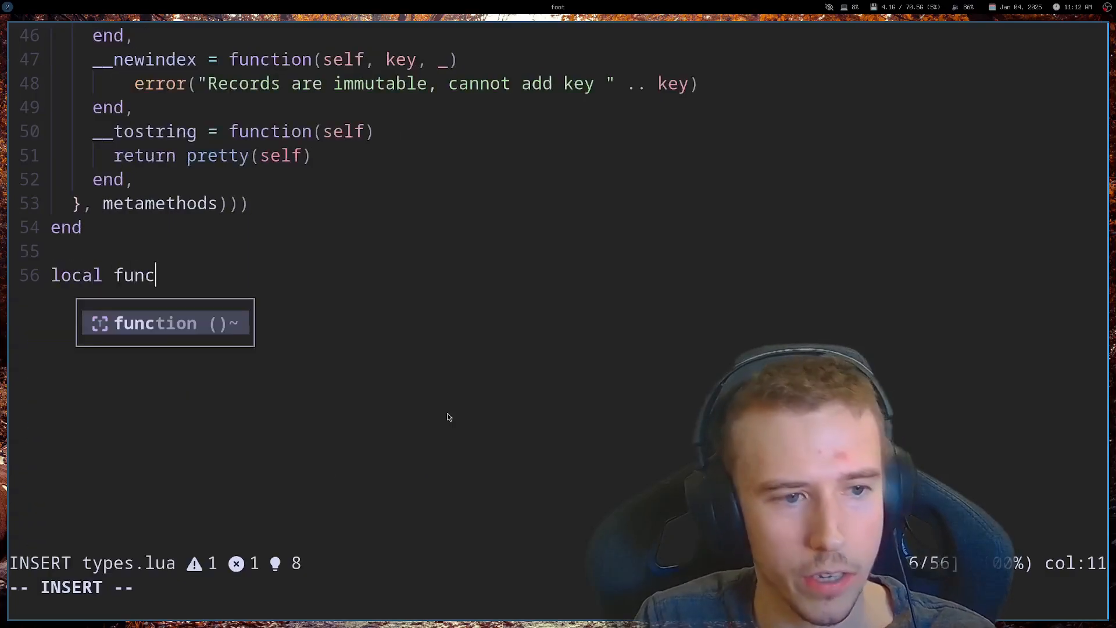
key(Tab)
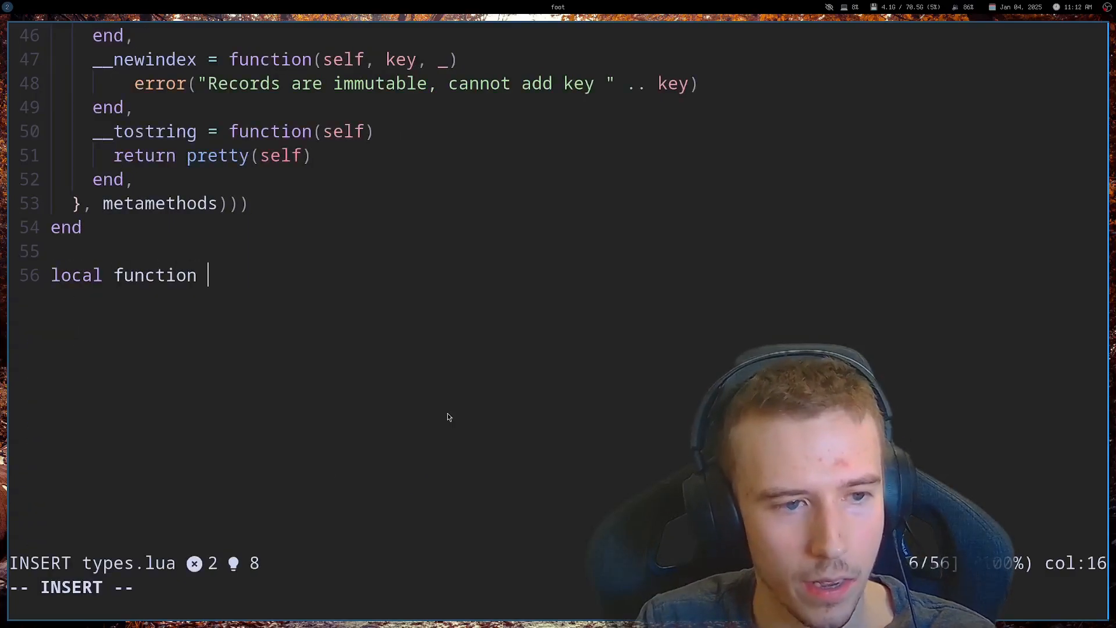
text(struct(name))
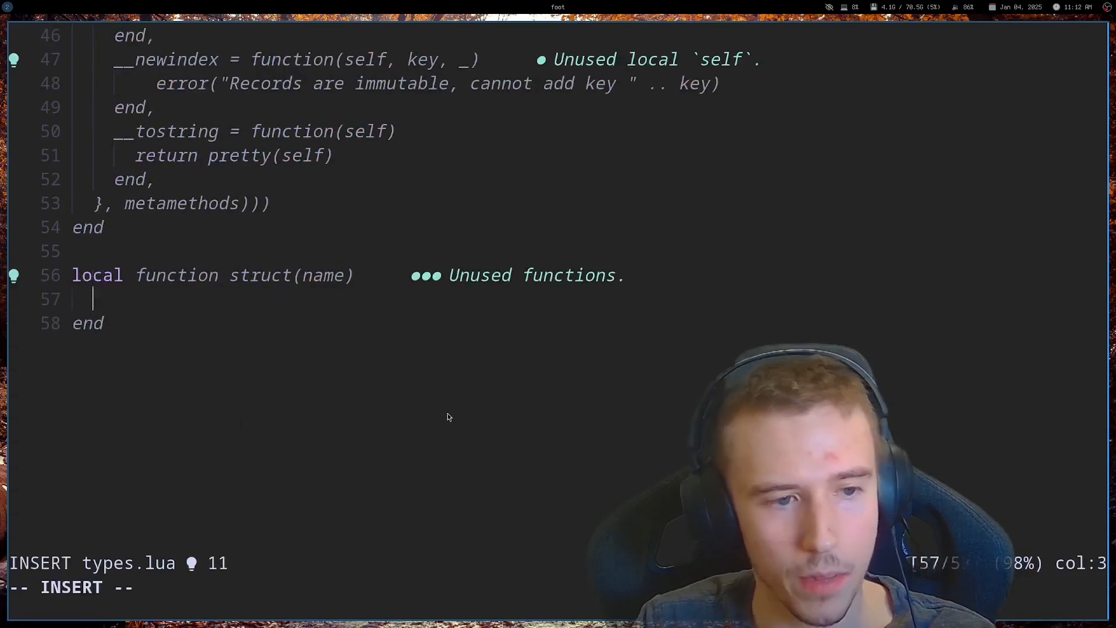
text(return)
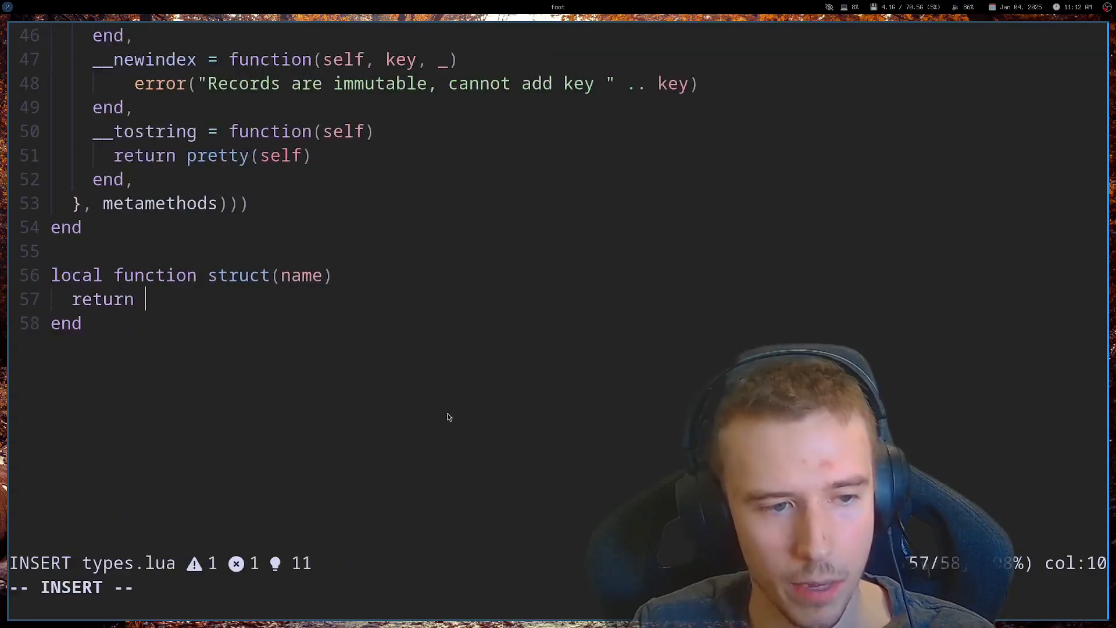
text(function(tbl)
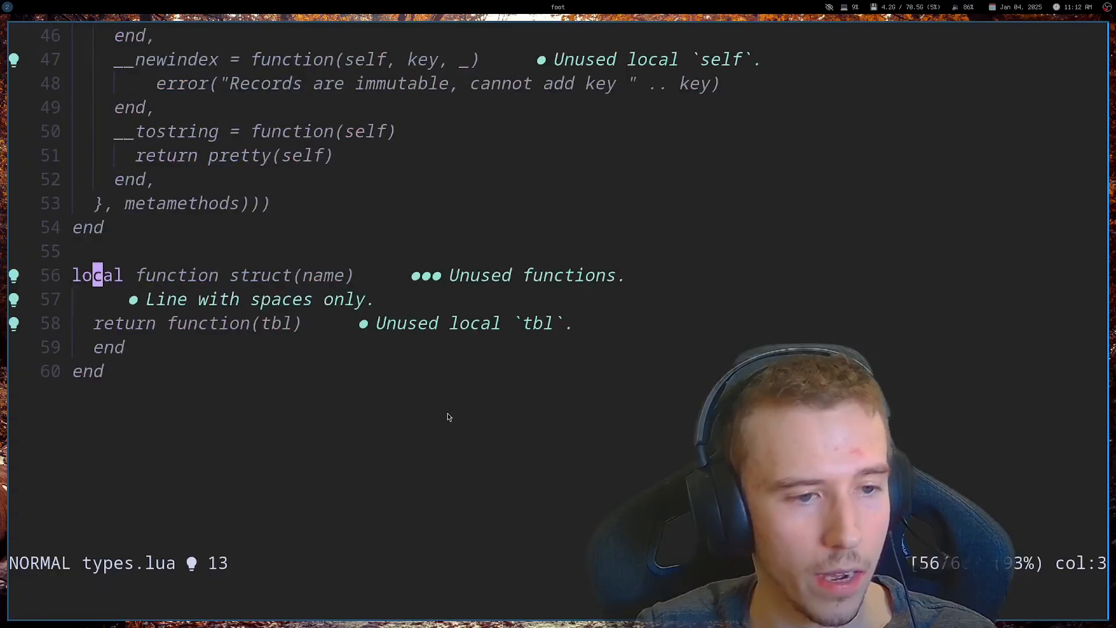
text(set_tag()
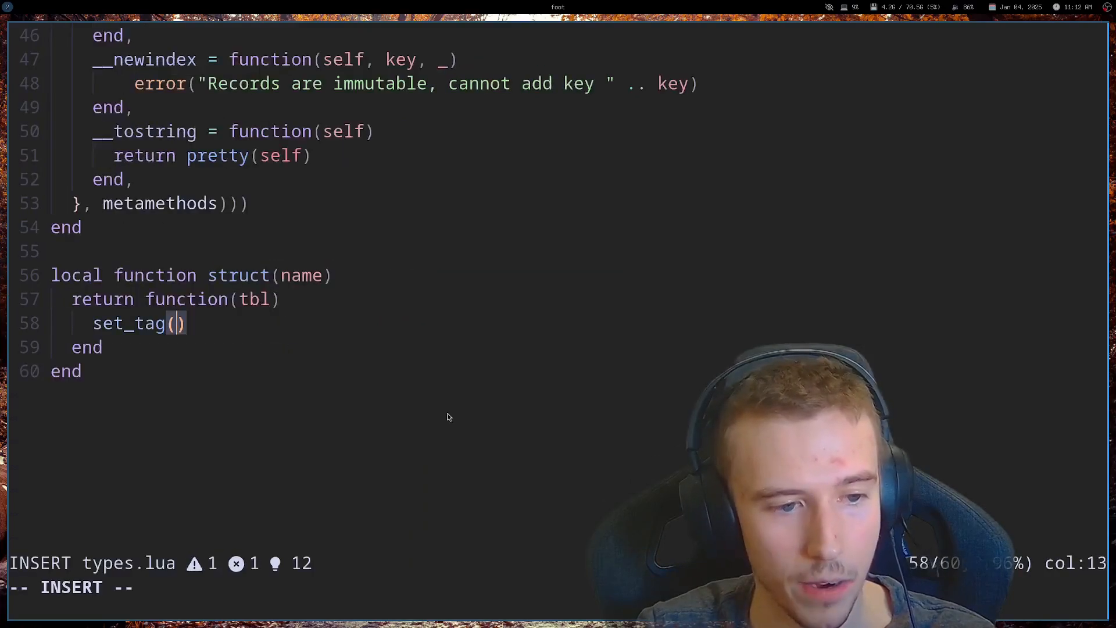
text(tbl, name)
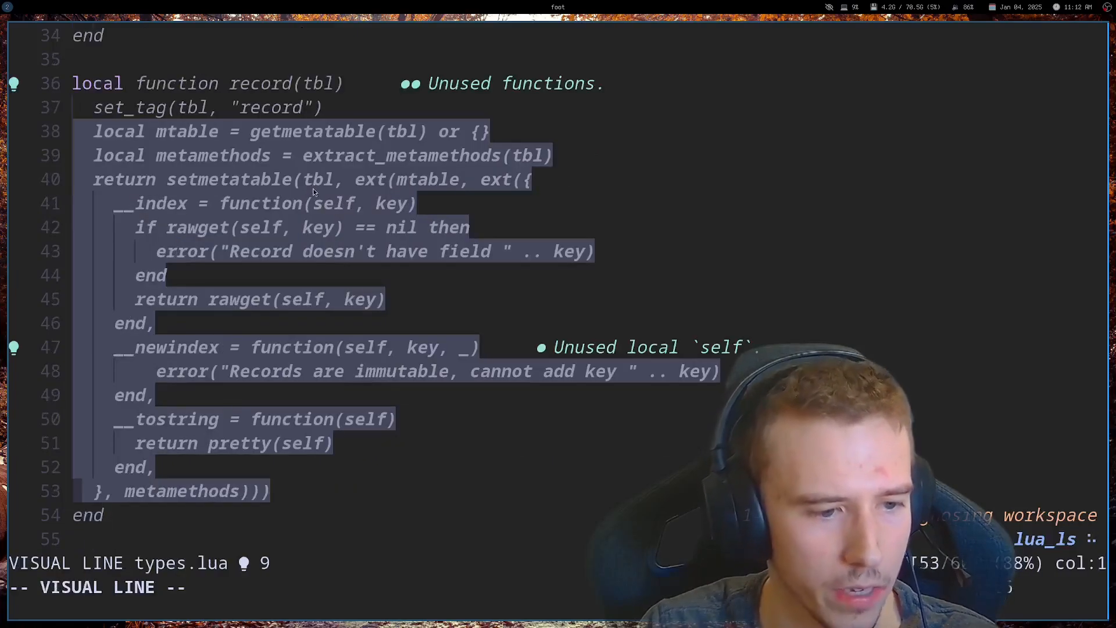
key(y)
text(local play)
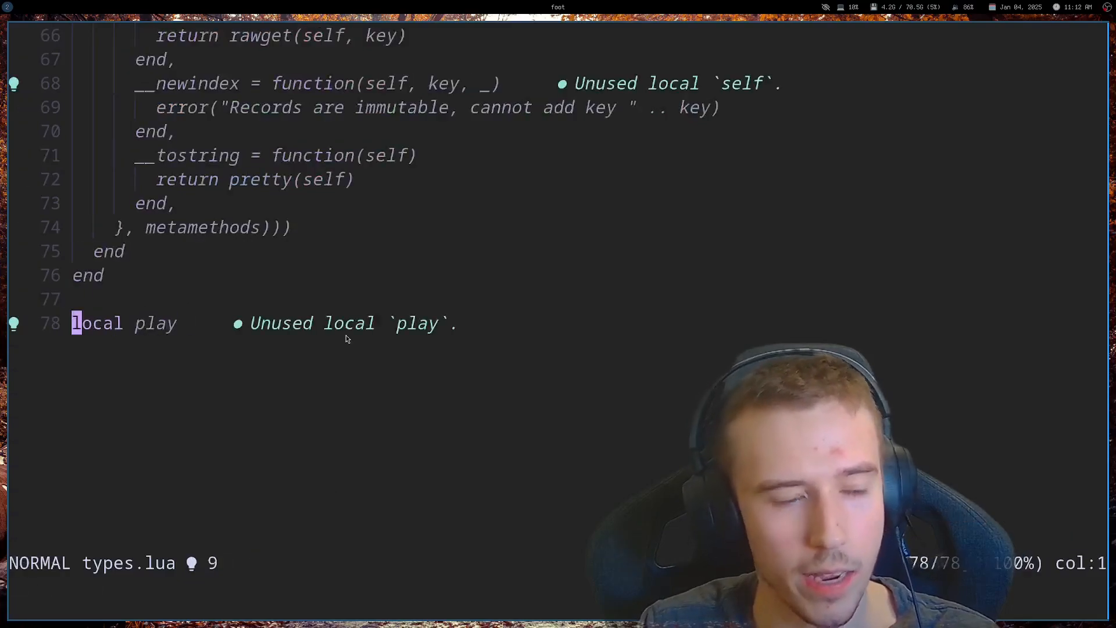
Add createPlayer(x, y) returning struct "Player" and call local p = createPlayer(100, 200).
text(func)
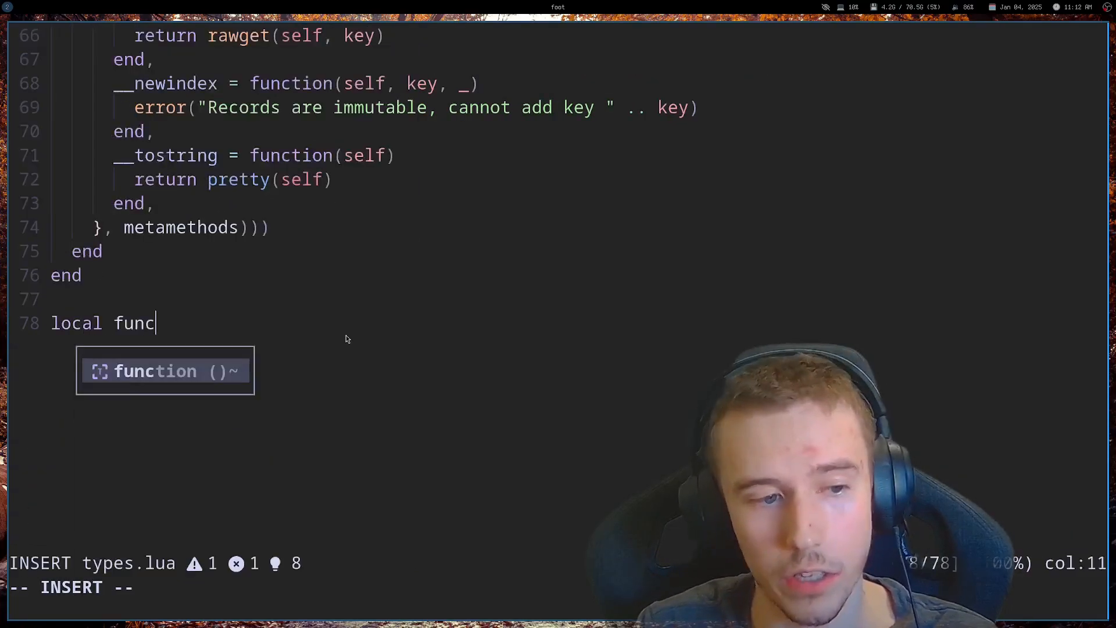
text(tion createPlayer()
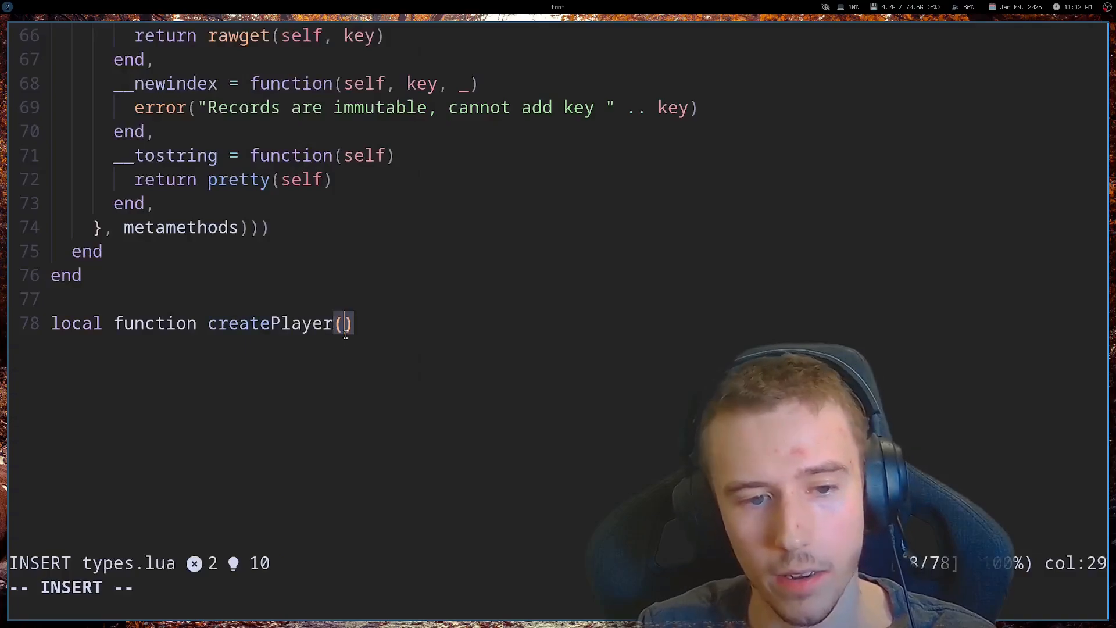
text(x,)
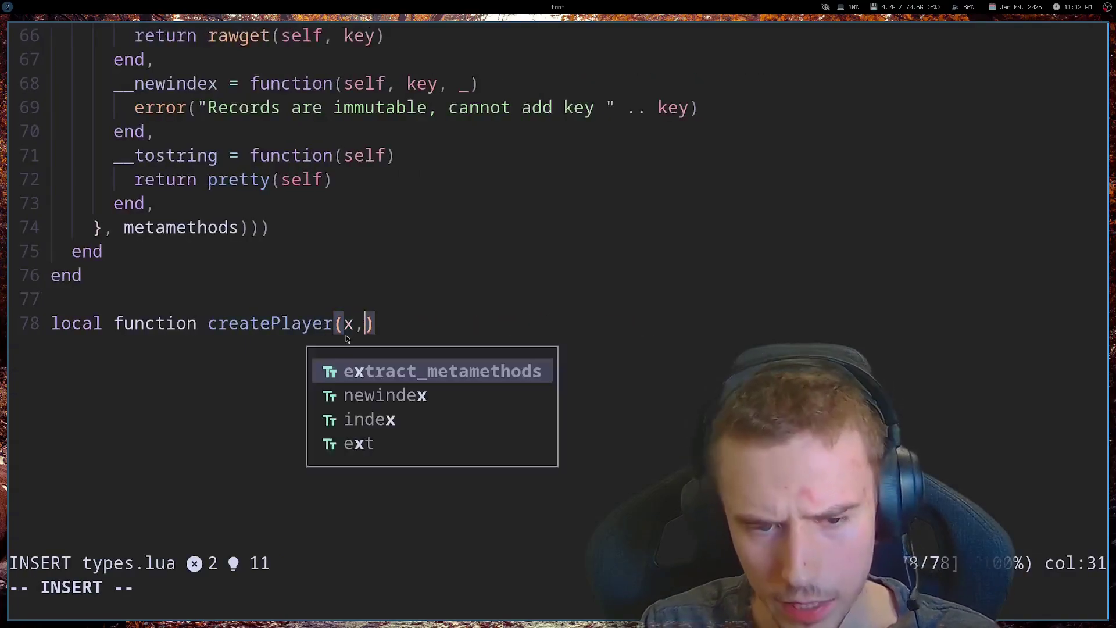
text(y))
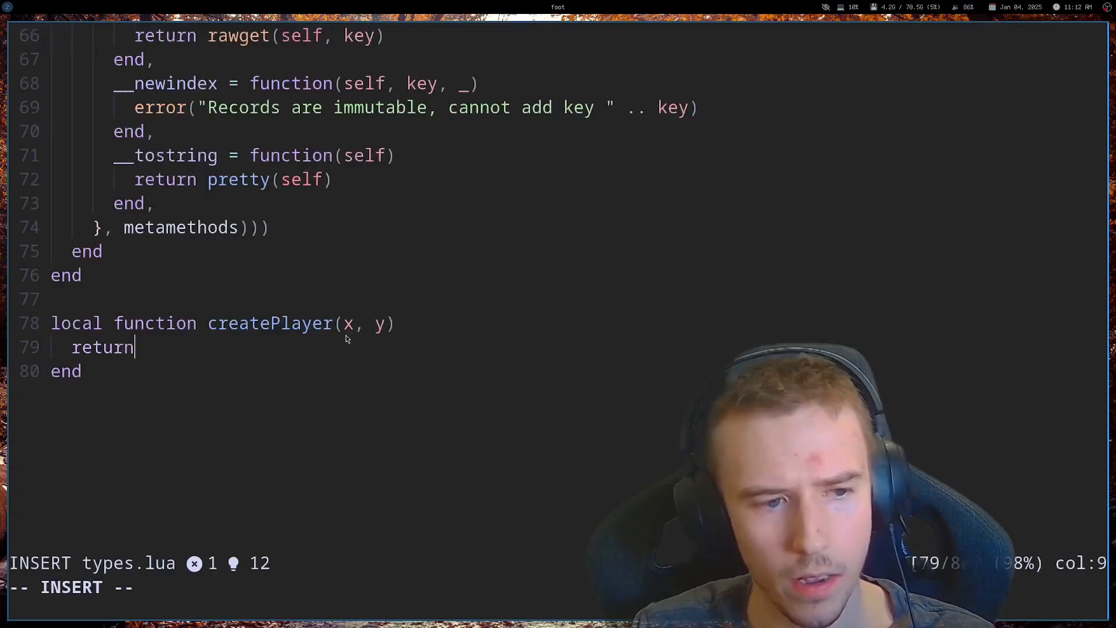
text(struct "Player" {)
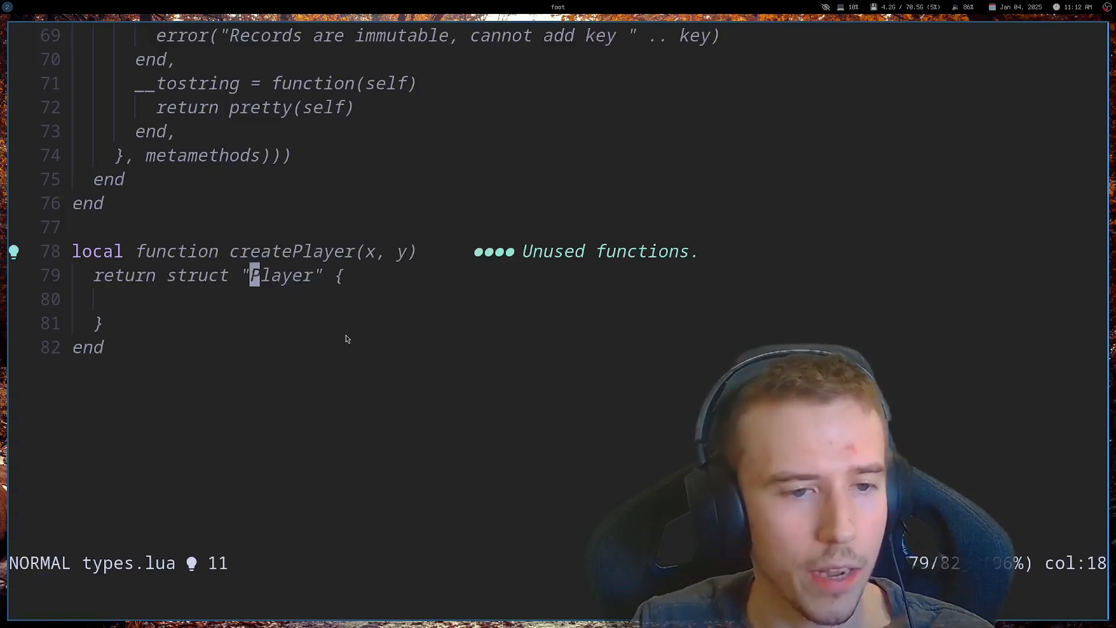
key(o)
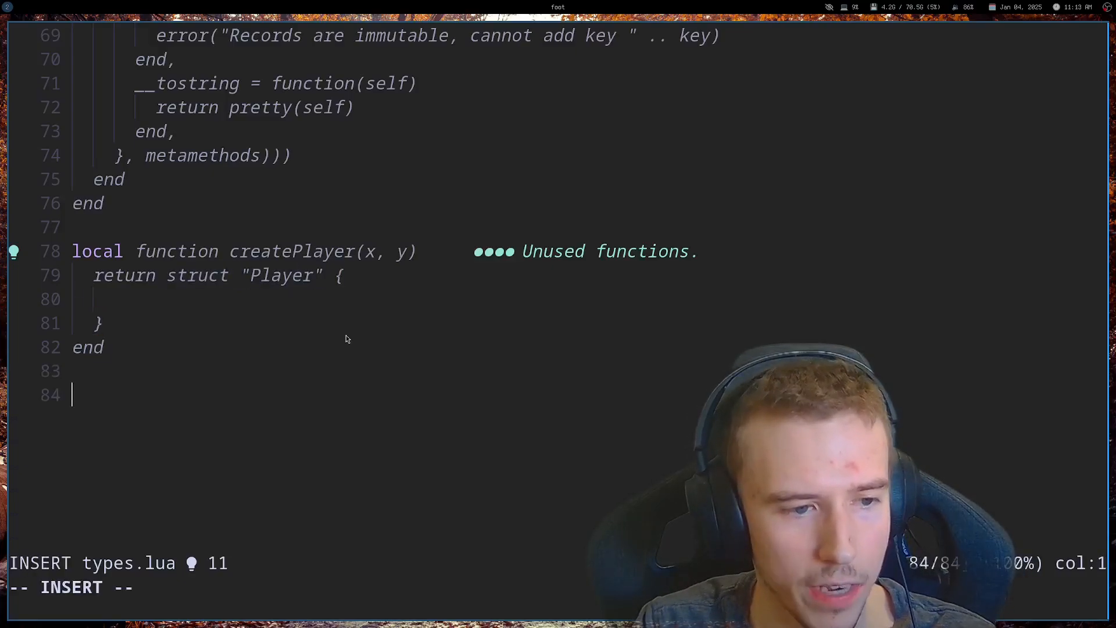
text(local create)
text(asser)
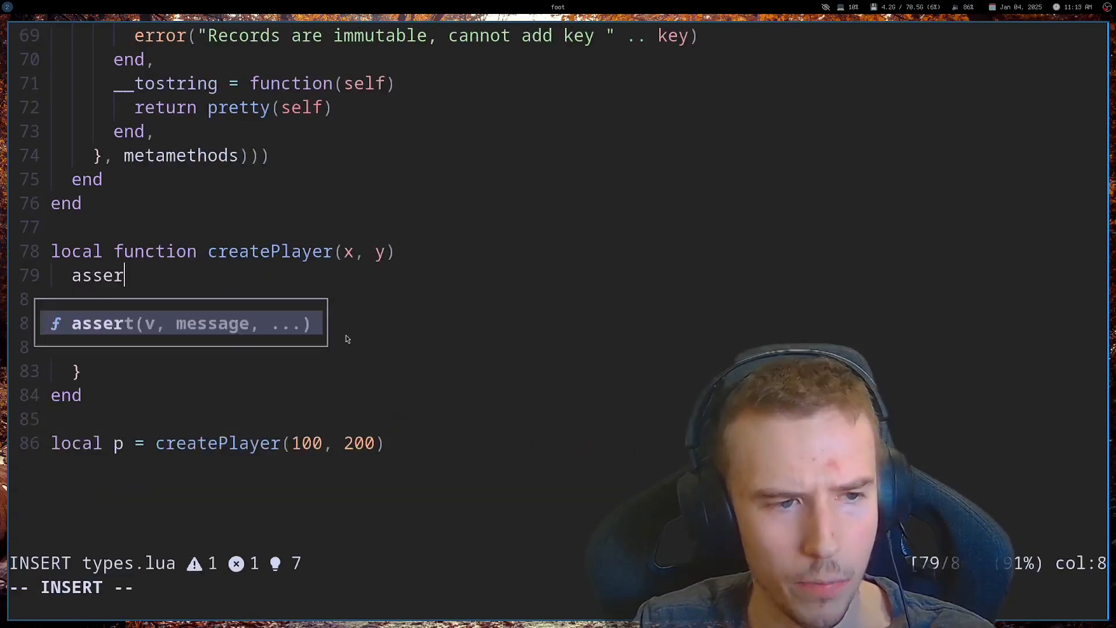
Discard a trial rawset call, add print(p), and give Player health = 100.
text(t(x =)
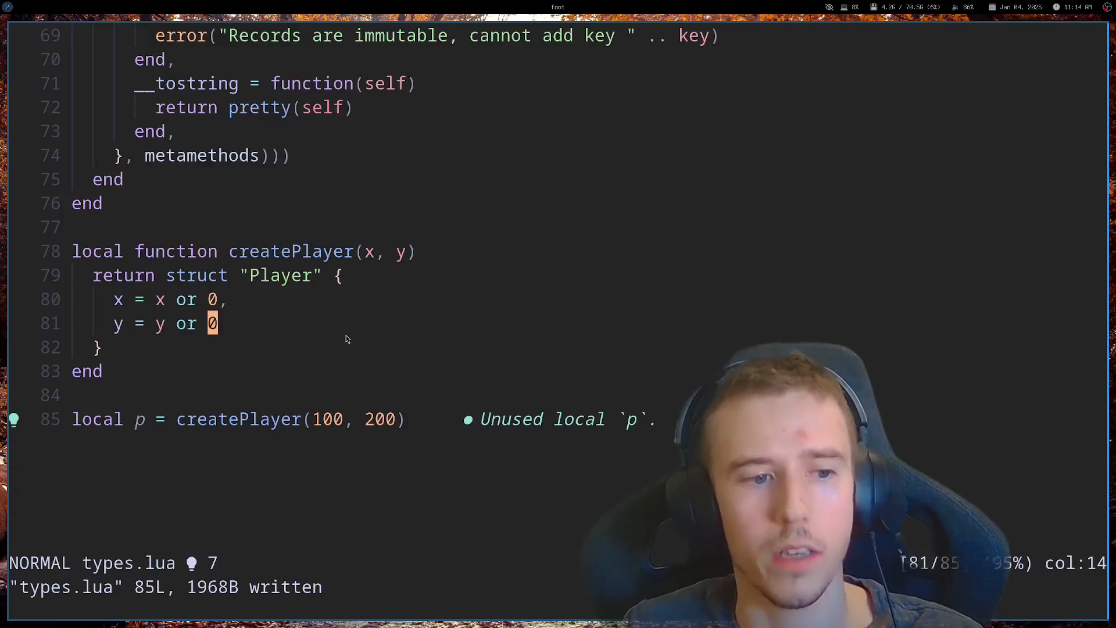
text(rawset()
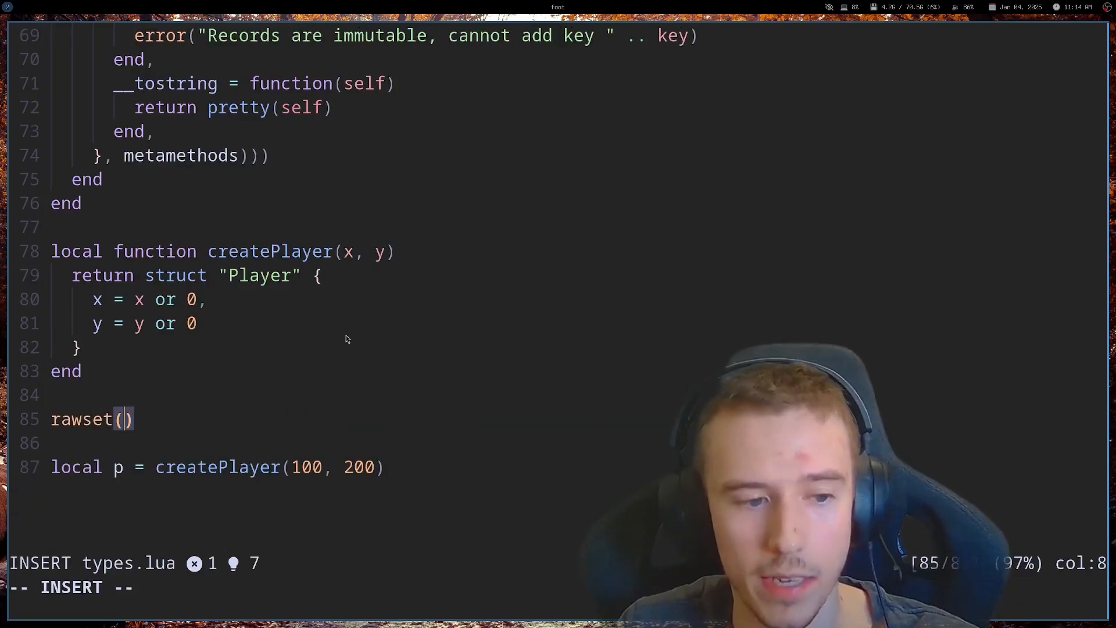
key(Escape)
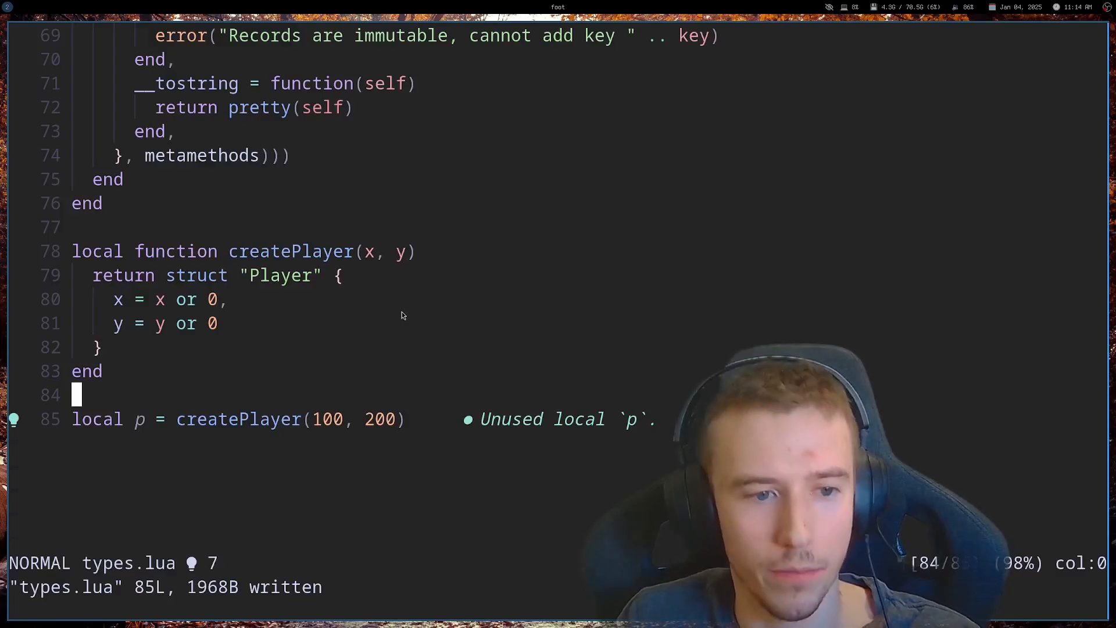
mouse_move(563, 240)
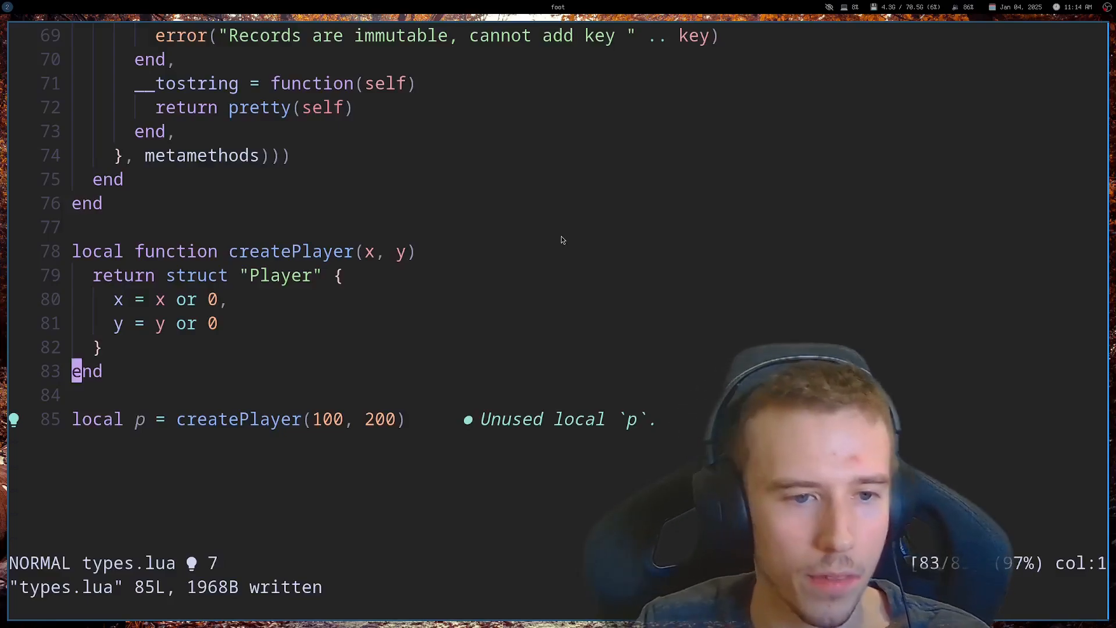
text(print(p)
text(health = 100,)
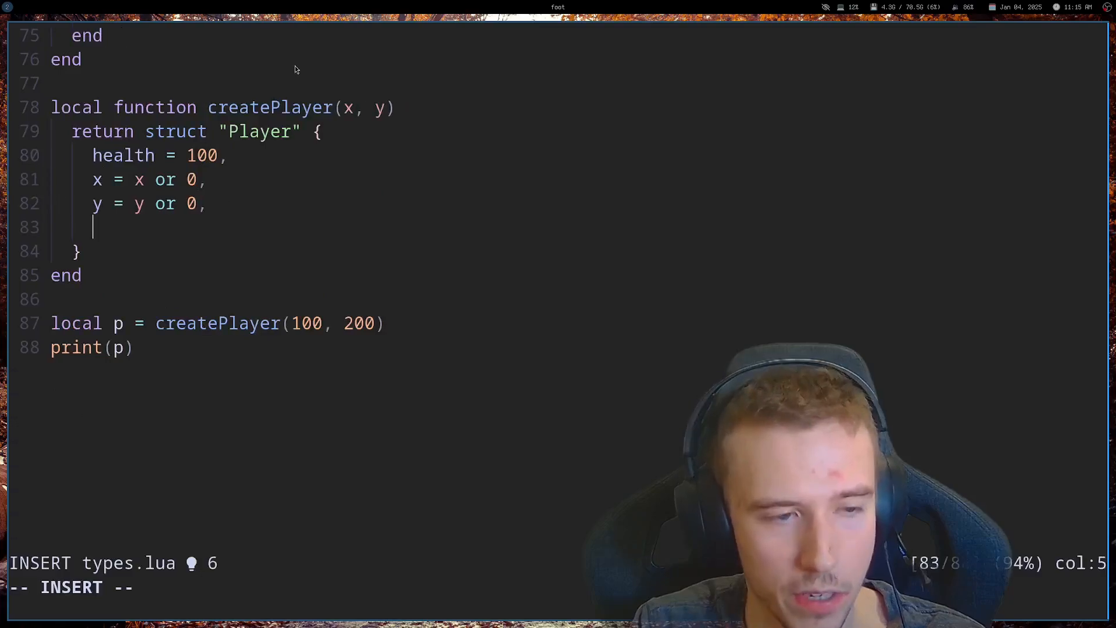
Add a Player heal(self, amount) method adding amount or 1 to health, and call P:heal(10).
text(hurt)
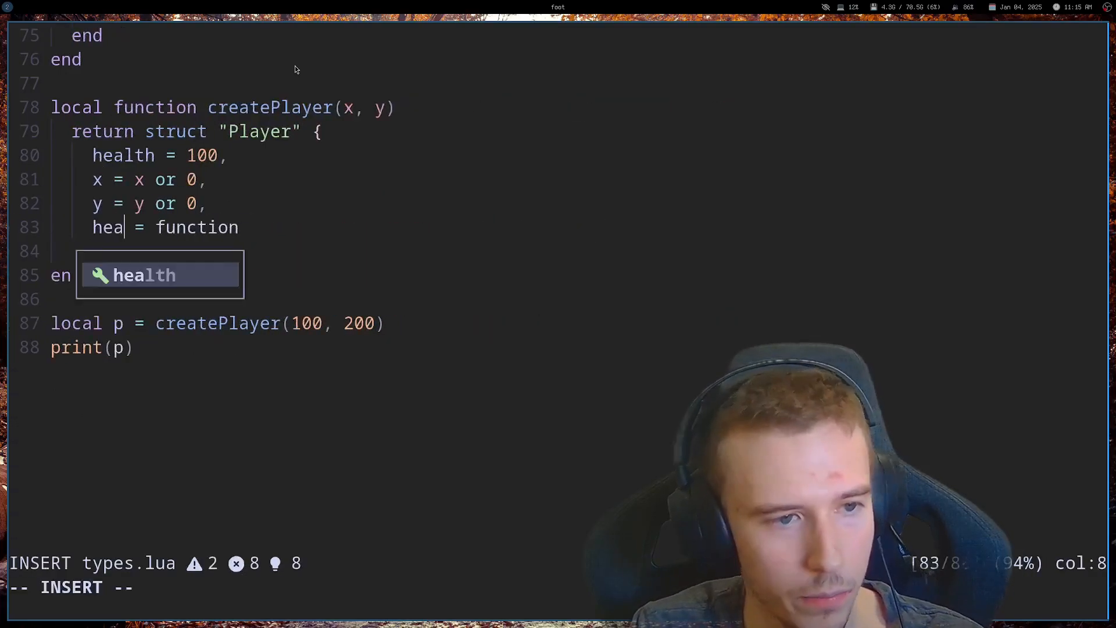
text(l())
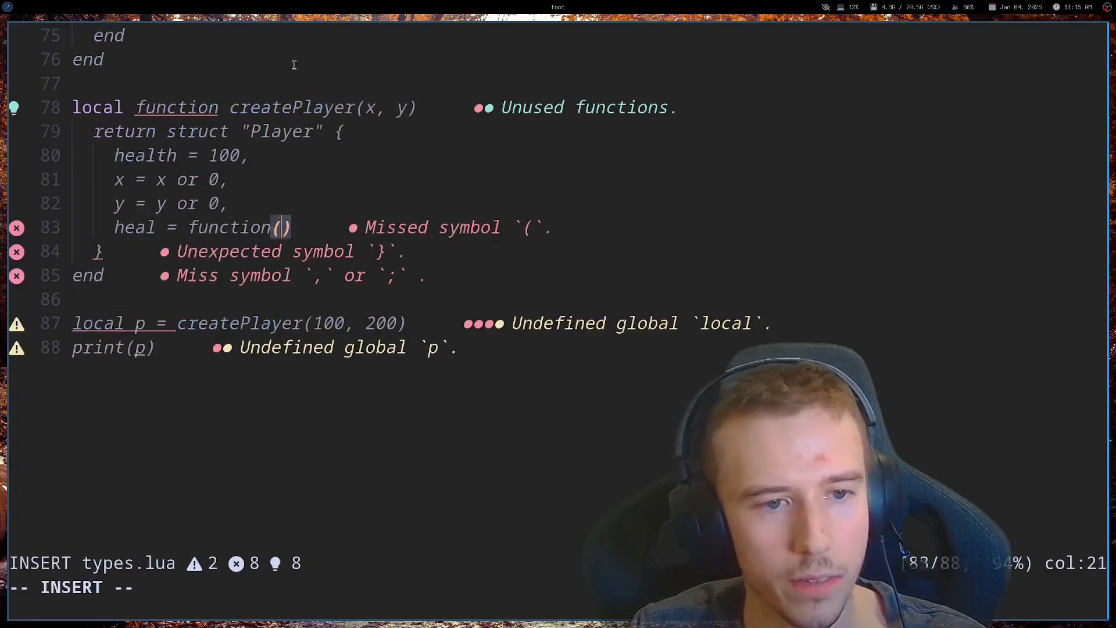
text(self, amount)
text(self.)
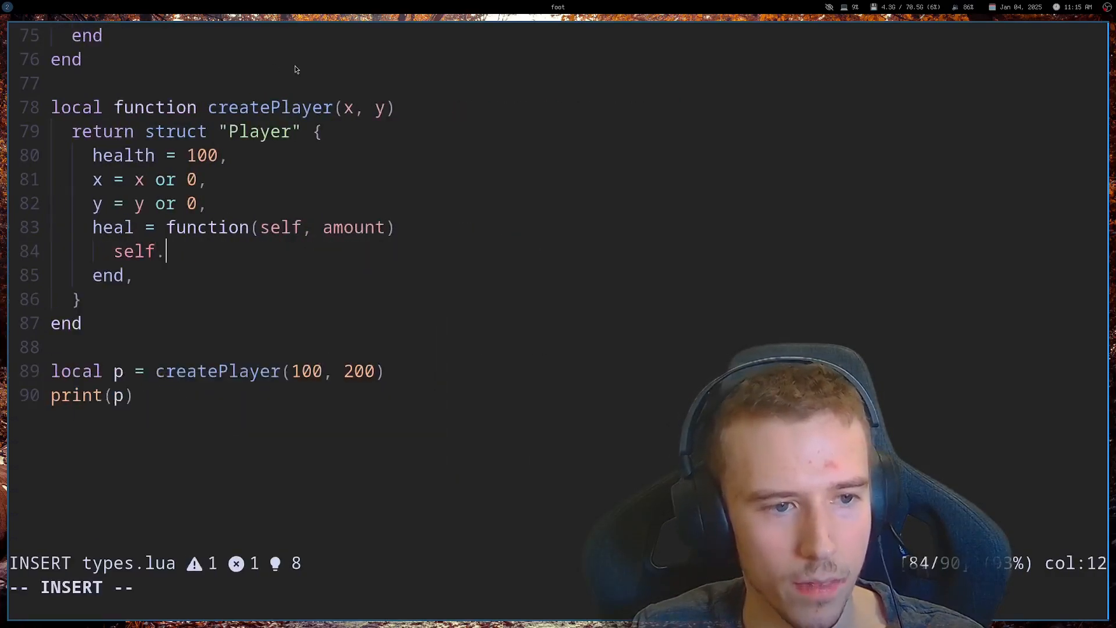
text(health1)
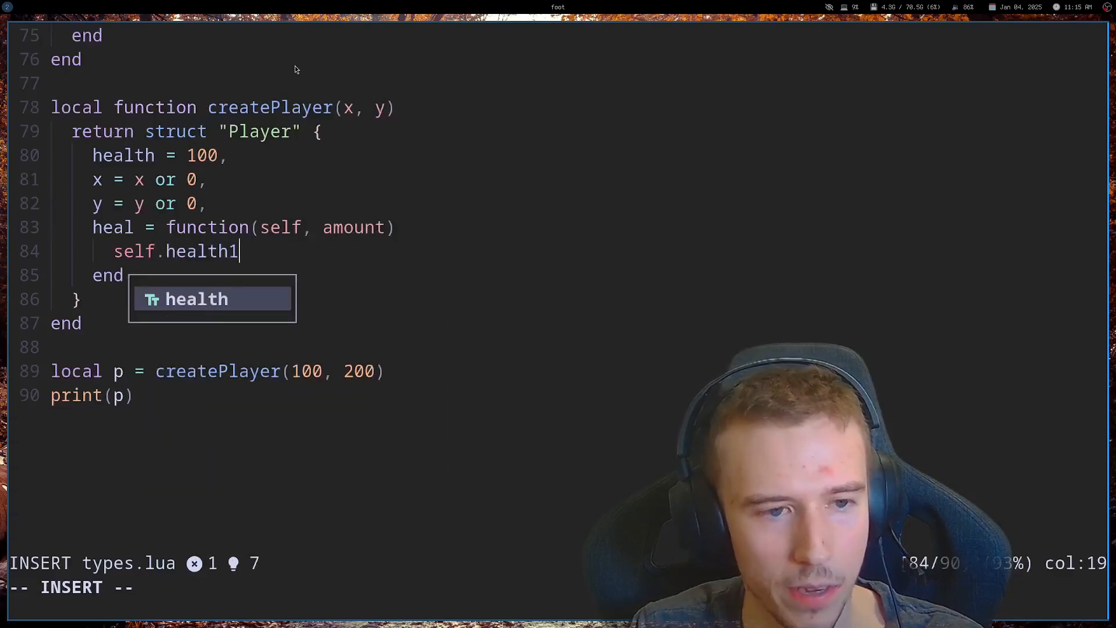
text(= s)
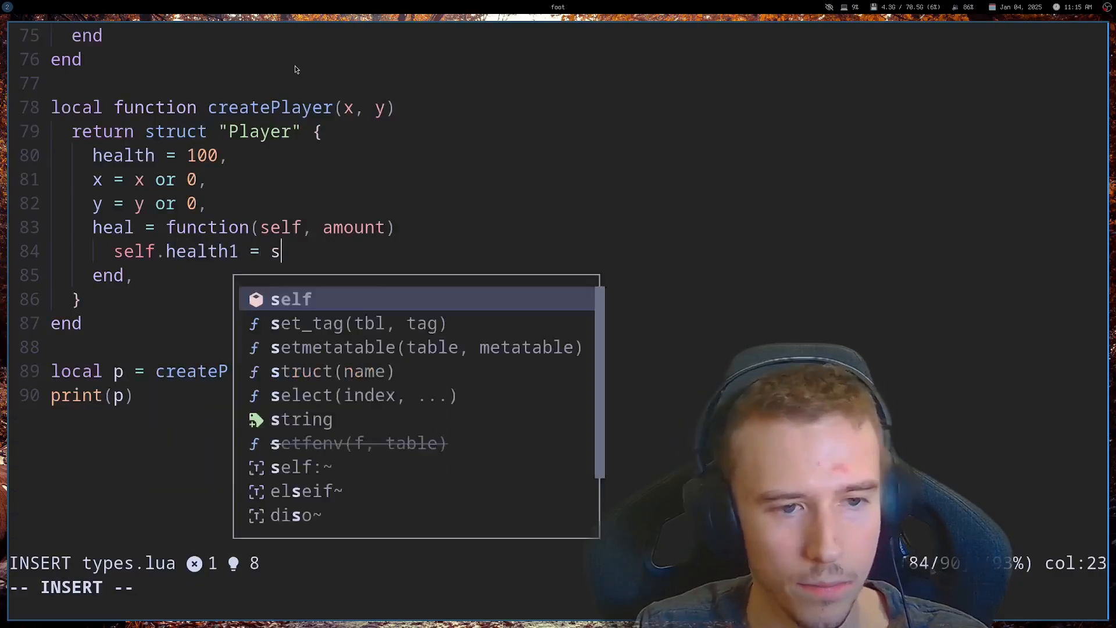
text(elf.health + amount)
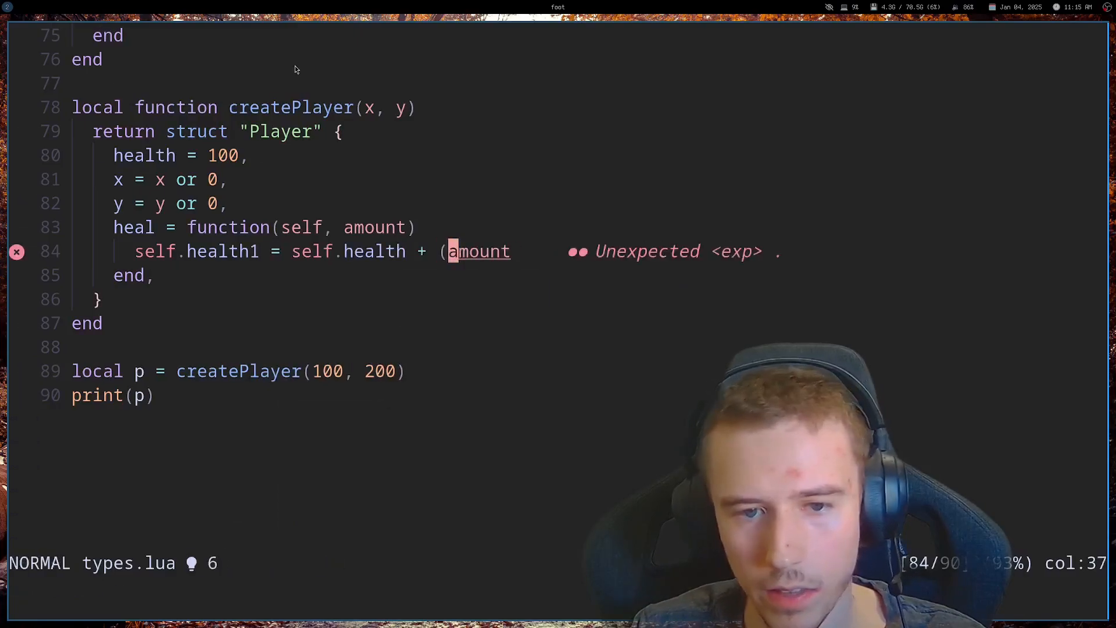
text(or 0))
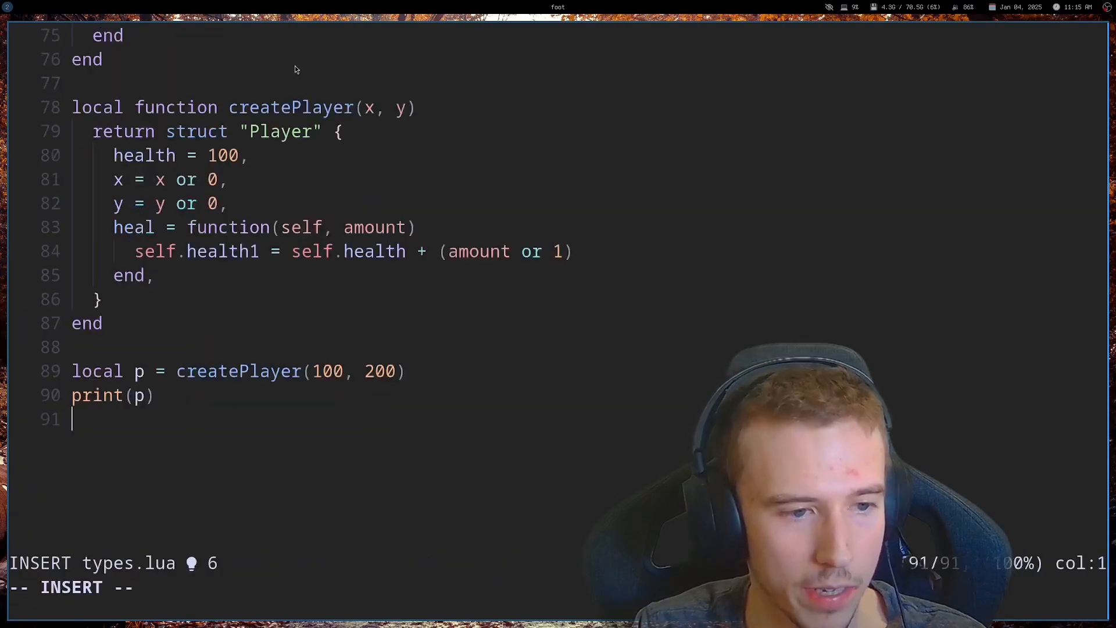
text(P:heal(10))
text(lua types.lua)
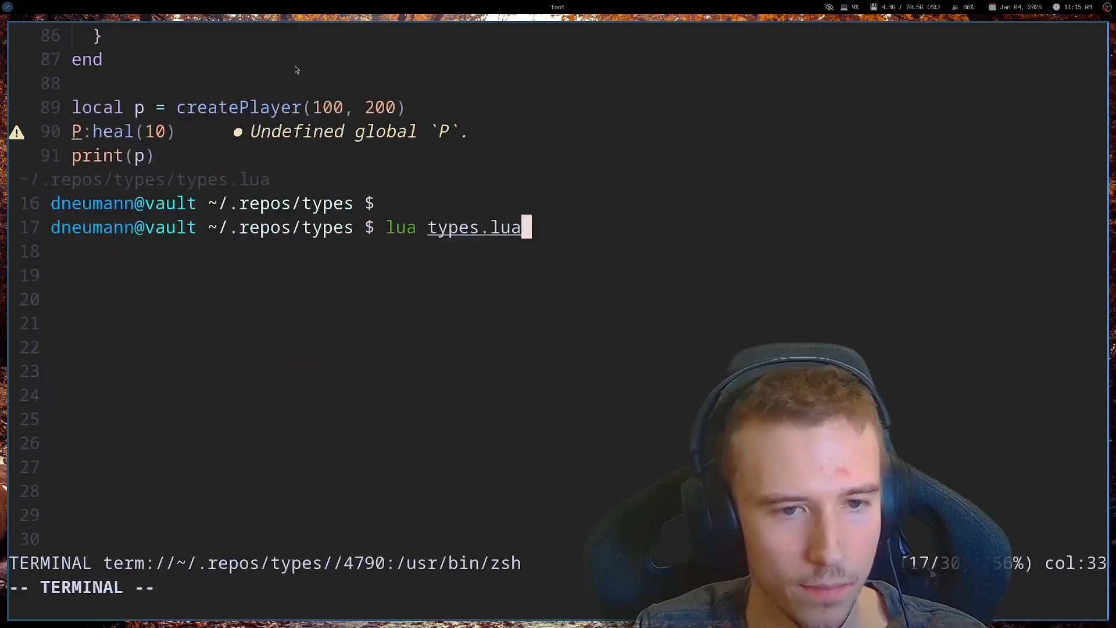
Run lua types.lua, then fix the call to p:heal(10) and health1 to health.
key(Enter)
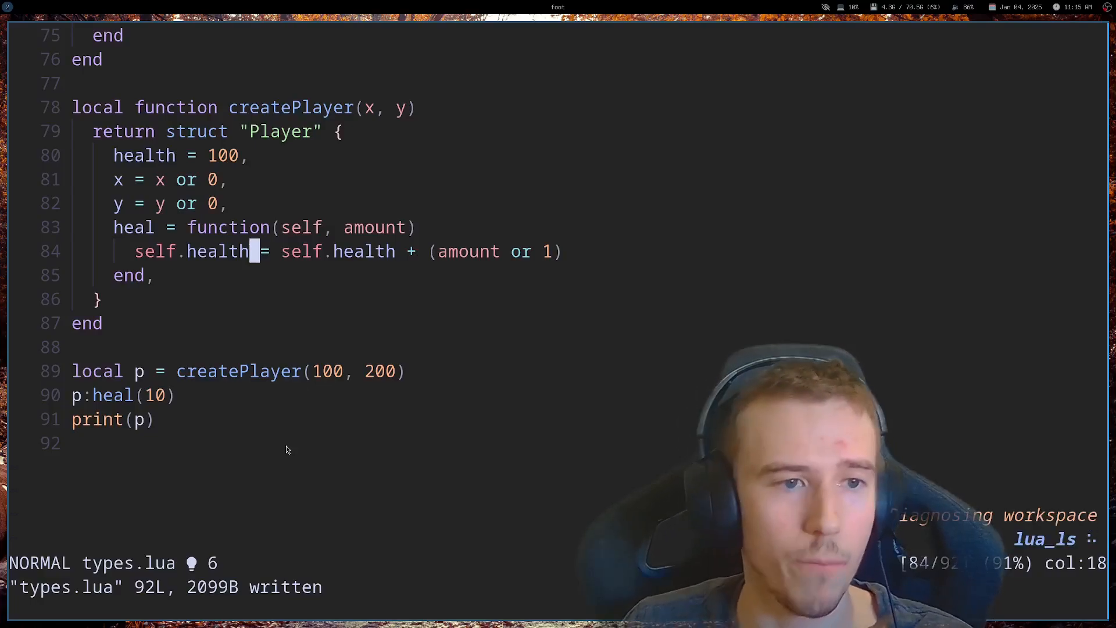
key(o)
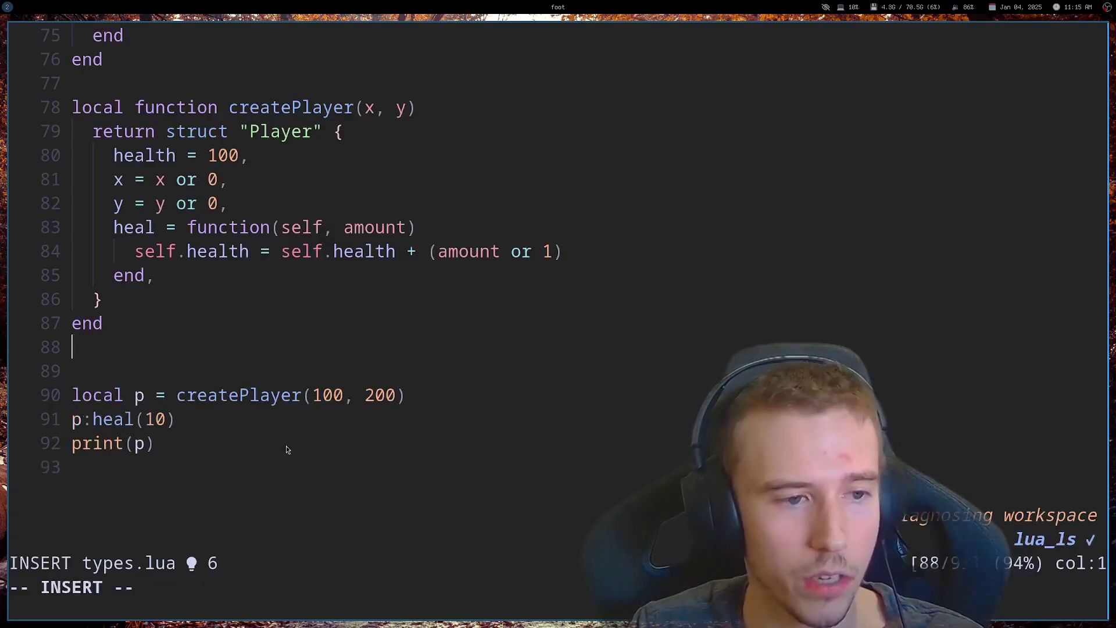
Write is(tbl, tag): non-tables compare type(tbl) to tag, tables compare get_tag(tbl) to tag.
text(local function is()
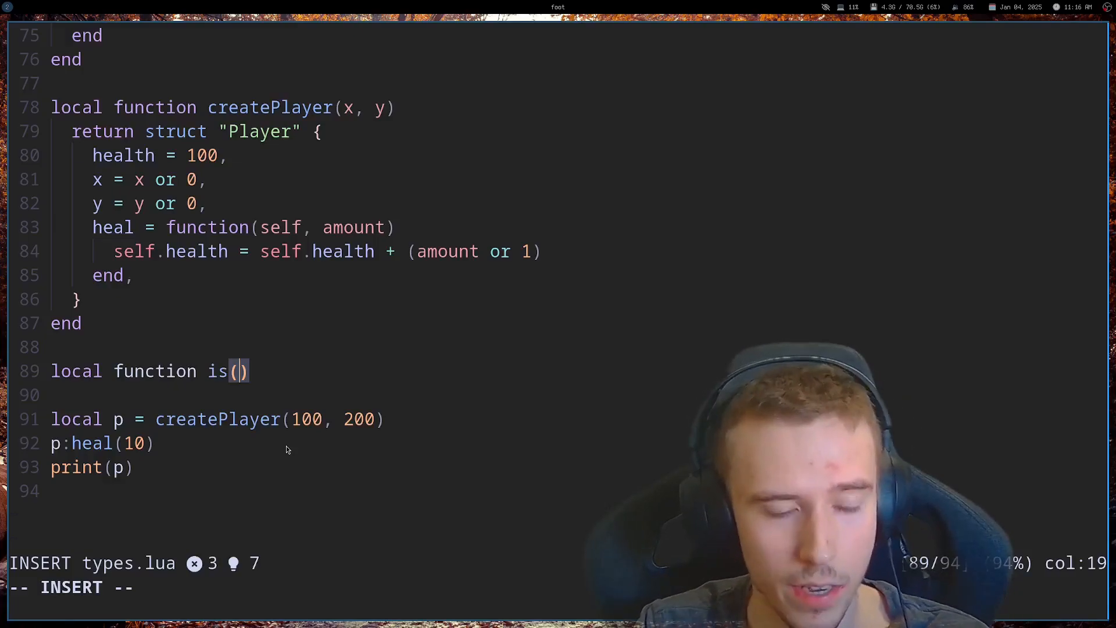
text(tbl ,)
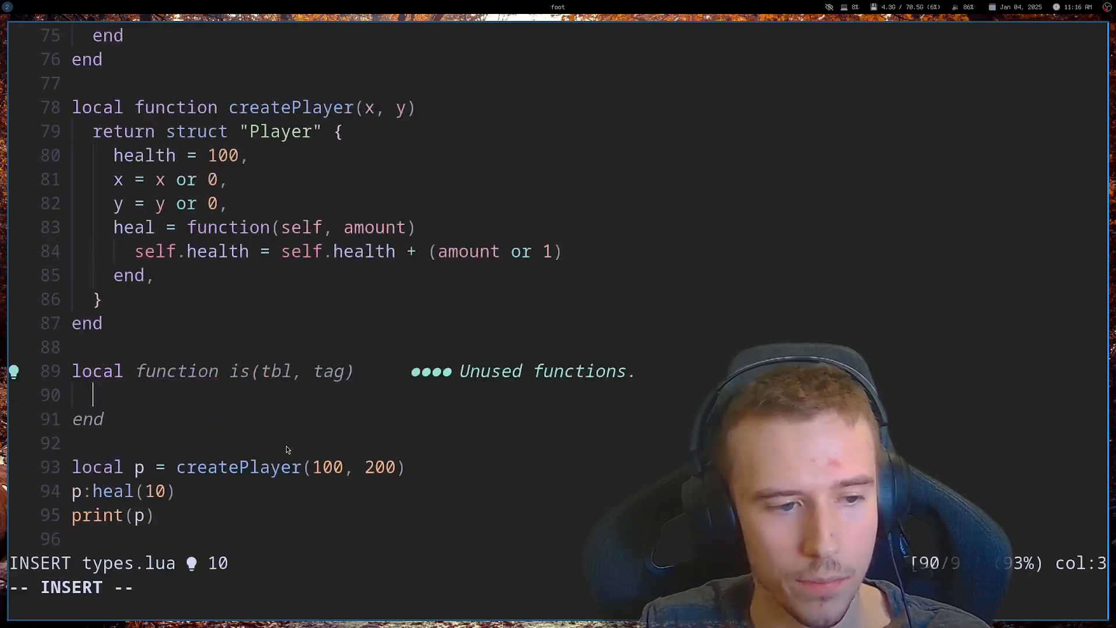
text(if type()
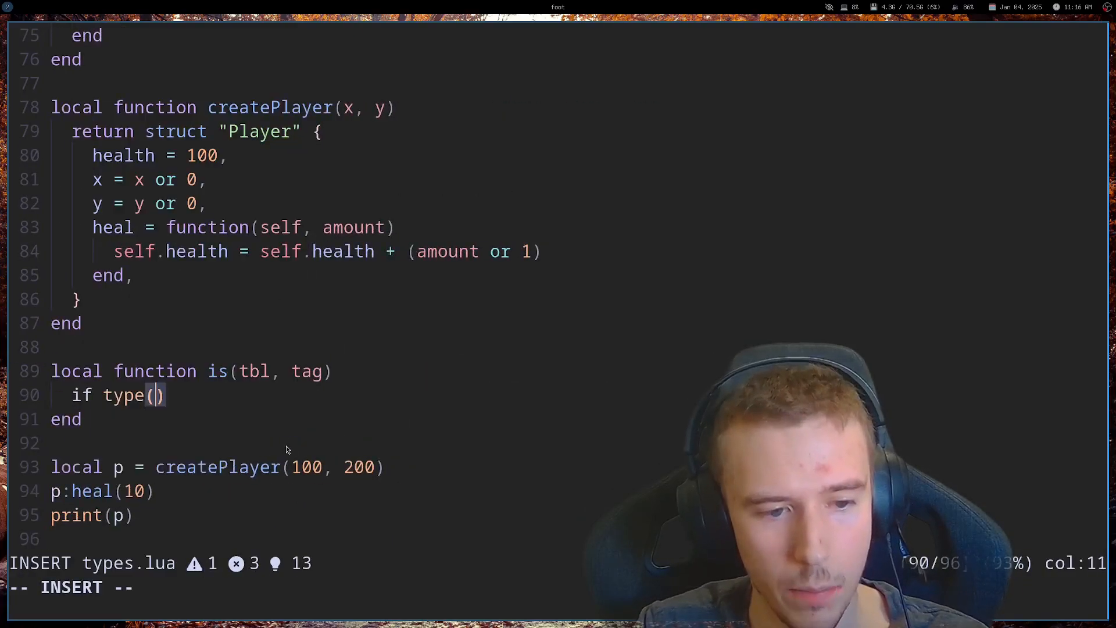
text(tbl) ~= "table" then)
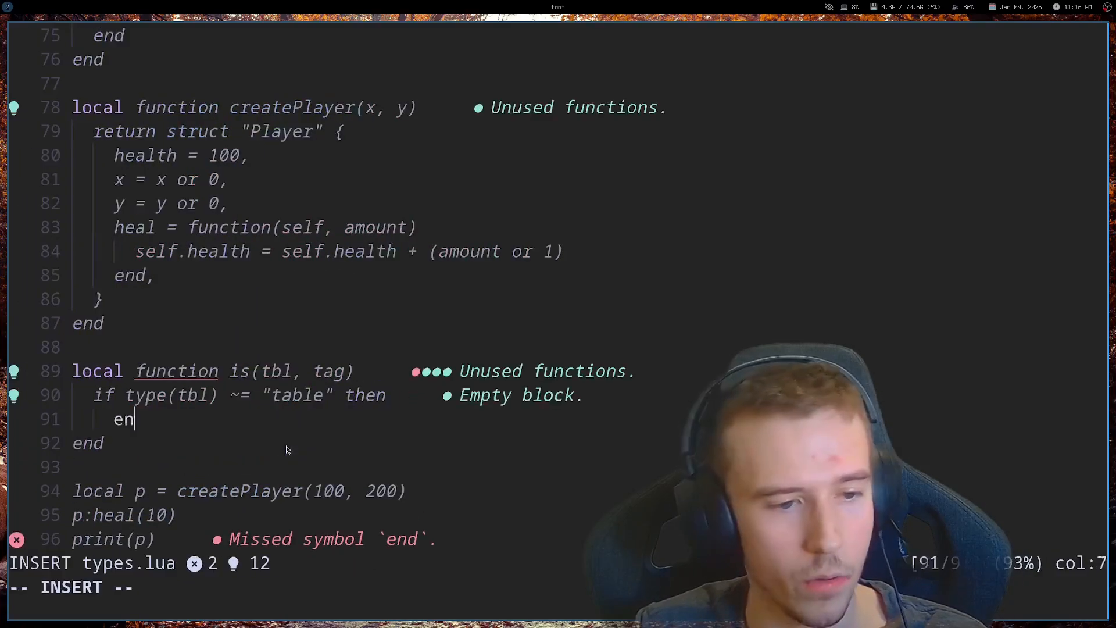
text(return)
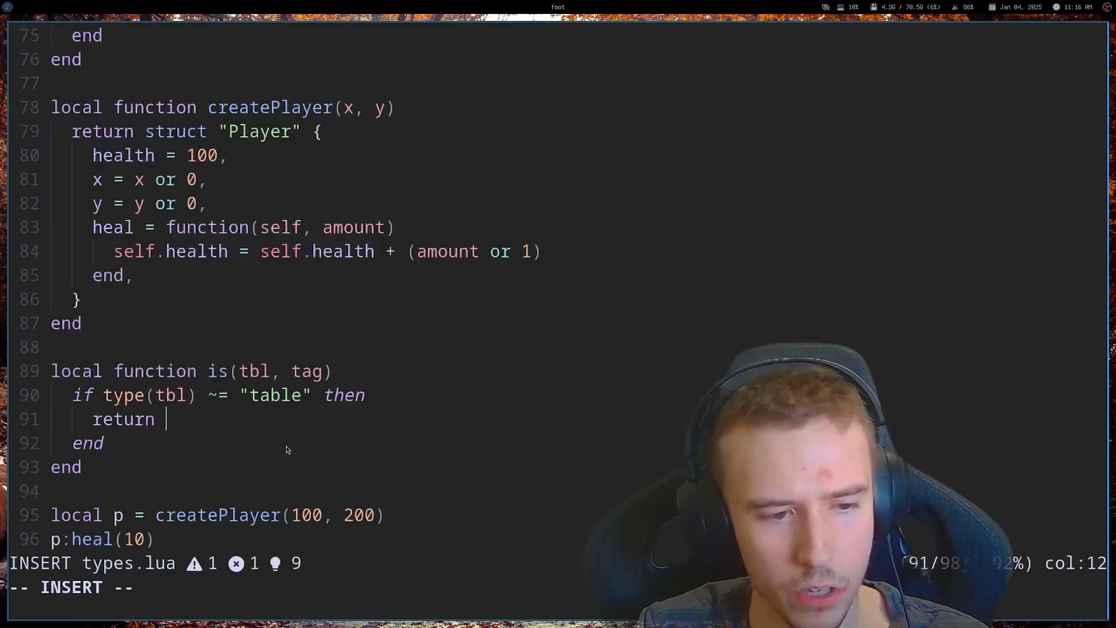
text(type(tbl) == tag)
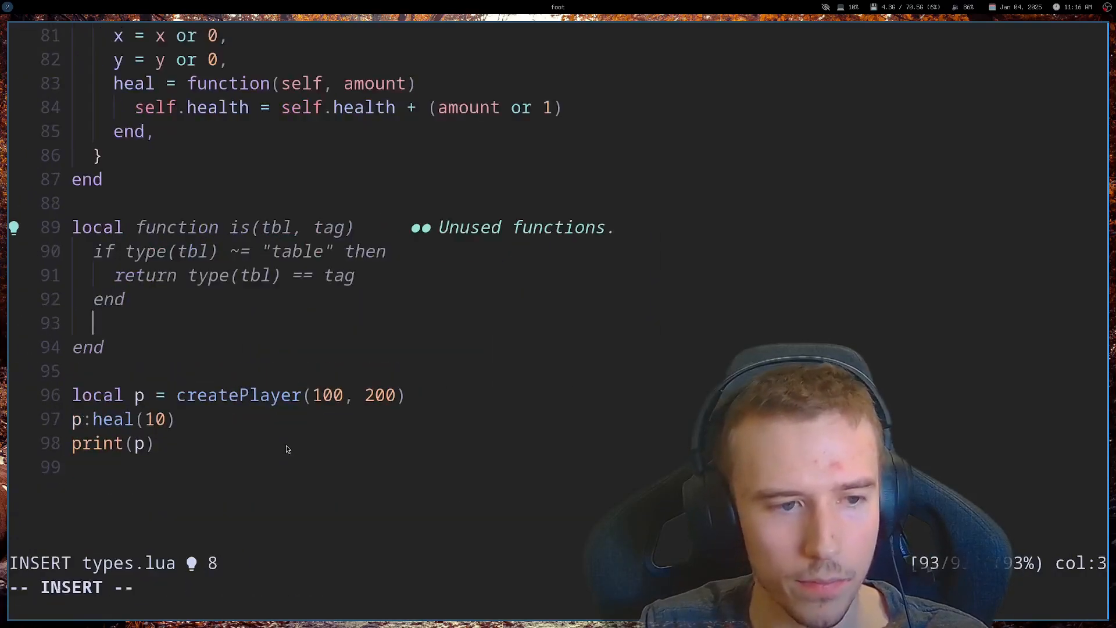
text(return r)
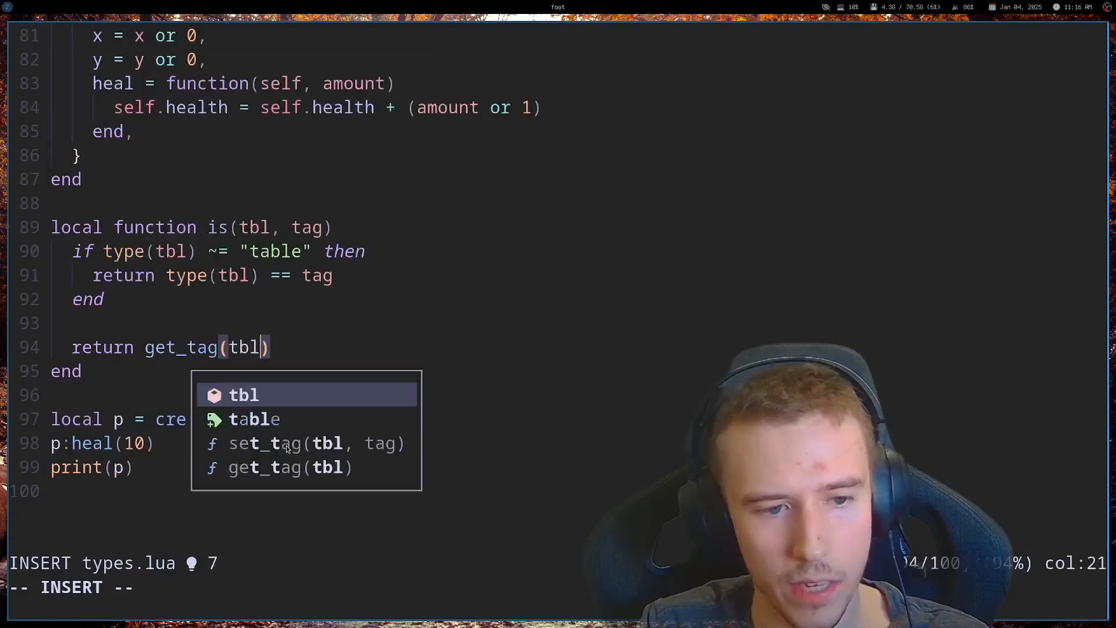
key(Escape)
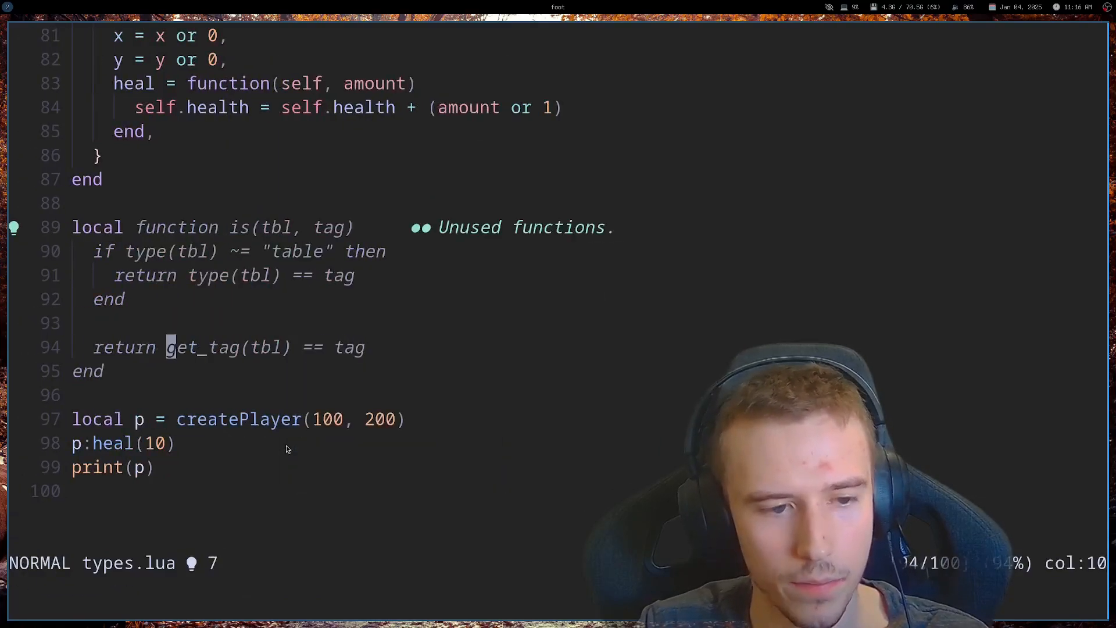
text(()
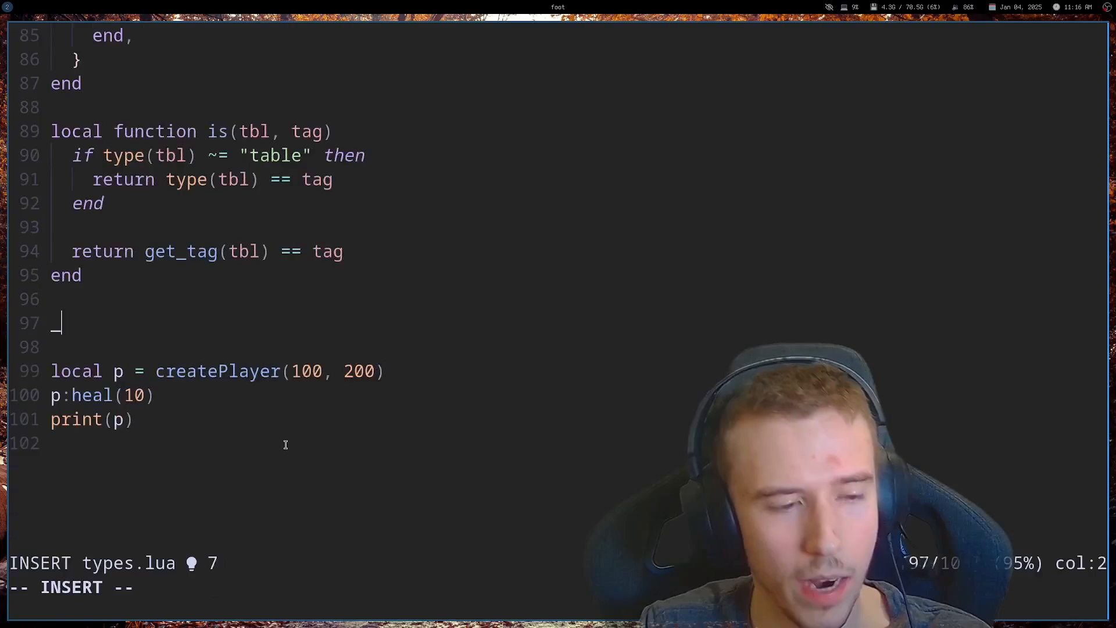
Export is via _G.is and add updatePlayer asserting is(player, "Player"), called with struct "Test" {}.
text(G.is = is)
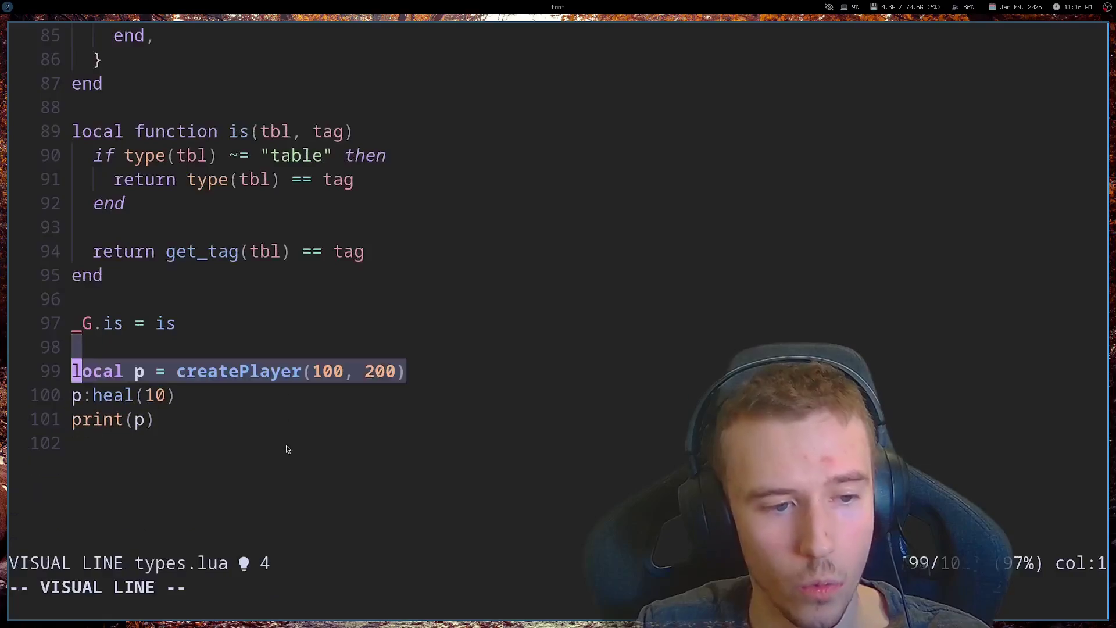
text(function)
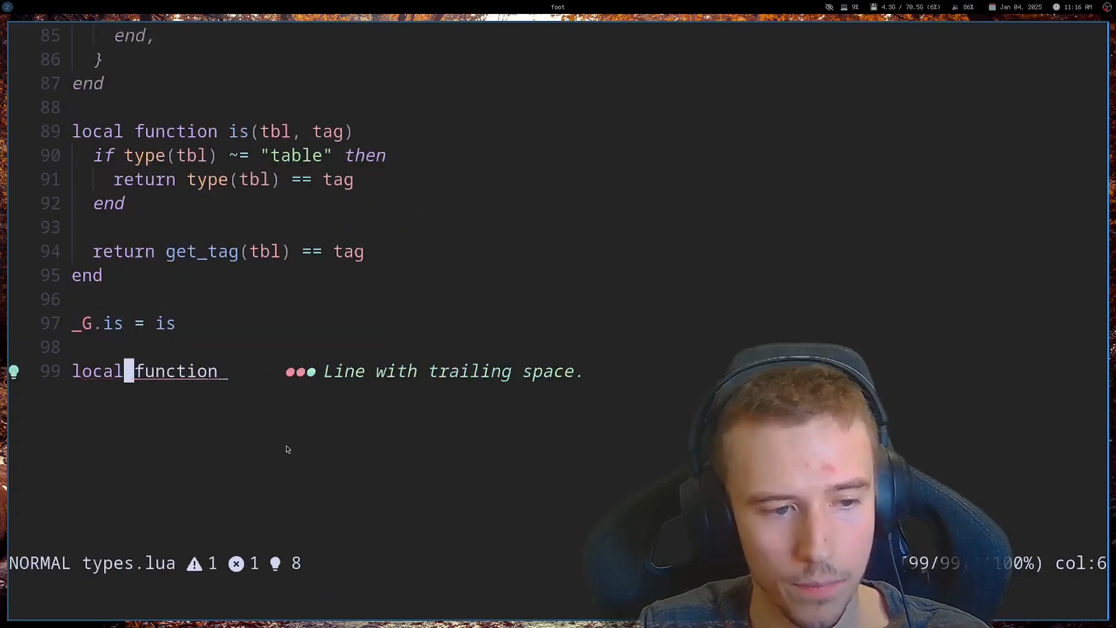
text(updatePlayer(player)
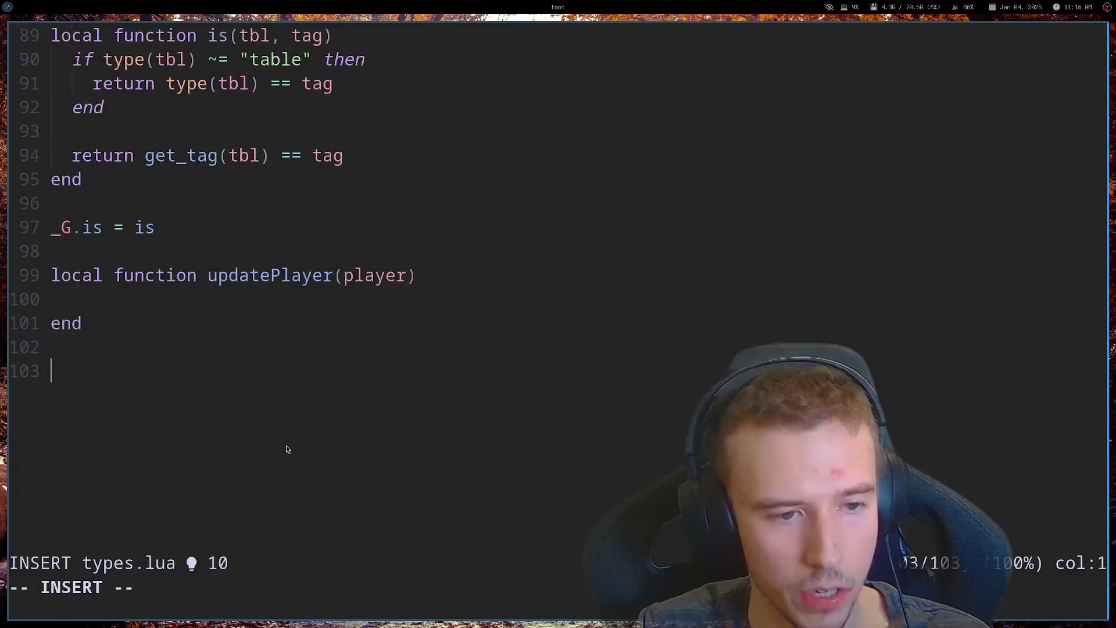
text(updatePlayer())
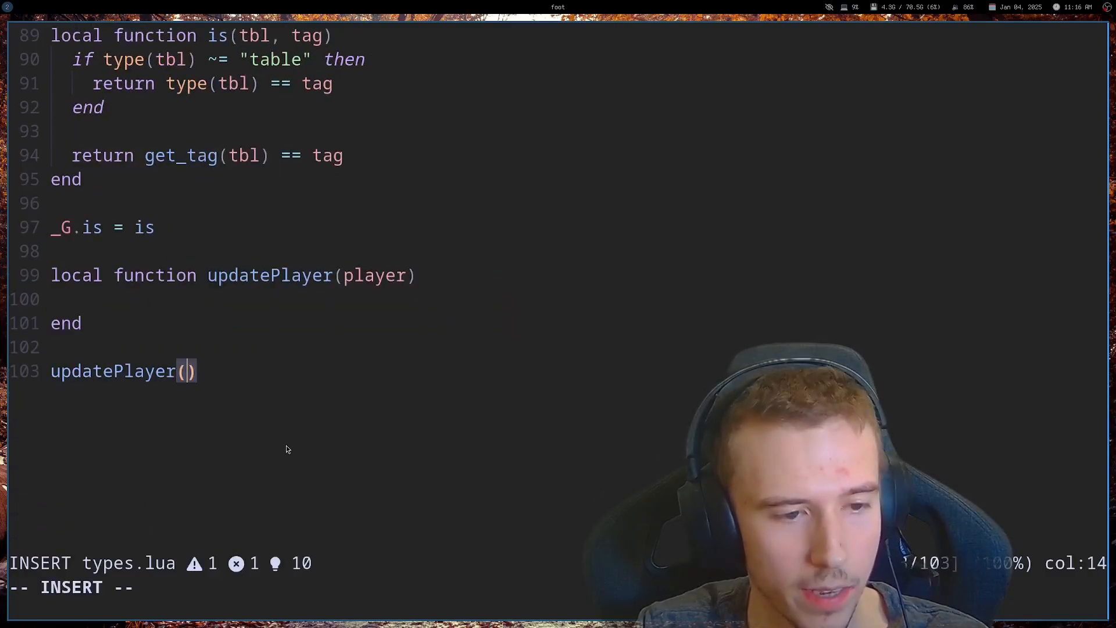
text(stuct)
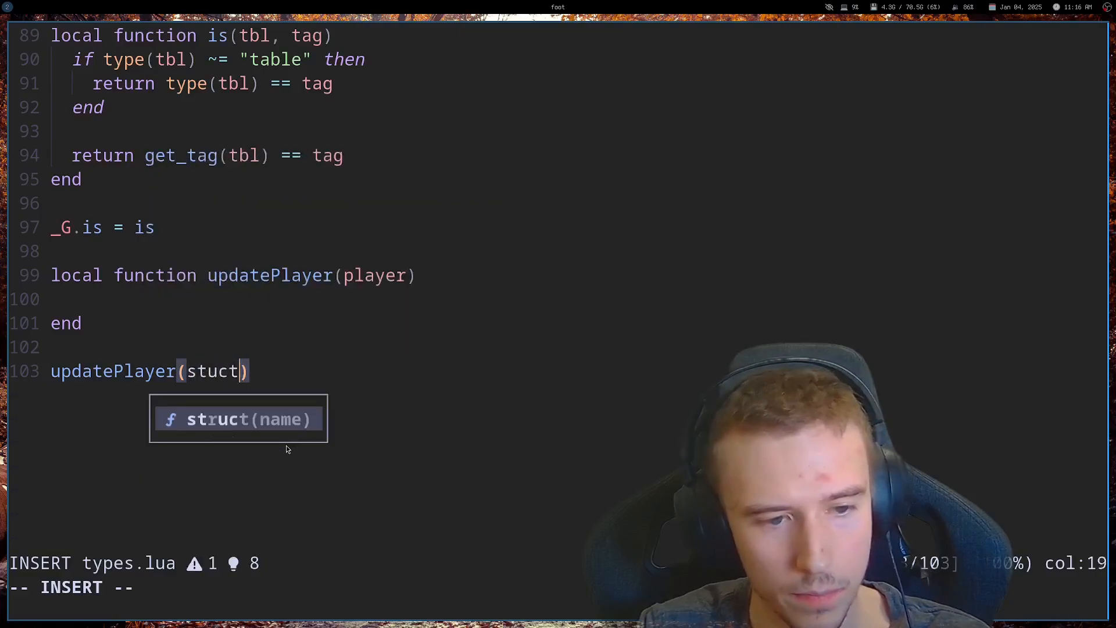
text("Player")))
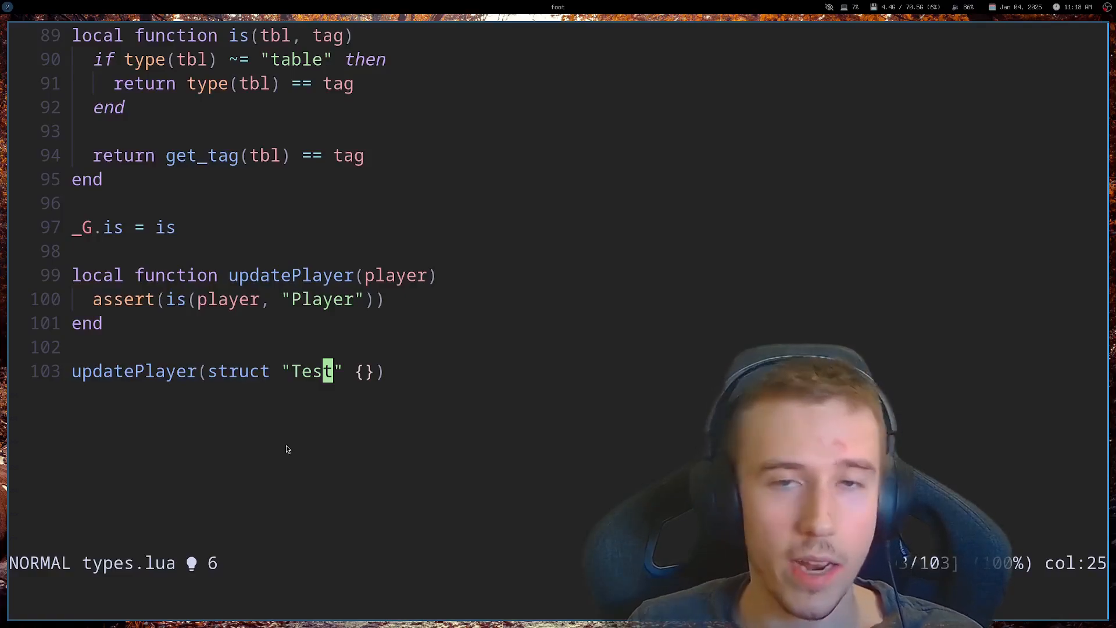
mouse_move(563, 371)
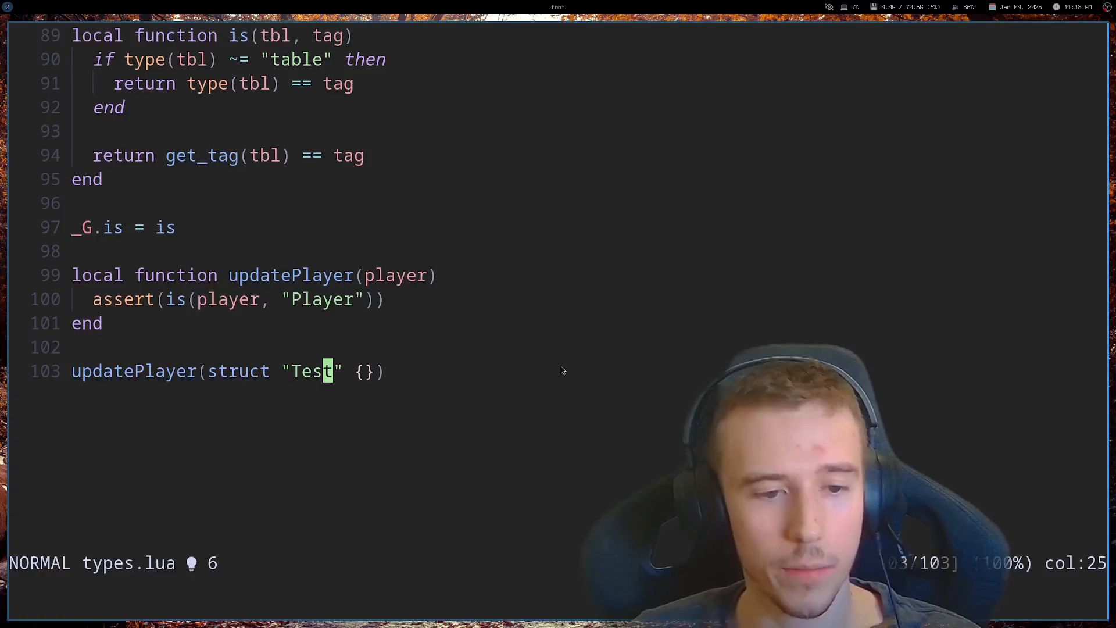
mouse_move(586, 377)
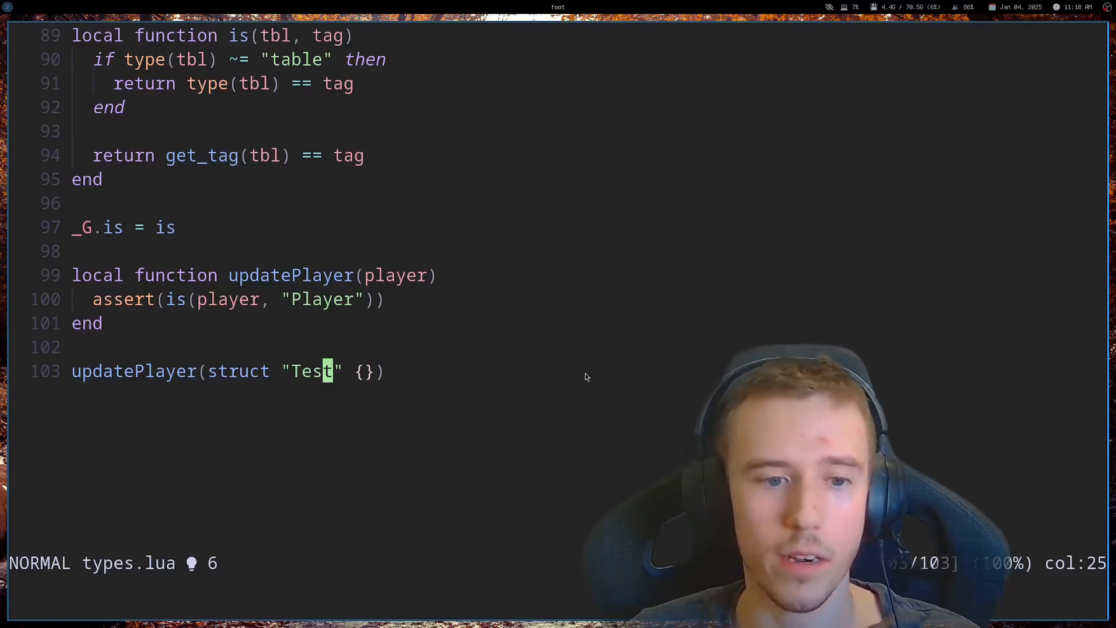